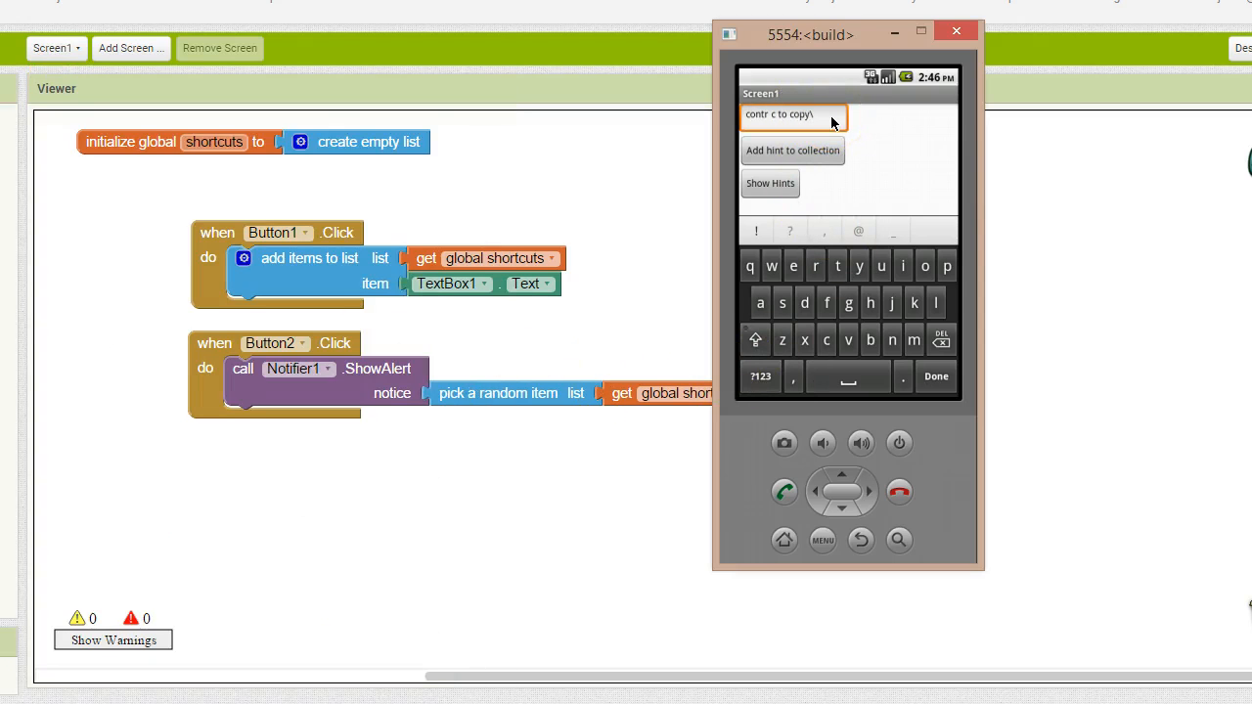
- Clear the emulator app's text box, type a shortcut description, and tap Show Hints
key("Backspace")
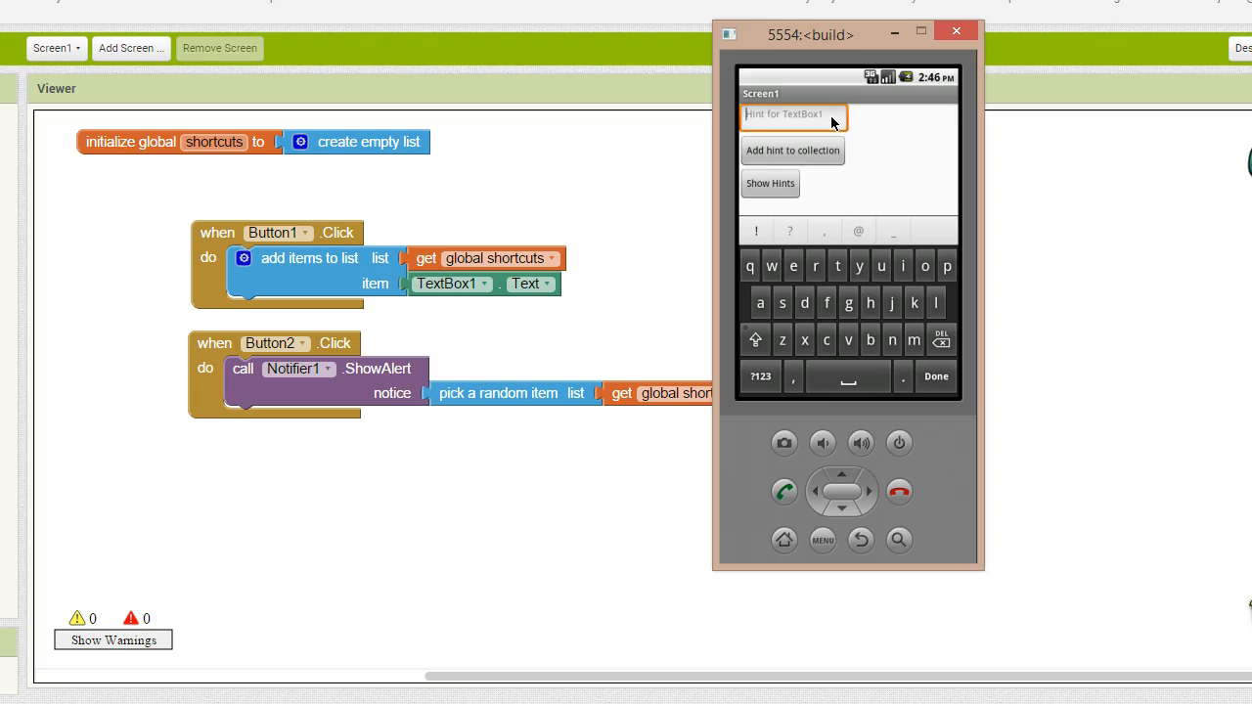
type("control alt")
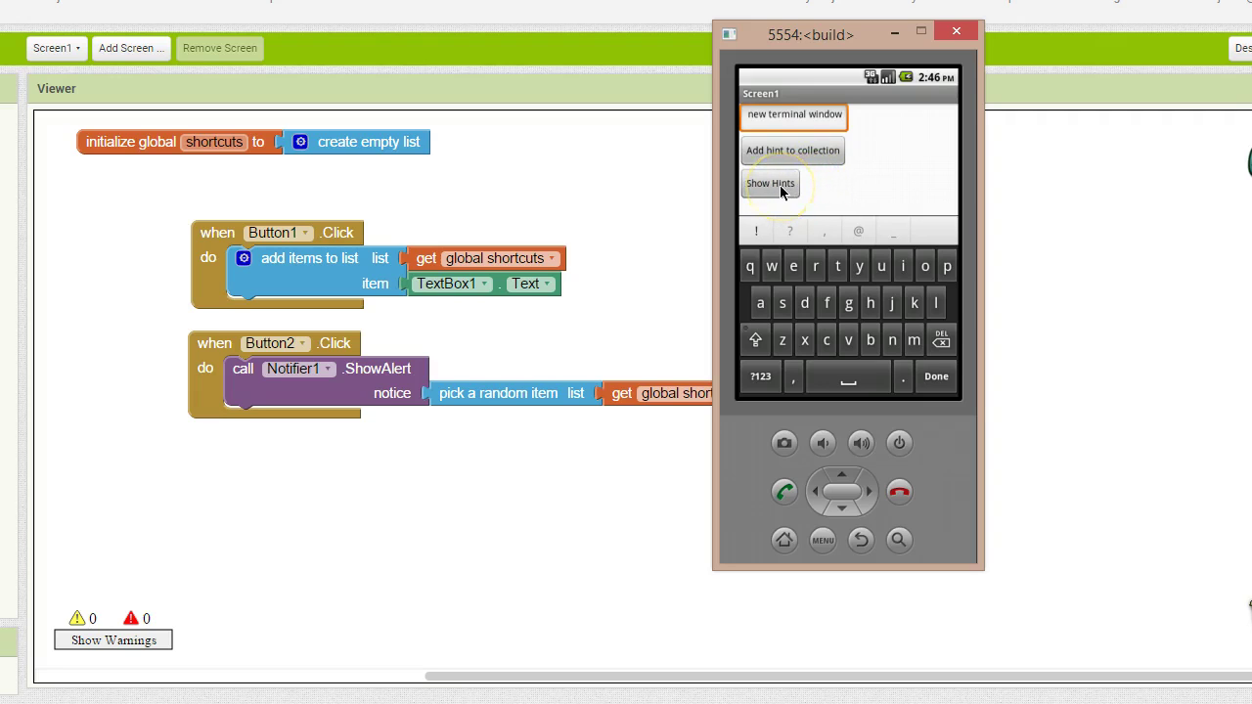
left_click(769, 183)
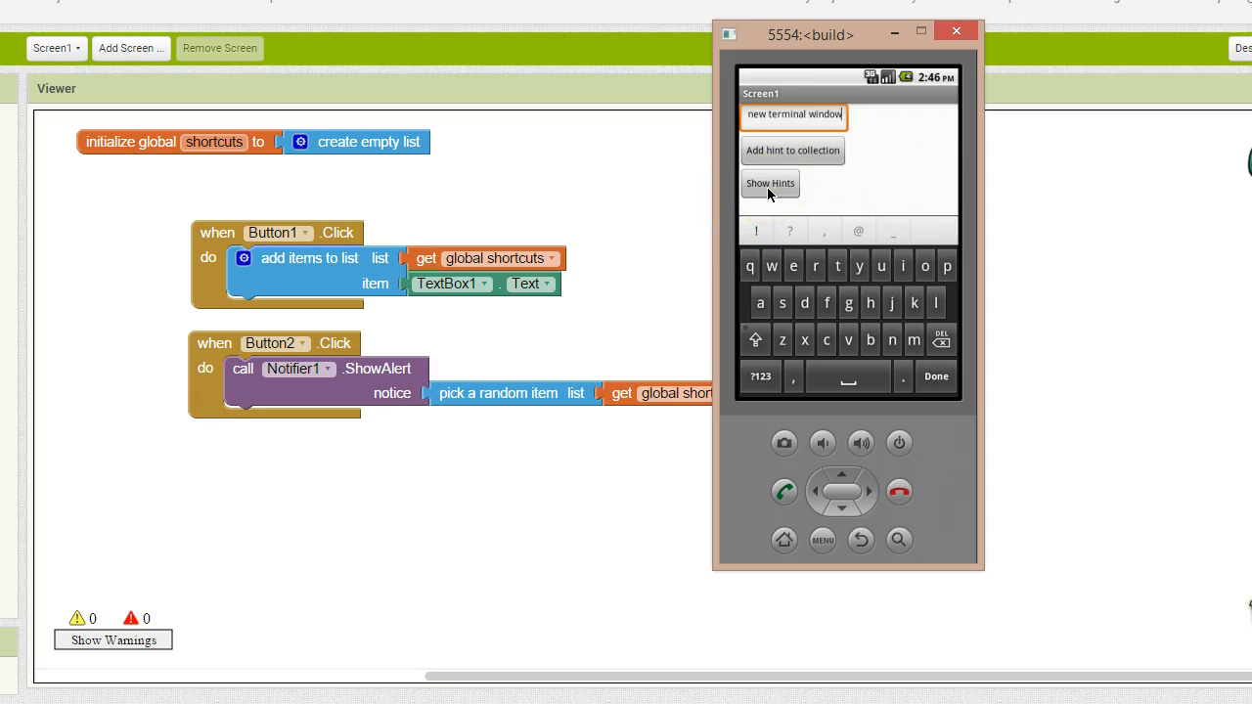
mouse_move(836, 254)
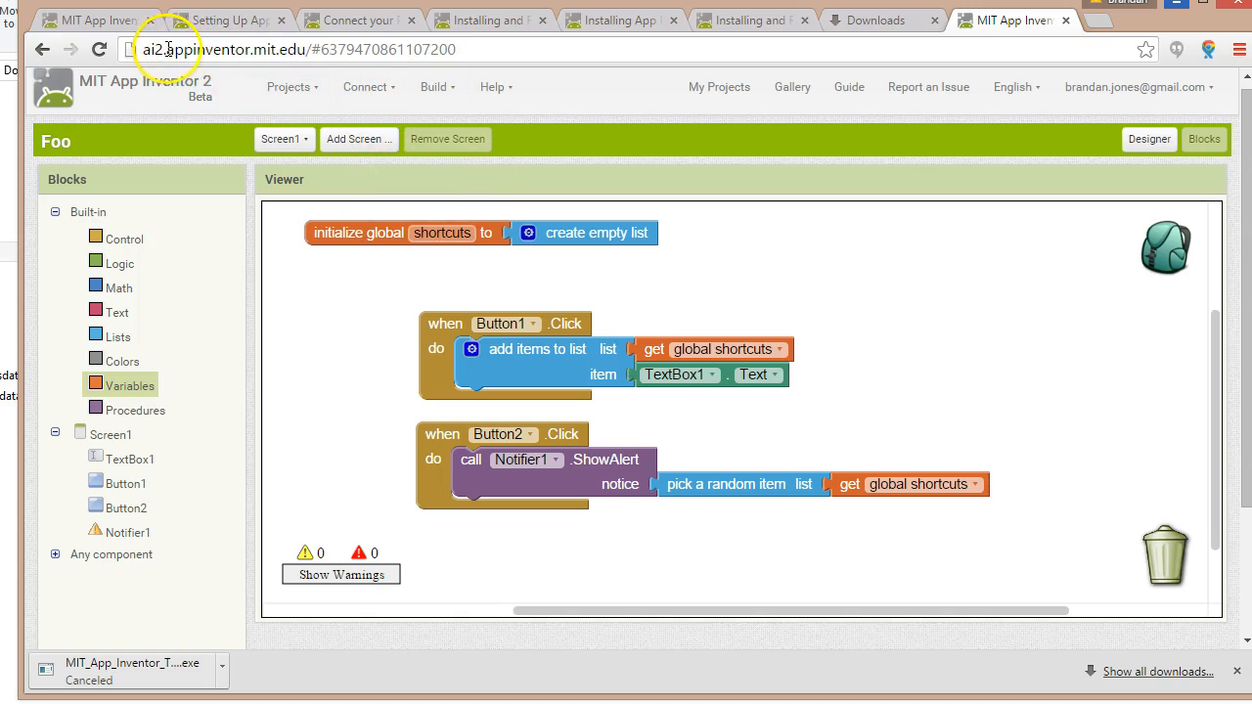
- Start a new project from the Projects menu named KeyboardShortcuts
left_click(287, 87)
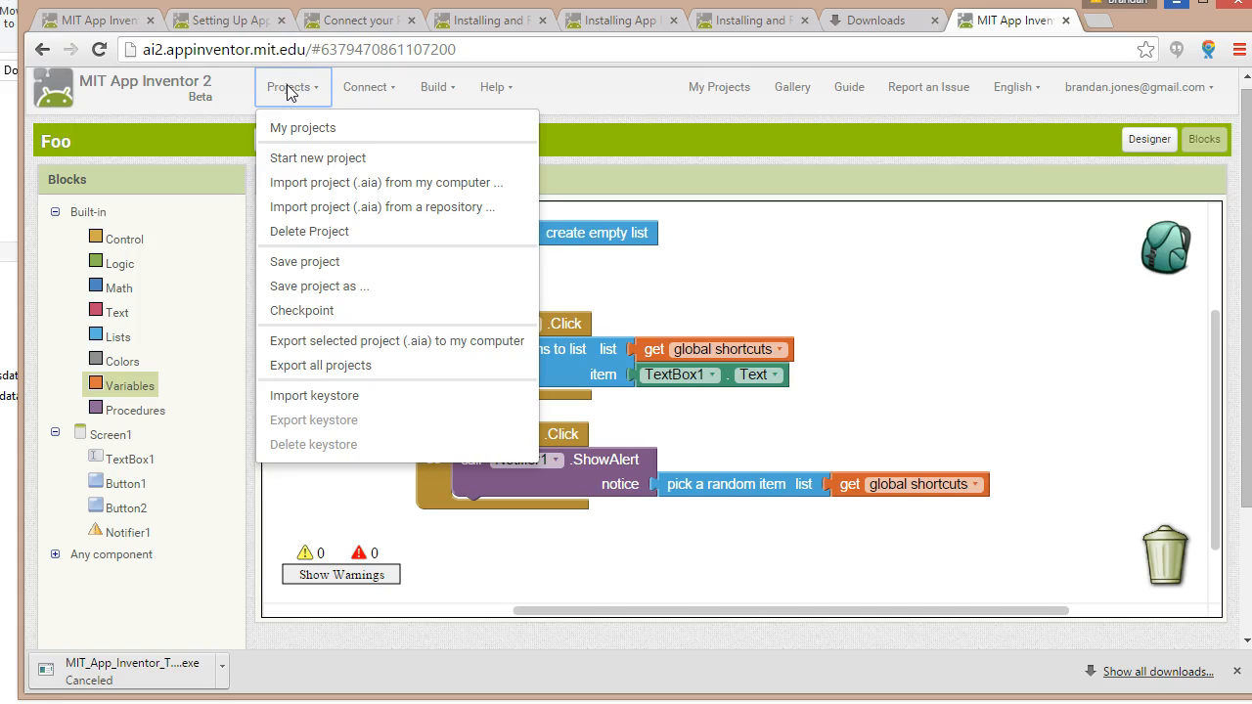
mouse_move(317, 166)
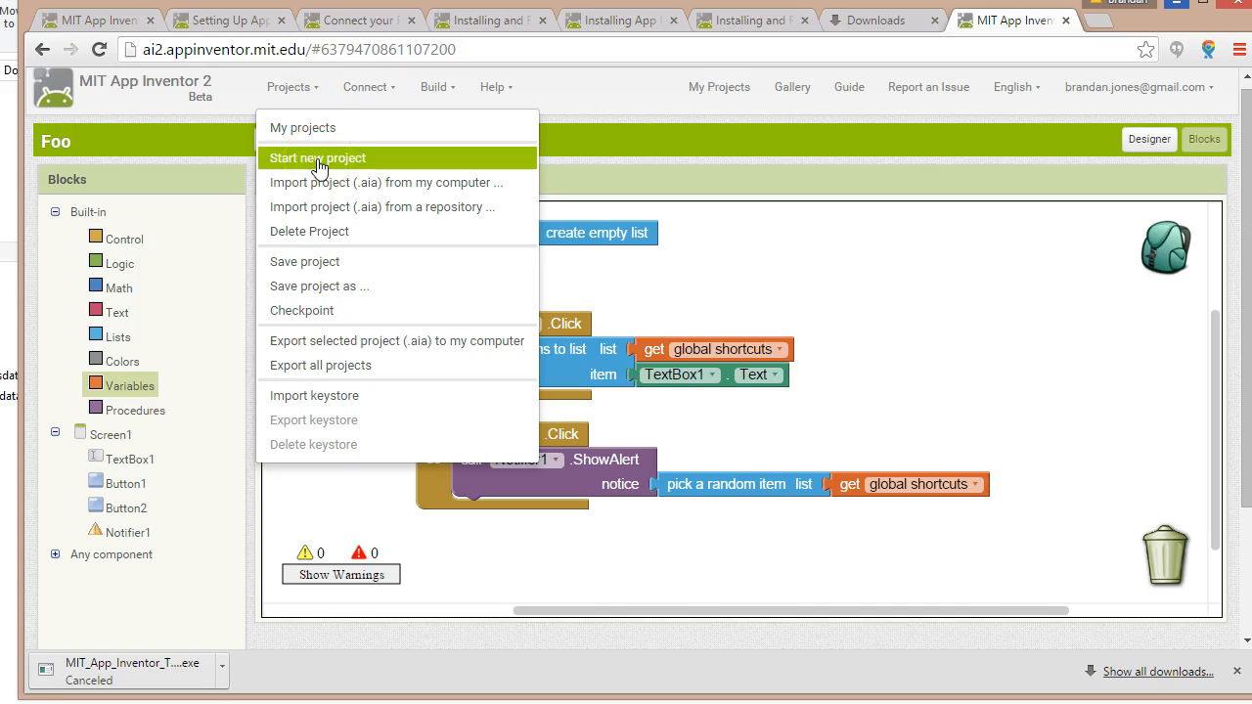
left_click(317, 158)
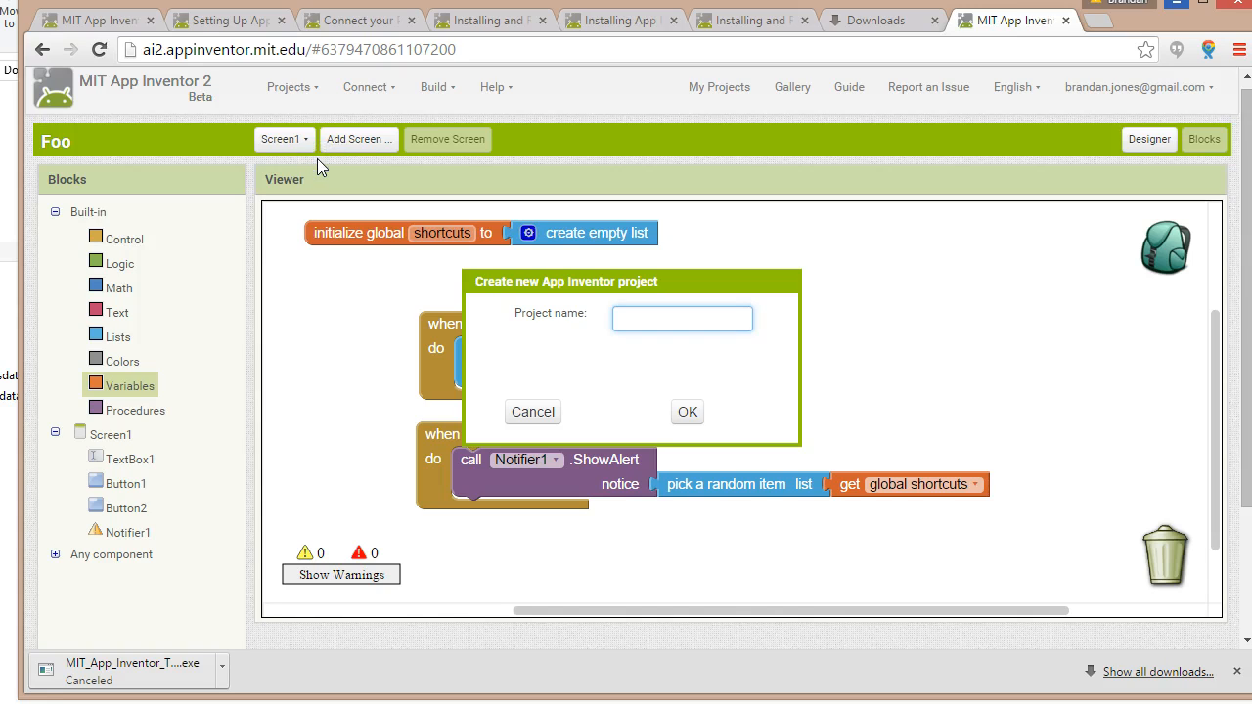
type("Keyo")
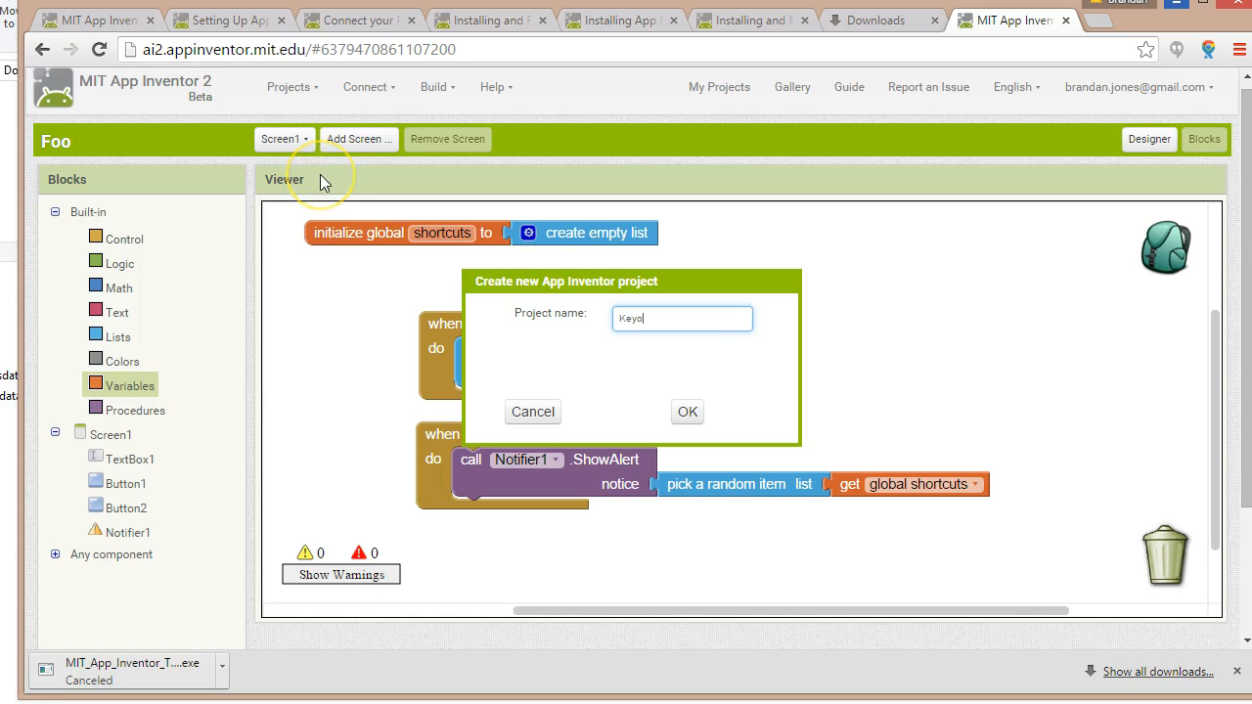
type("Keyboard Shortcut")
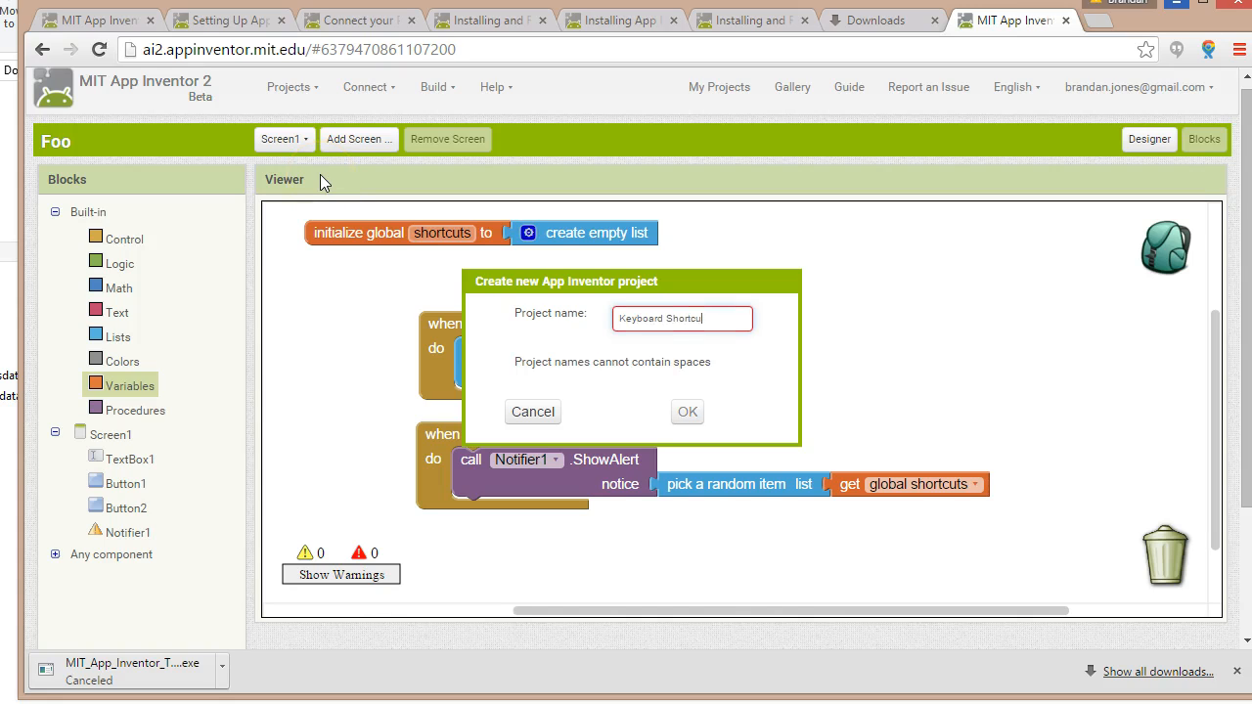
type("ts")
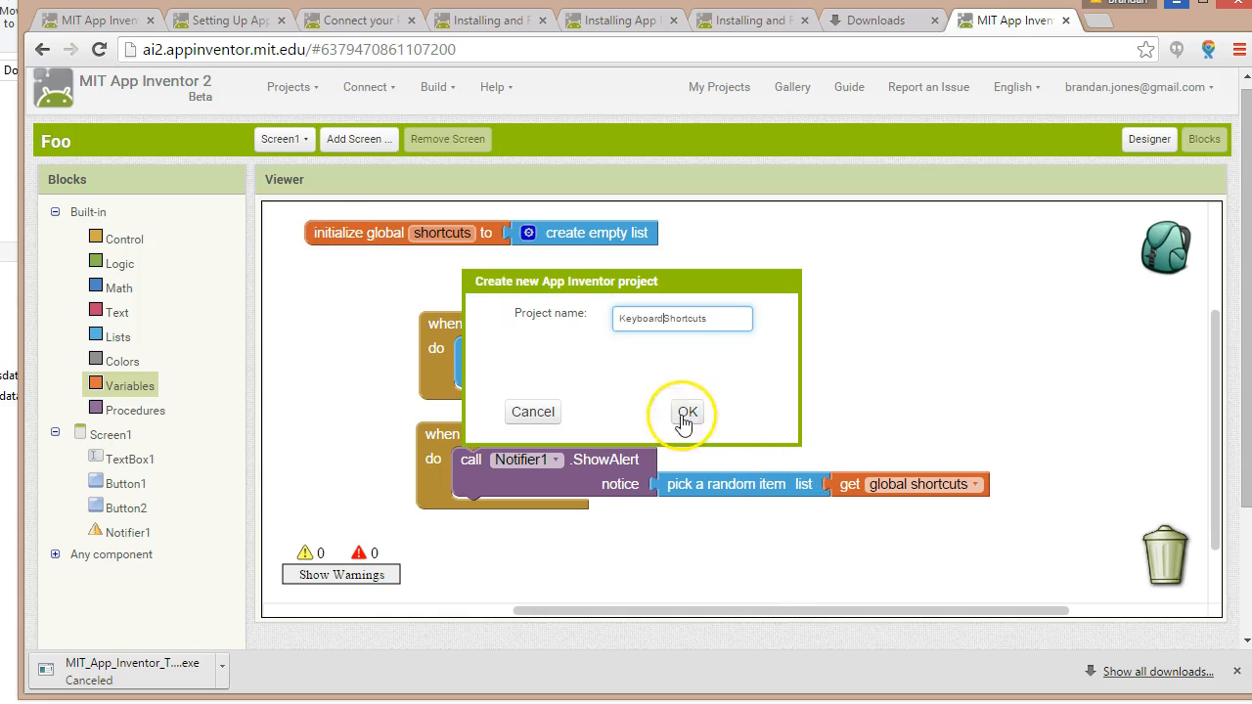
left_click(687, 413)
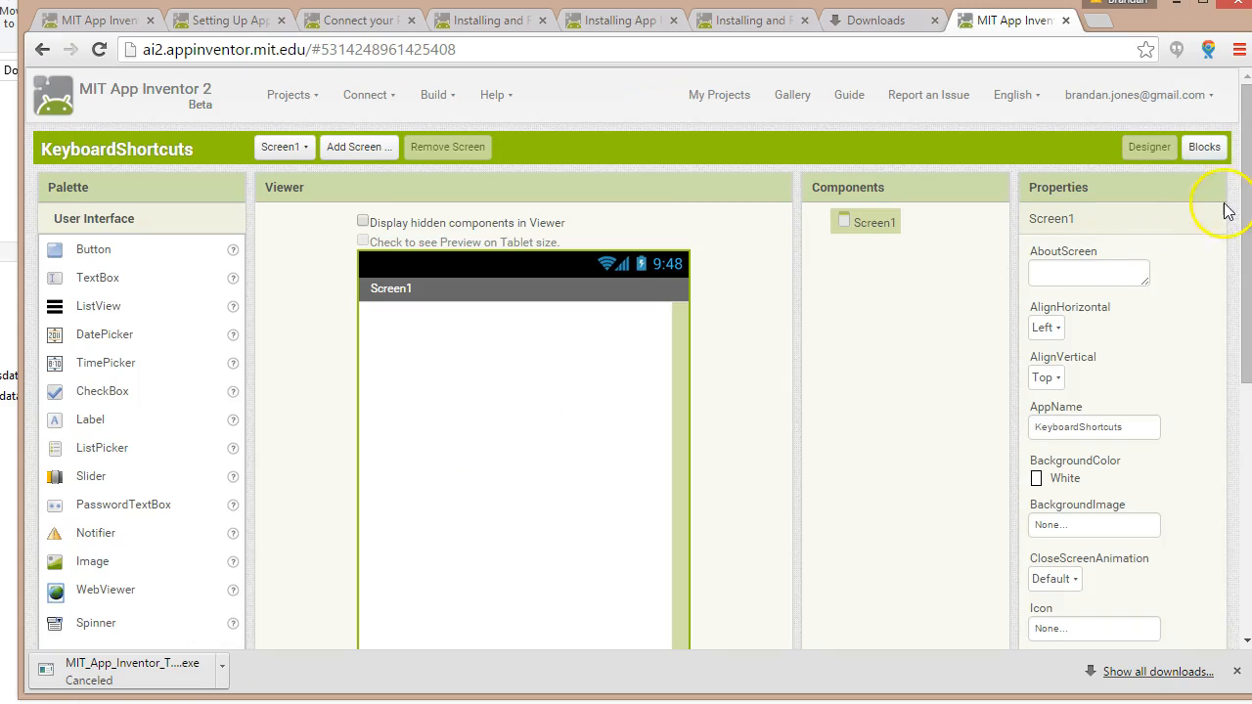
- Drop a TextBox onto Screen1 and select its Hint property field
scroll("down", 3)
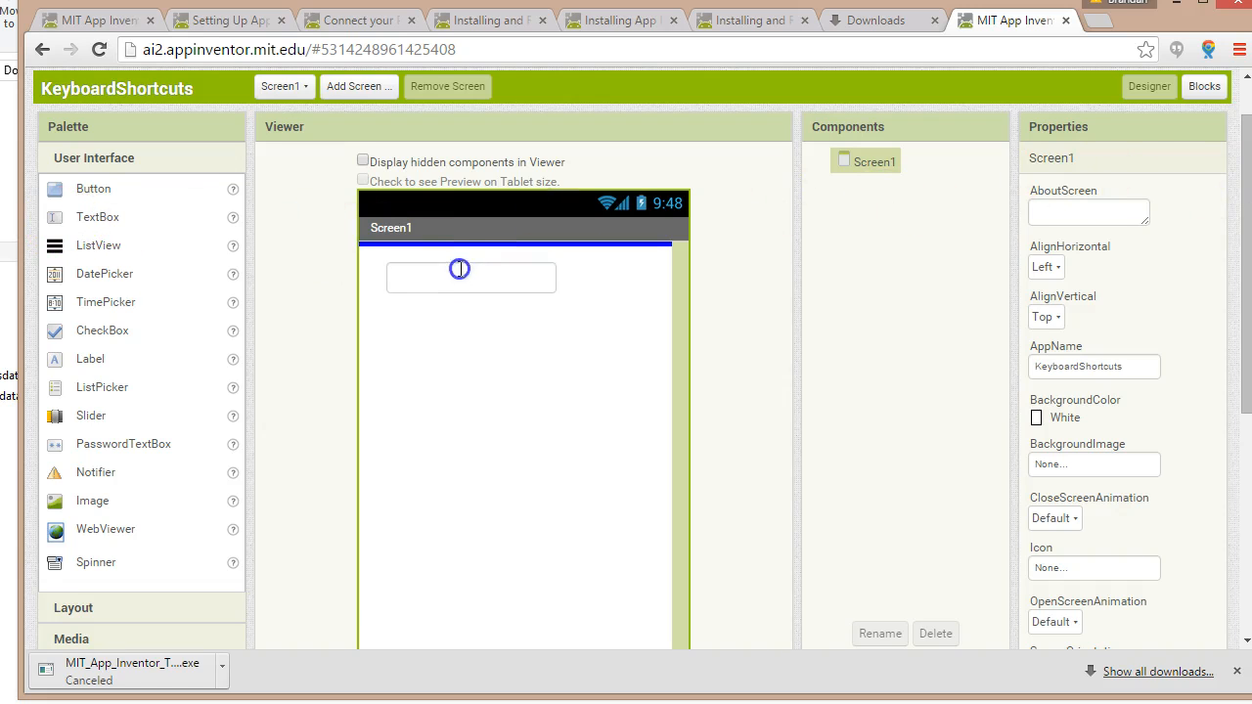
left_click_drag(98, 216, 445, 263)
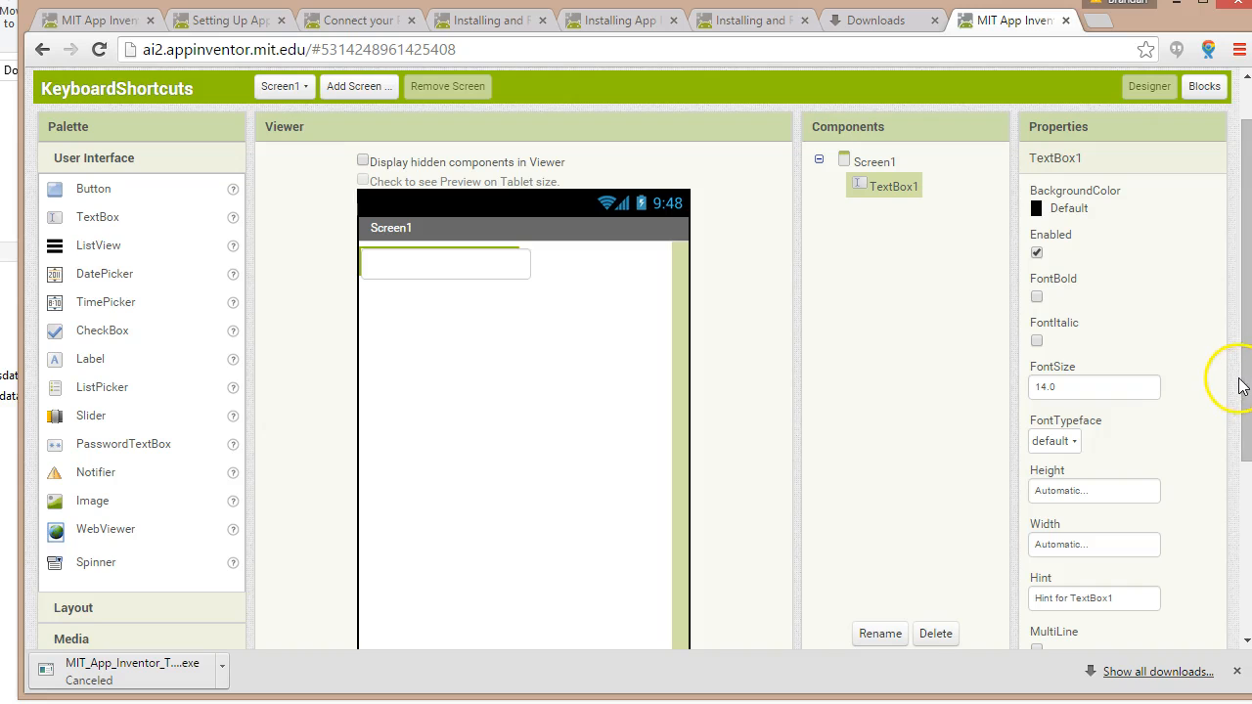
scroll("down", 3)
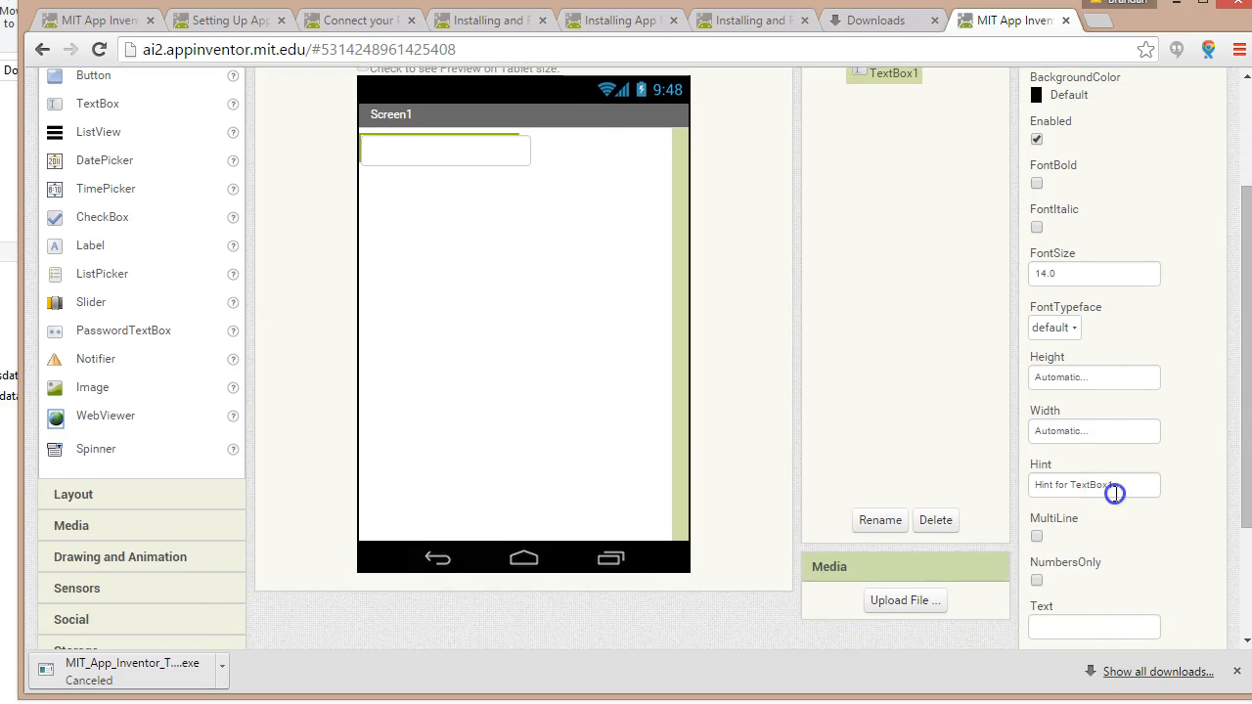
left_click(1110, 486)
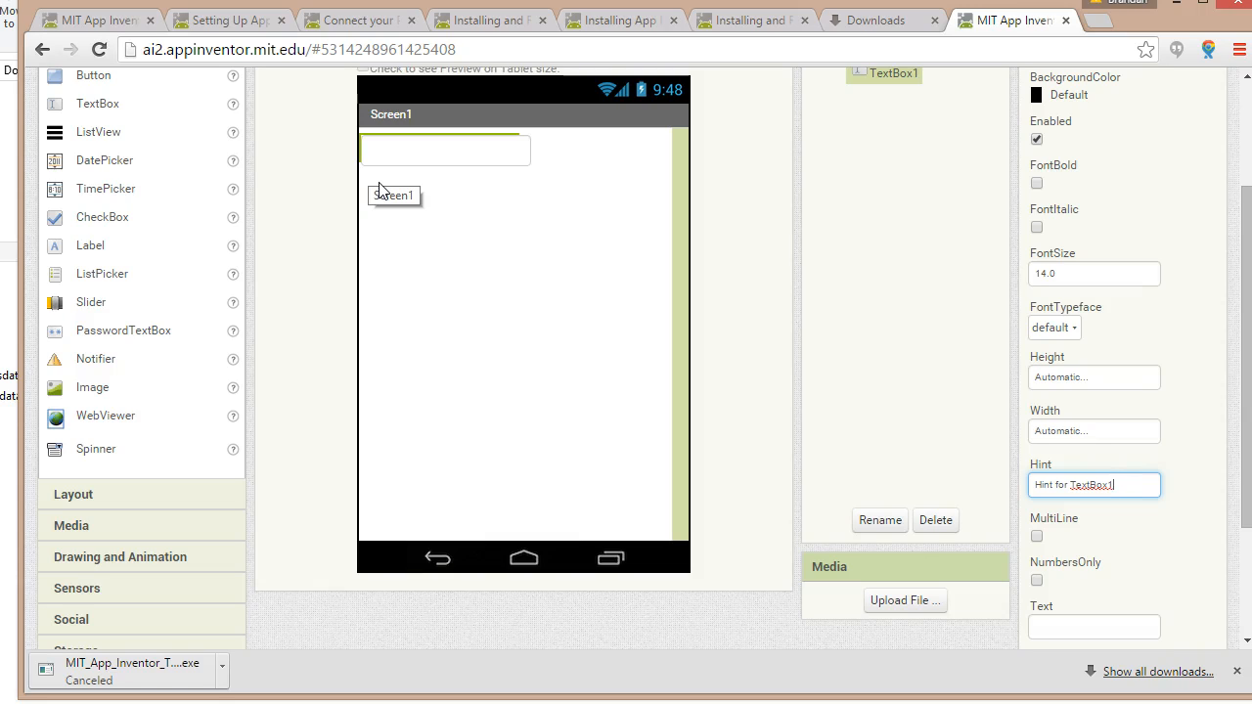
- Replace TextBox1's hint with 'Enter a Helpful Keyboard Shortcut'
left_click(1094, 485)
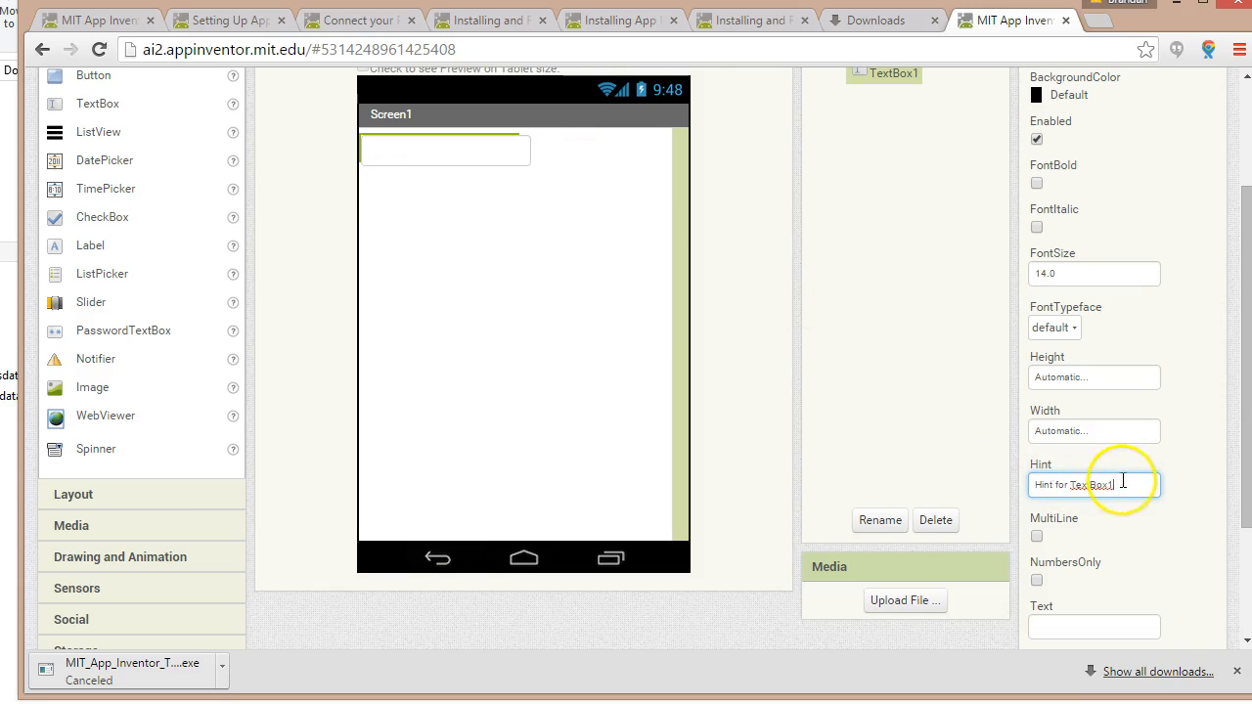
double_click(1093, 484)
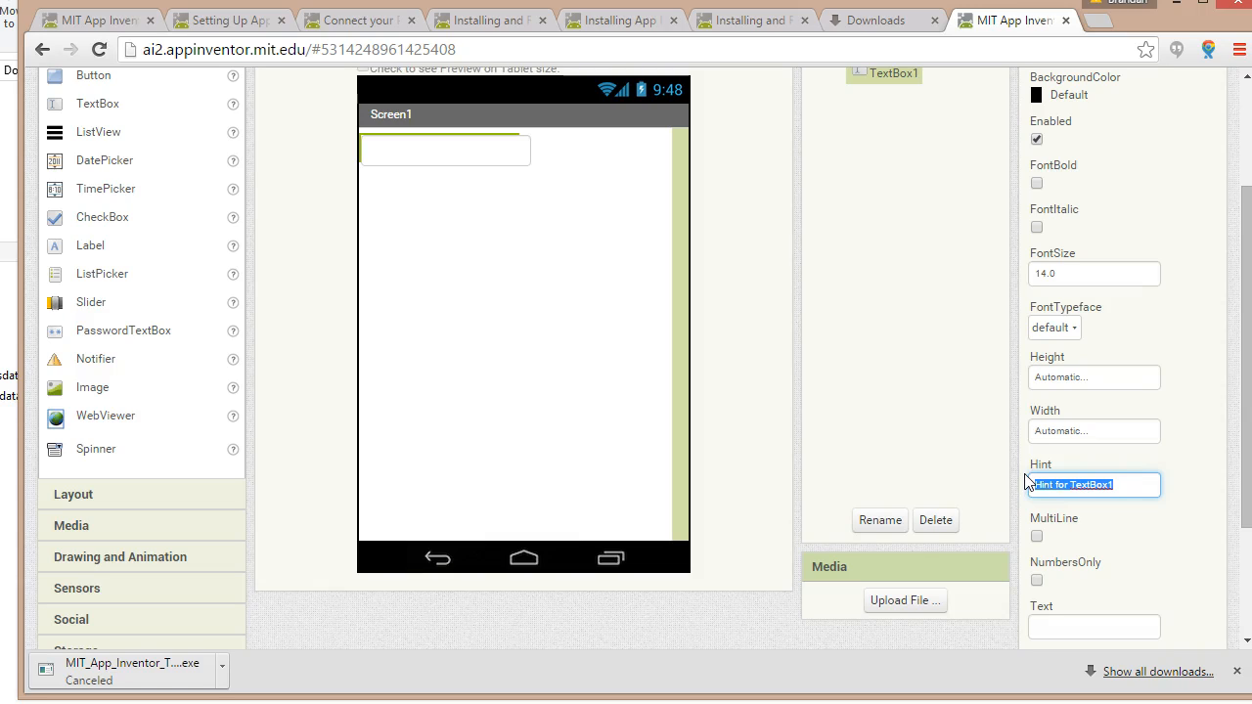
type("Add a")
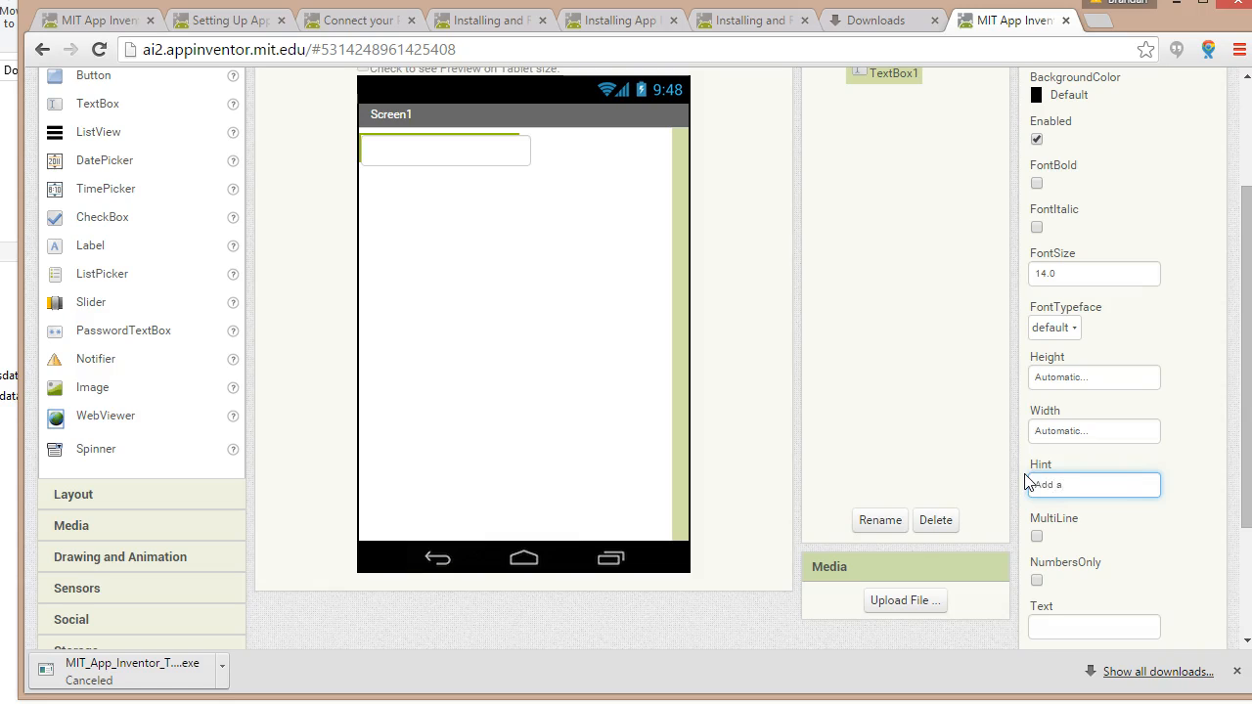
type("Enter a Helpful")
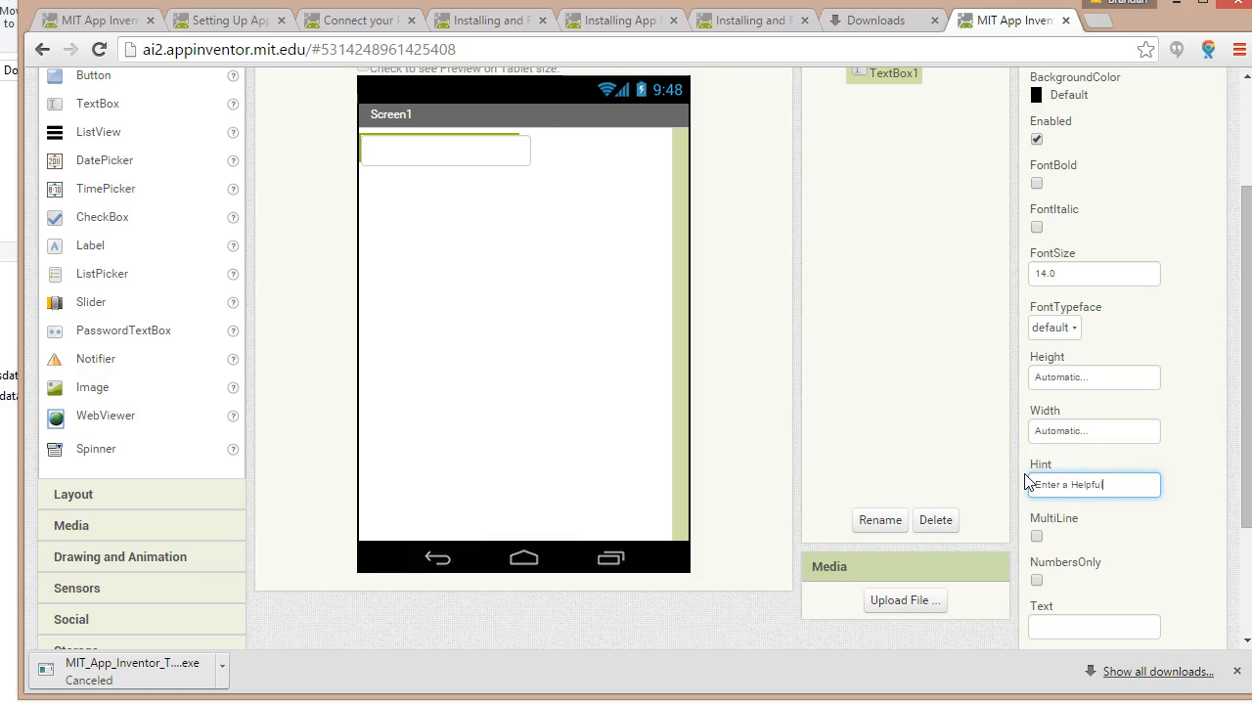
type("Keyboard S")
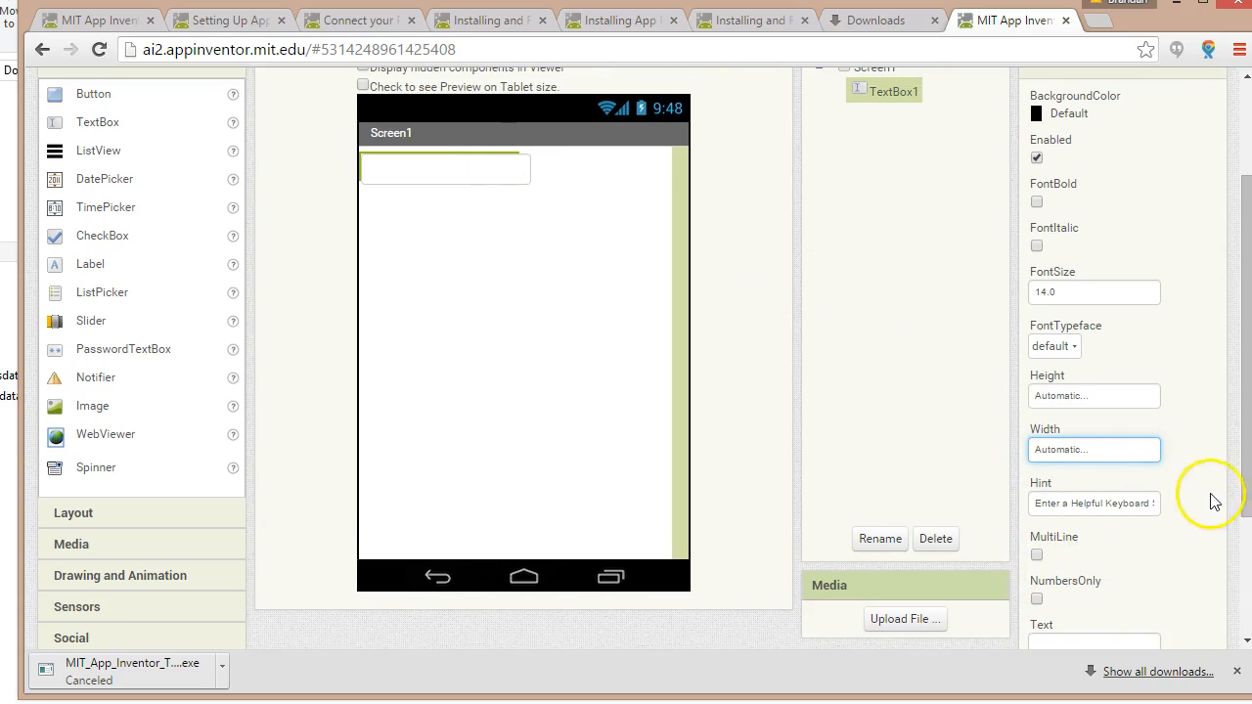
- Set TextBox1's Width to Fill parent
scroll("down", 3)
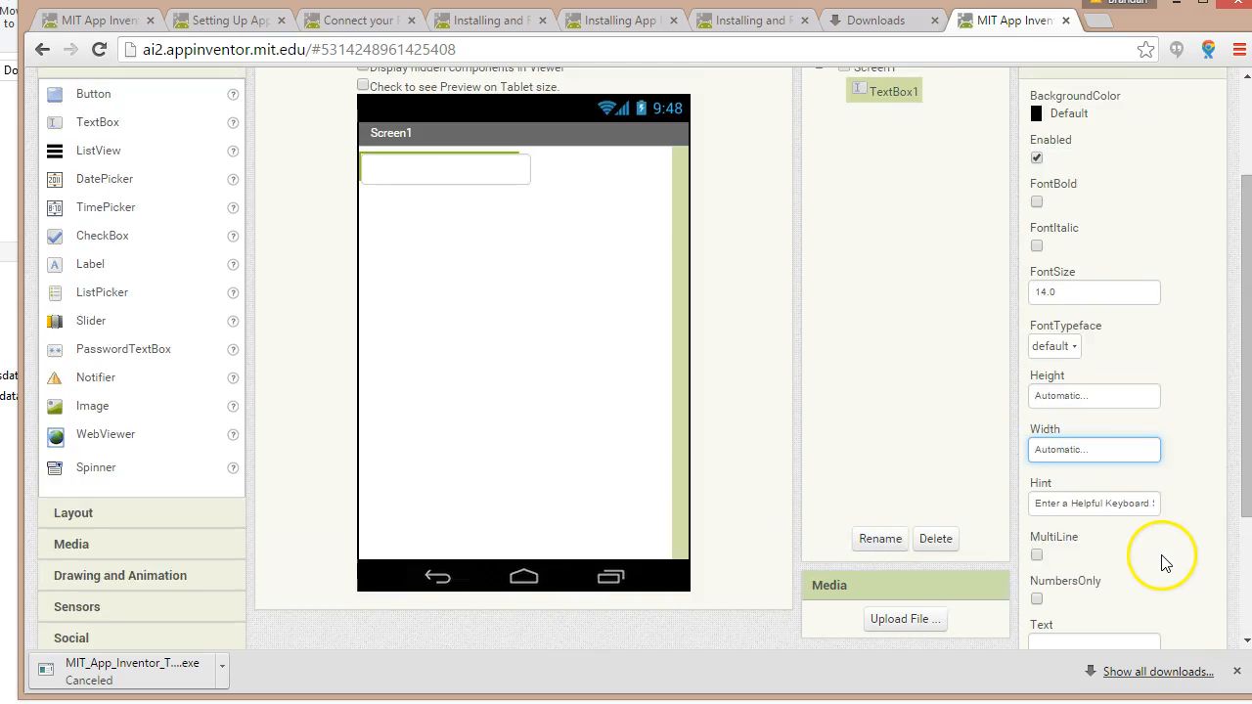
scroll("down", 3)
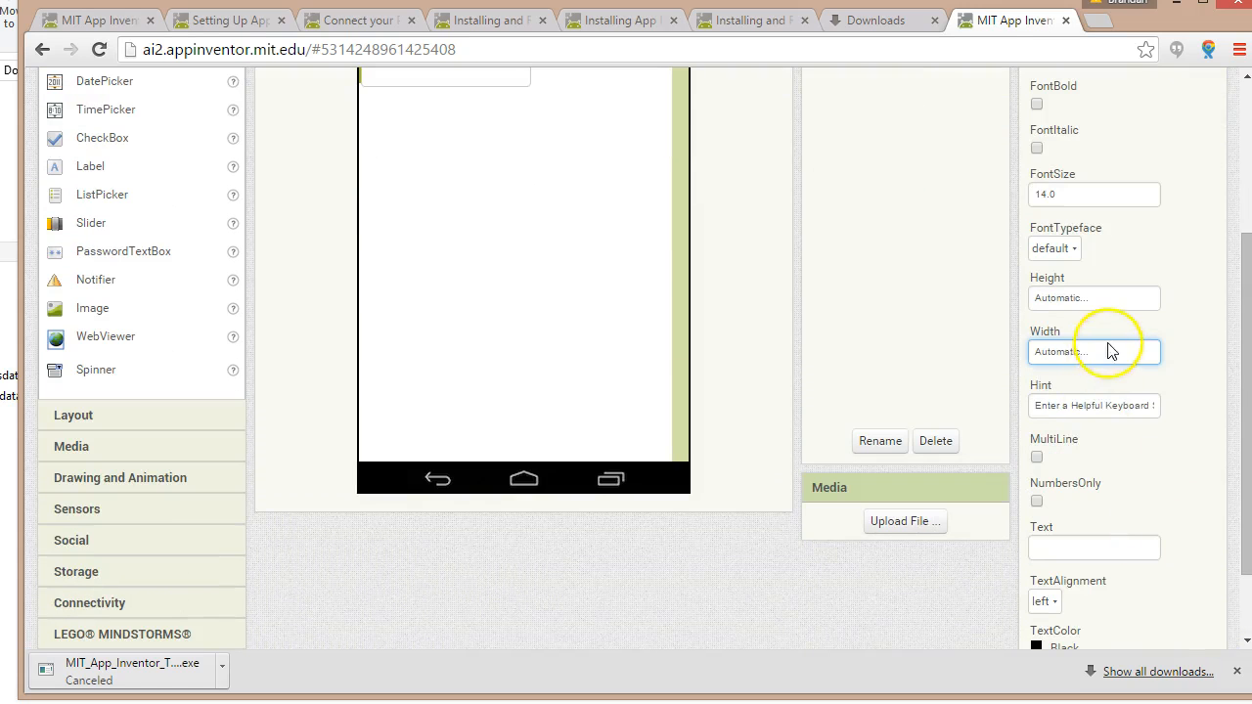
left_click(1093, 351)
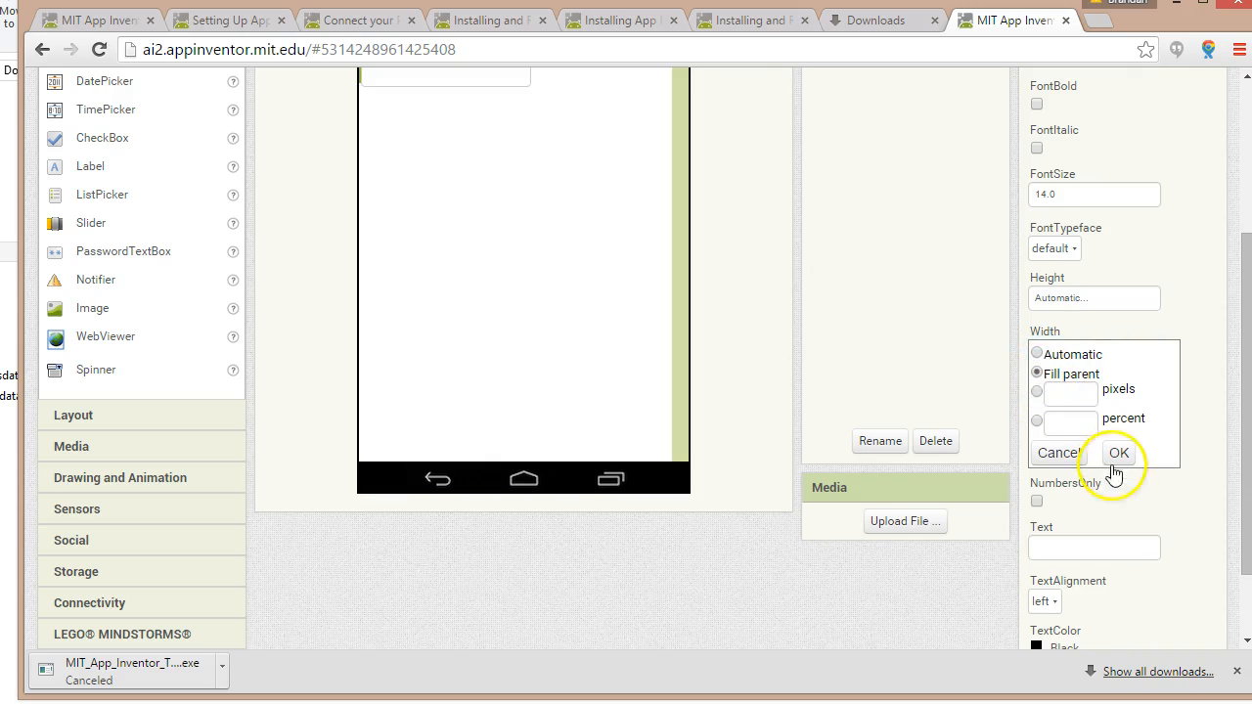
left_click(1118, 453)
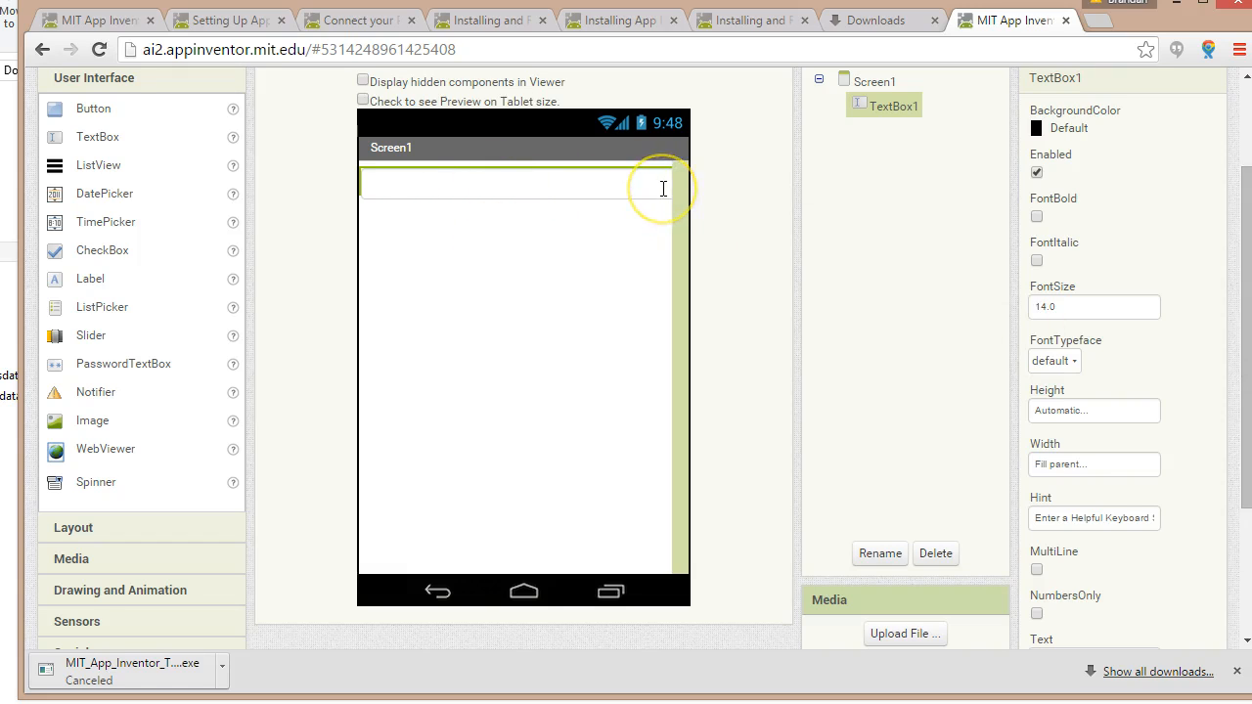
mouse_move(663, 188)
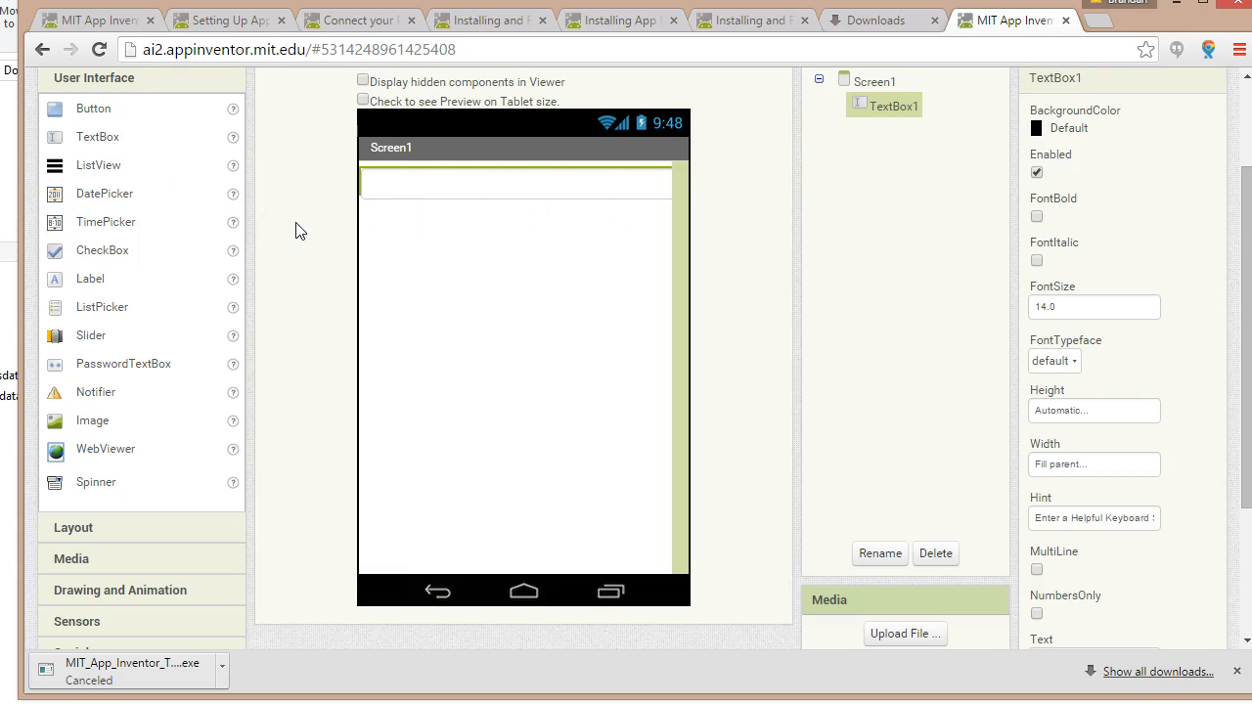
mouse_move(200, 168)
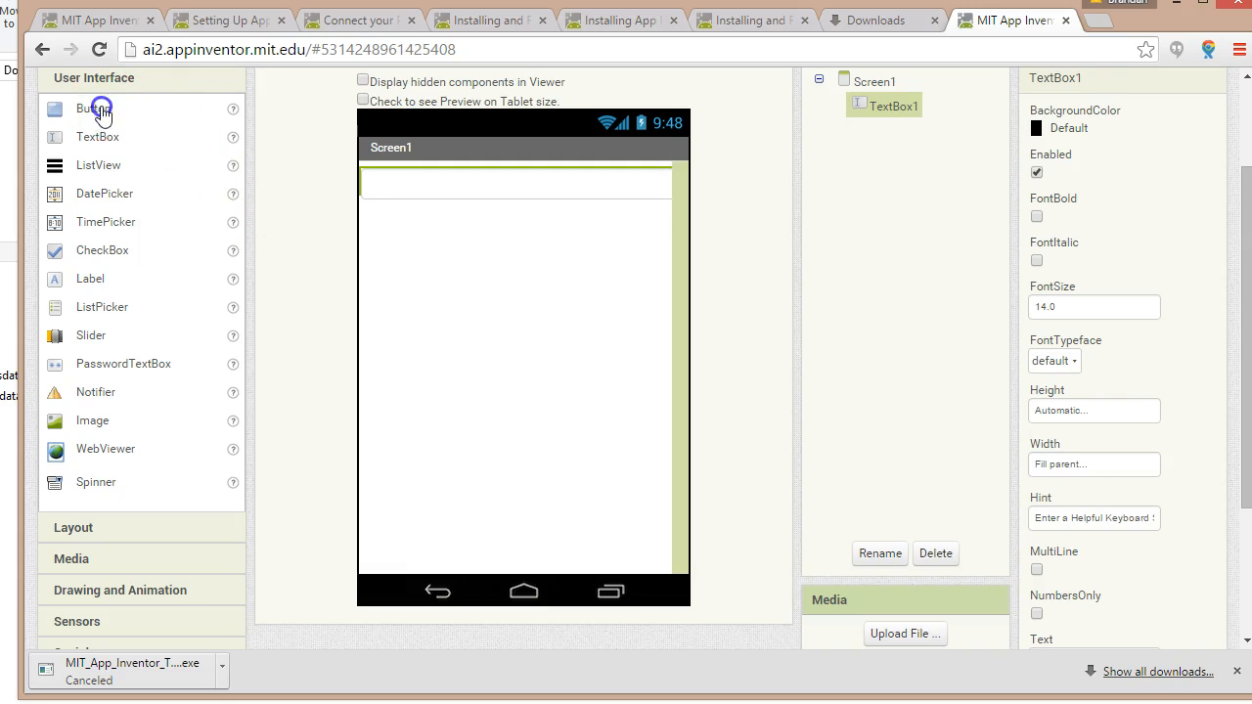
- Add Button1 below TextBox1 and change its Text to 'Add Shortcut'
left_click_drag(93, 108, 412, 219)
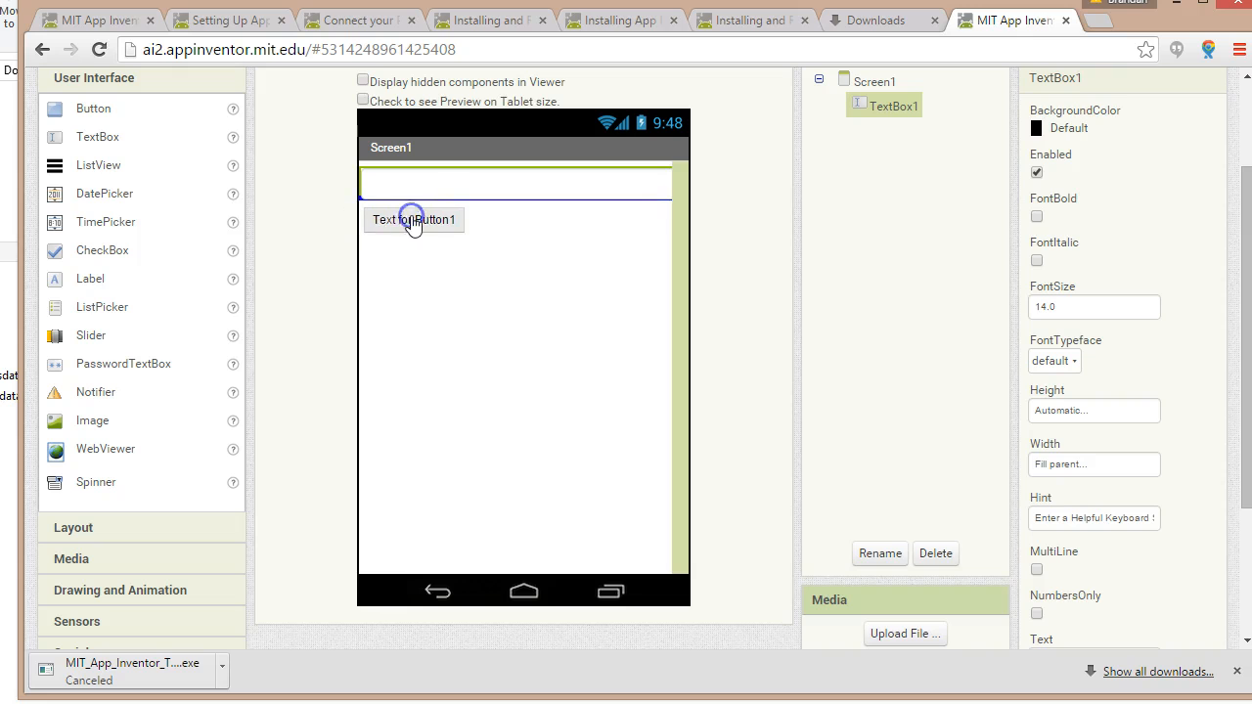
left_click(410, 219)
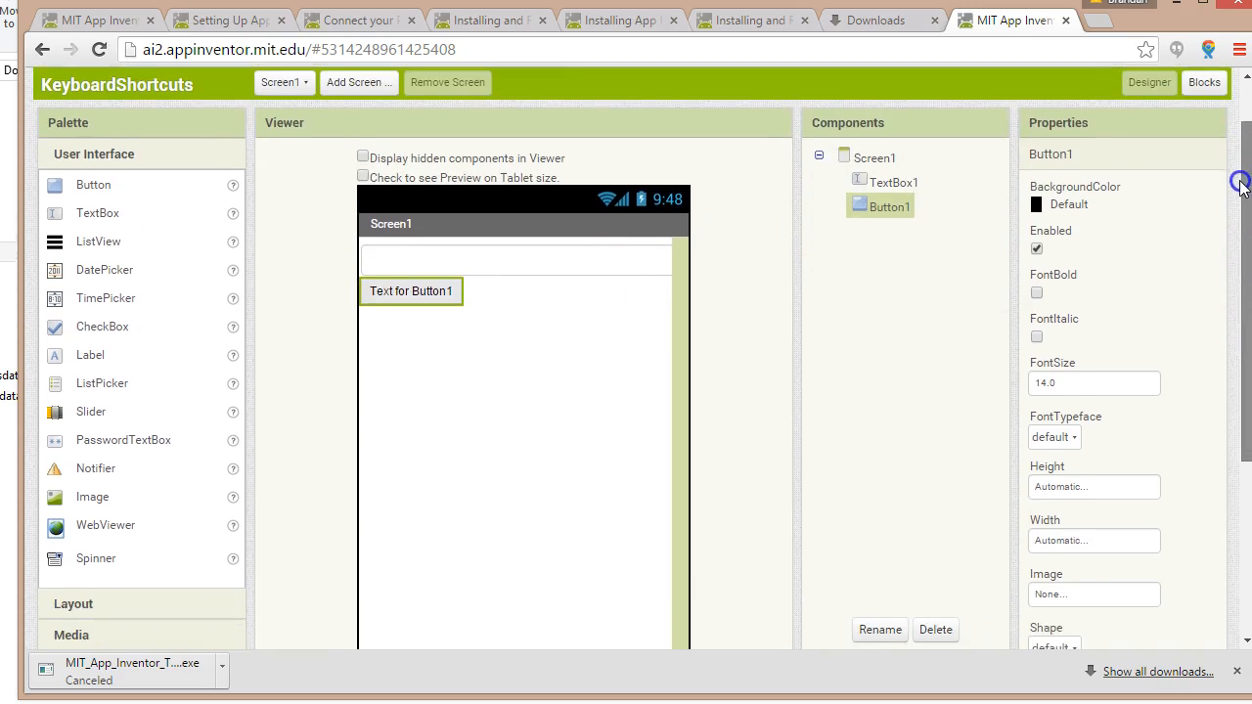
scroll("down", 3)
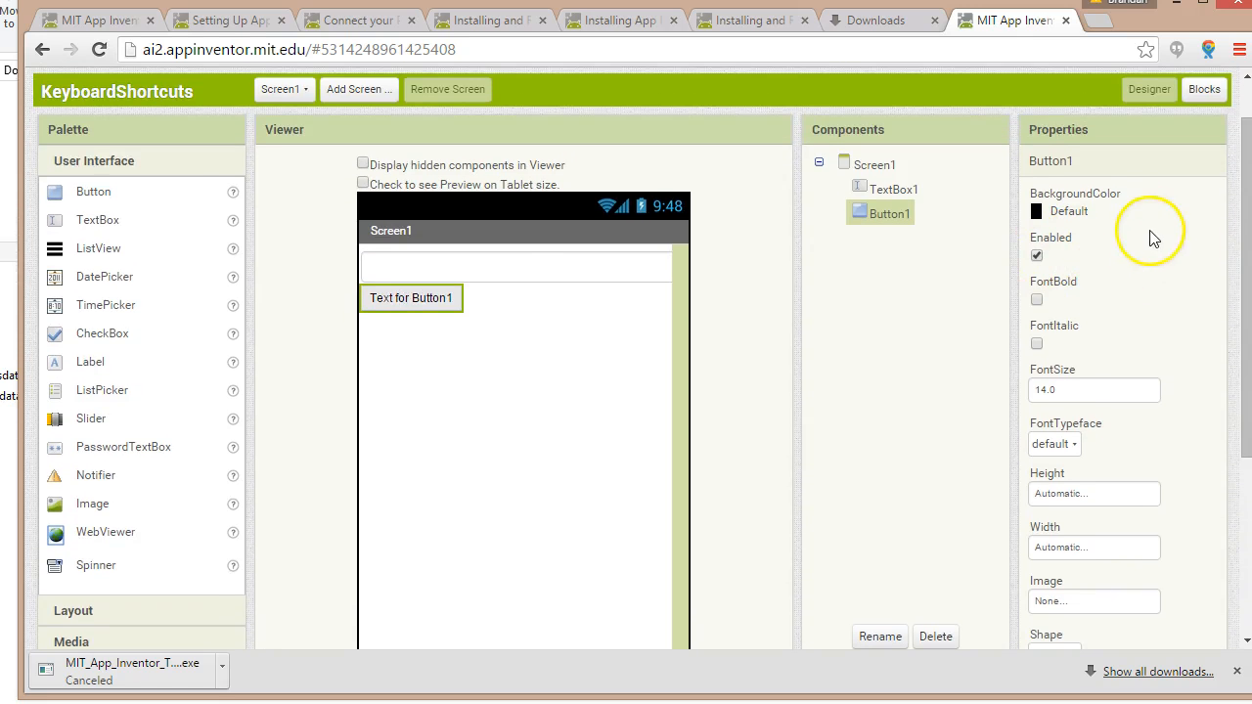
scroll("down", 3)
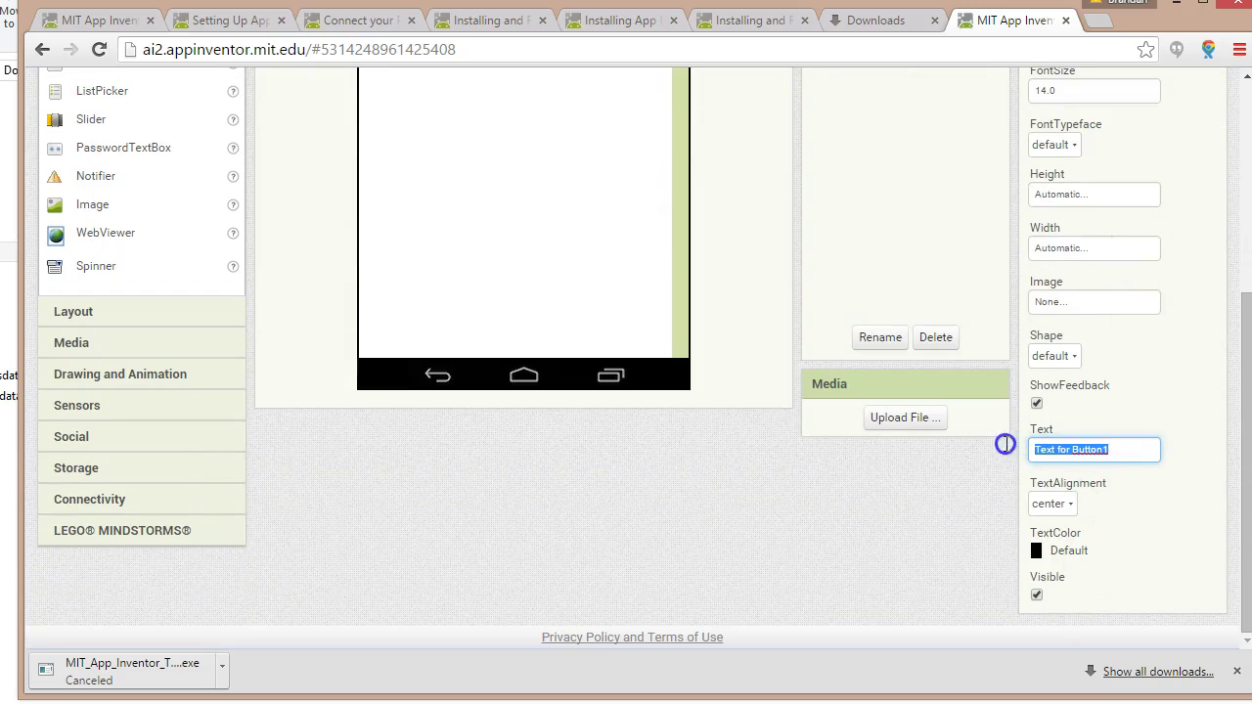
type("Add")
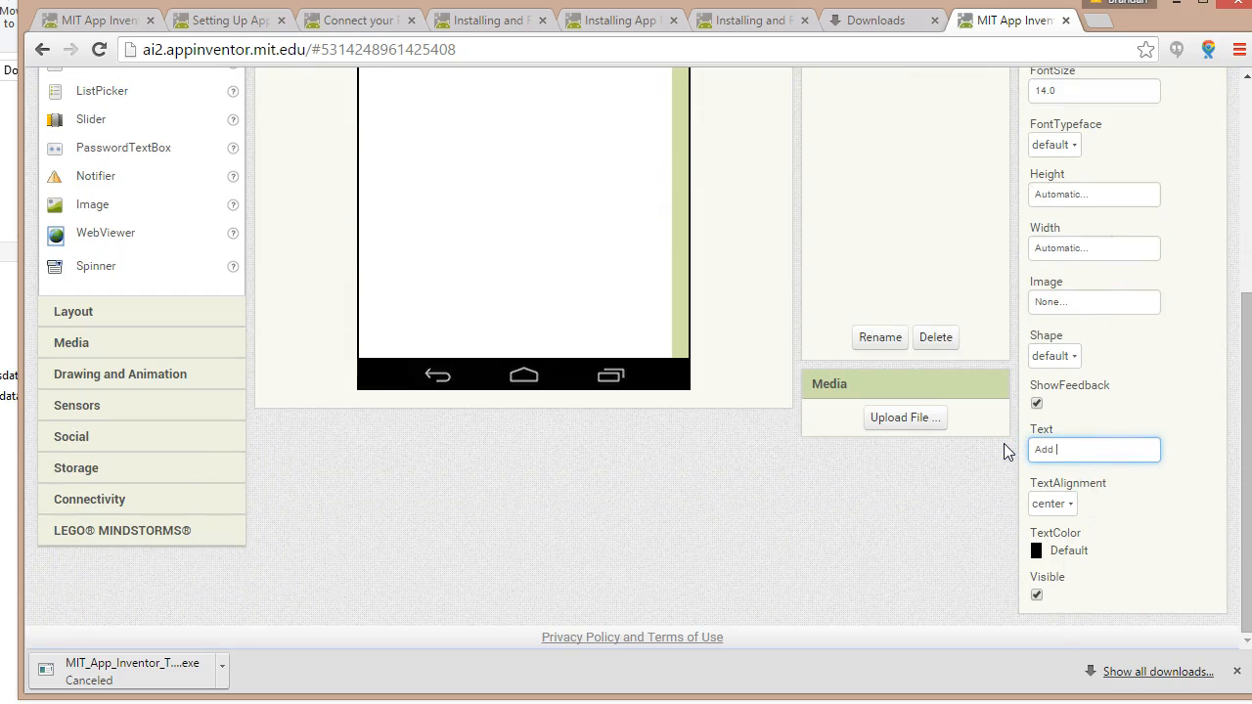
type("Shortcut")
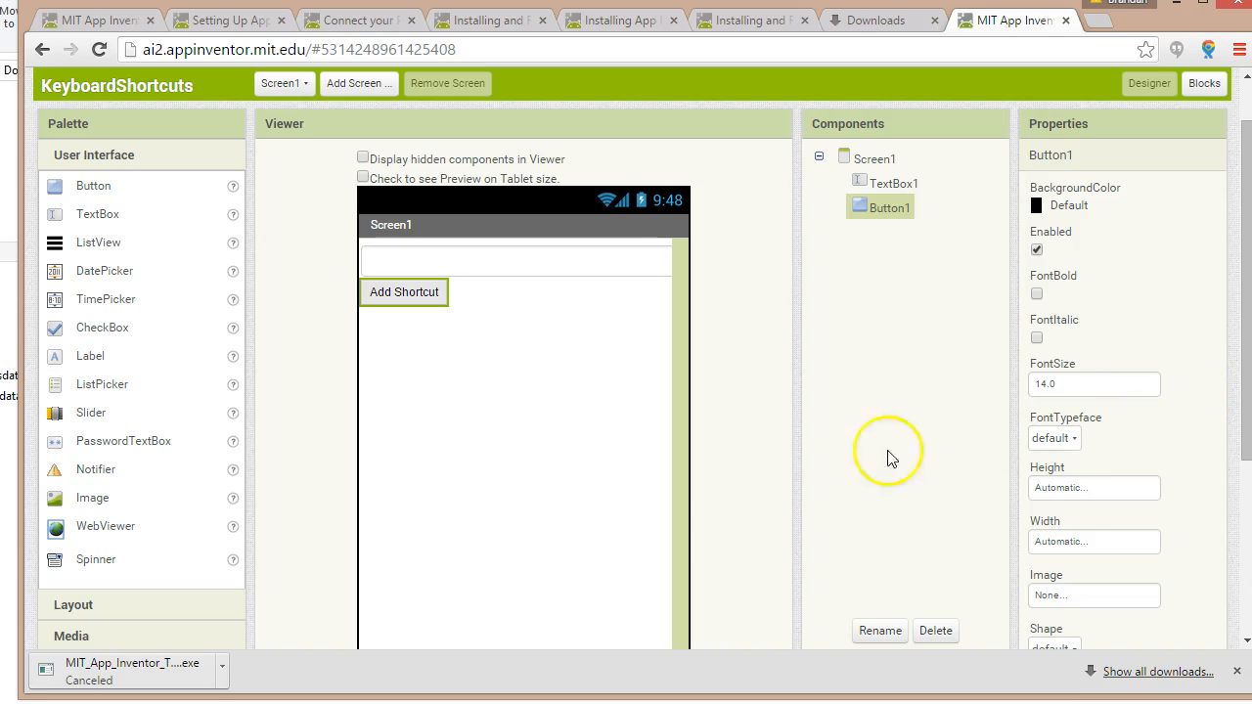
mouse_move(504, 575)
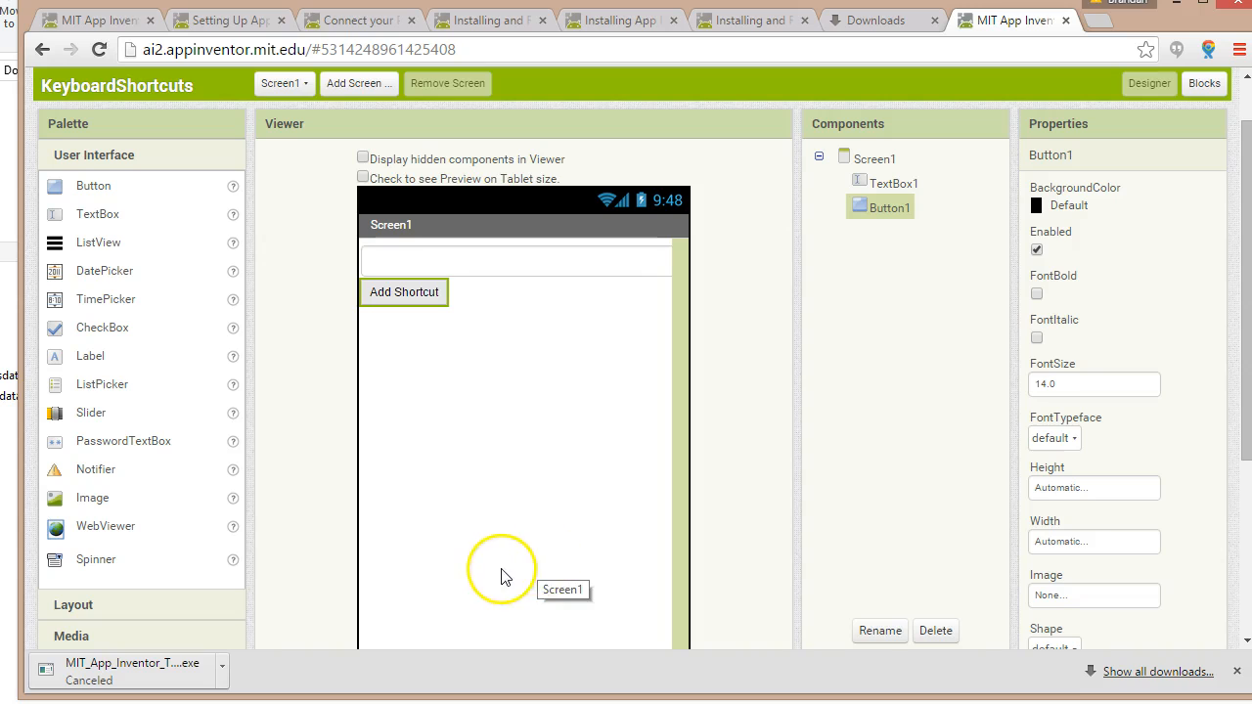
mouse_move(977, 115)
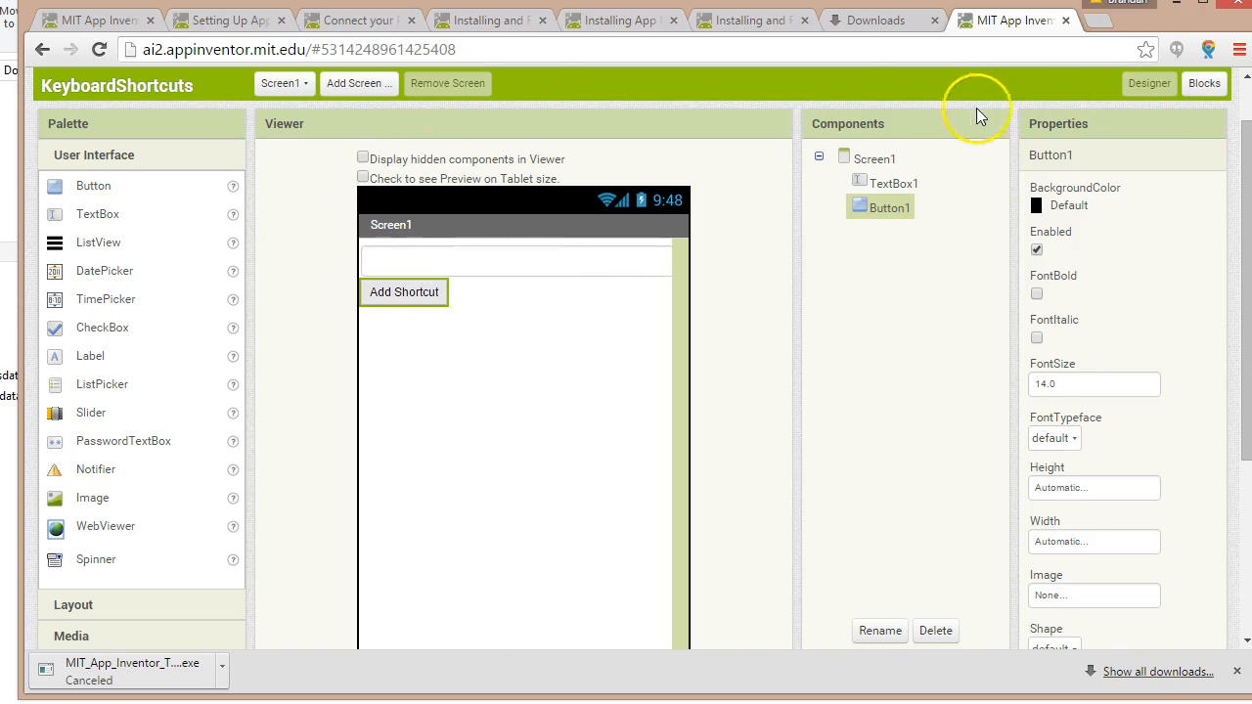
mouse_move(1077, 101)
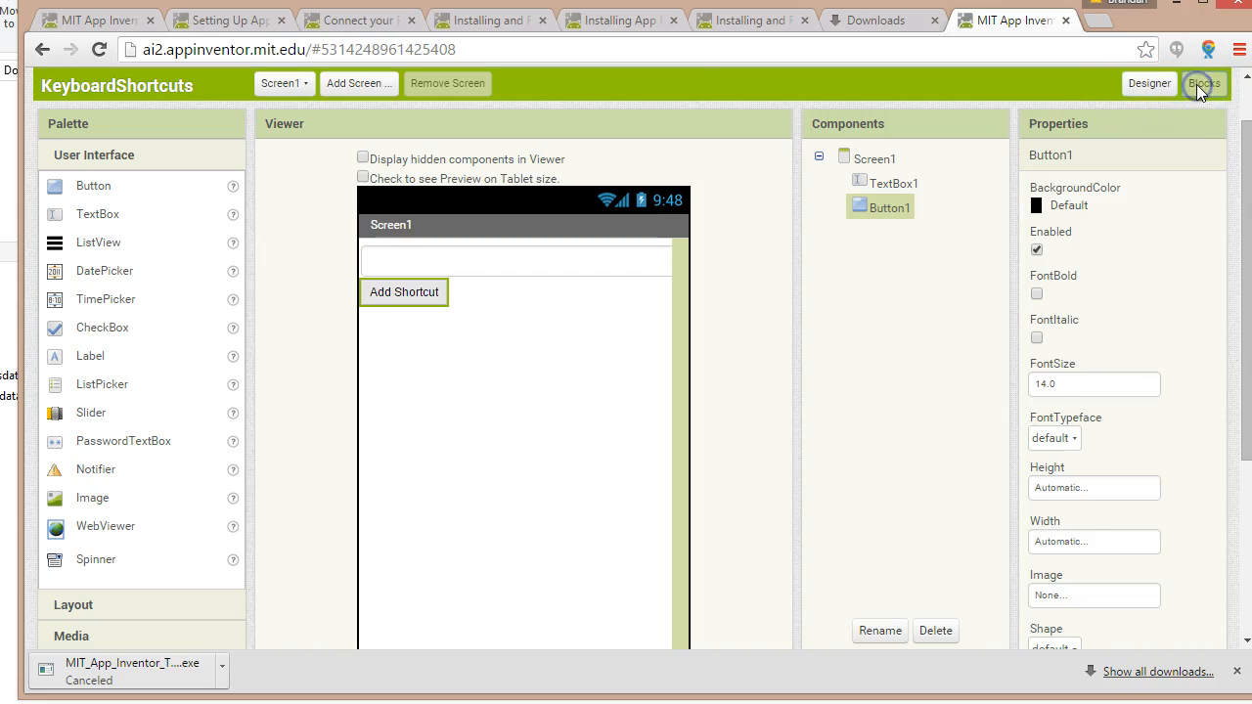
- In the Blocks editor, place a 'when Button1.Click' event block on the workspace
left_click(1202, 83)
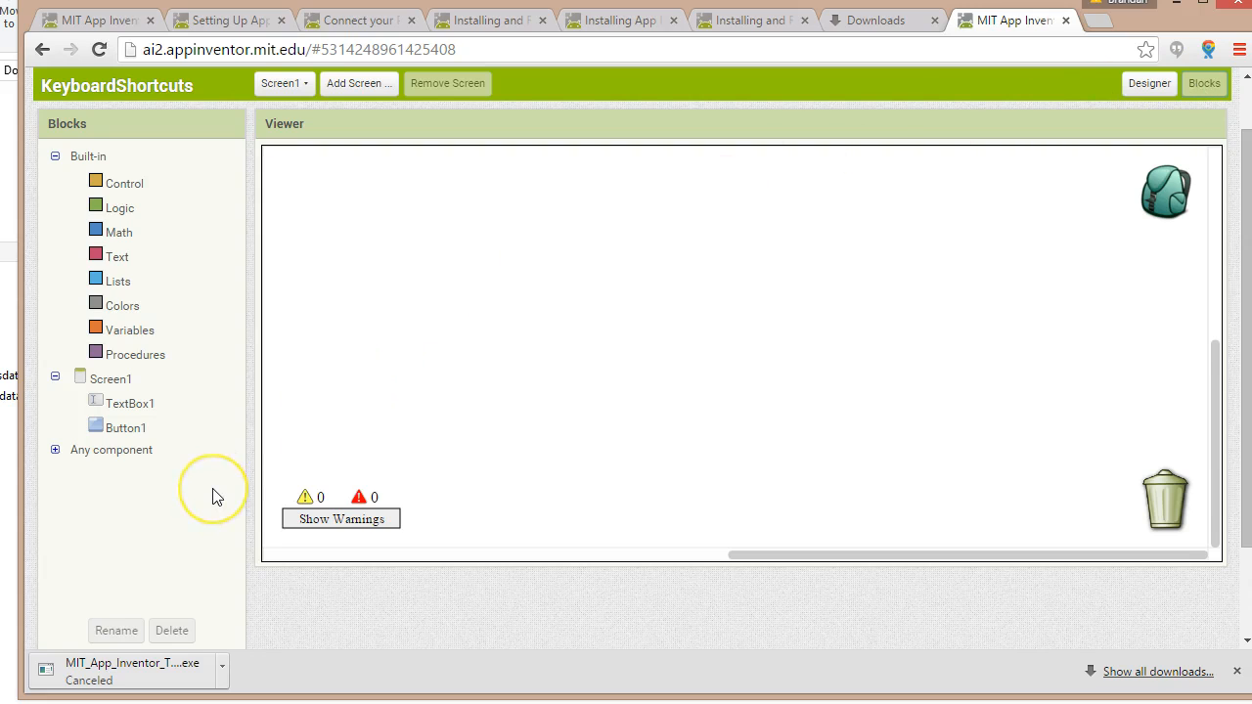
mouse_move(179, 479)
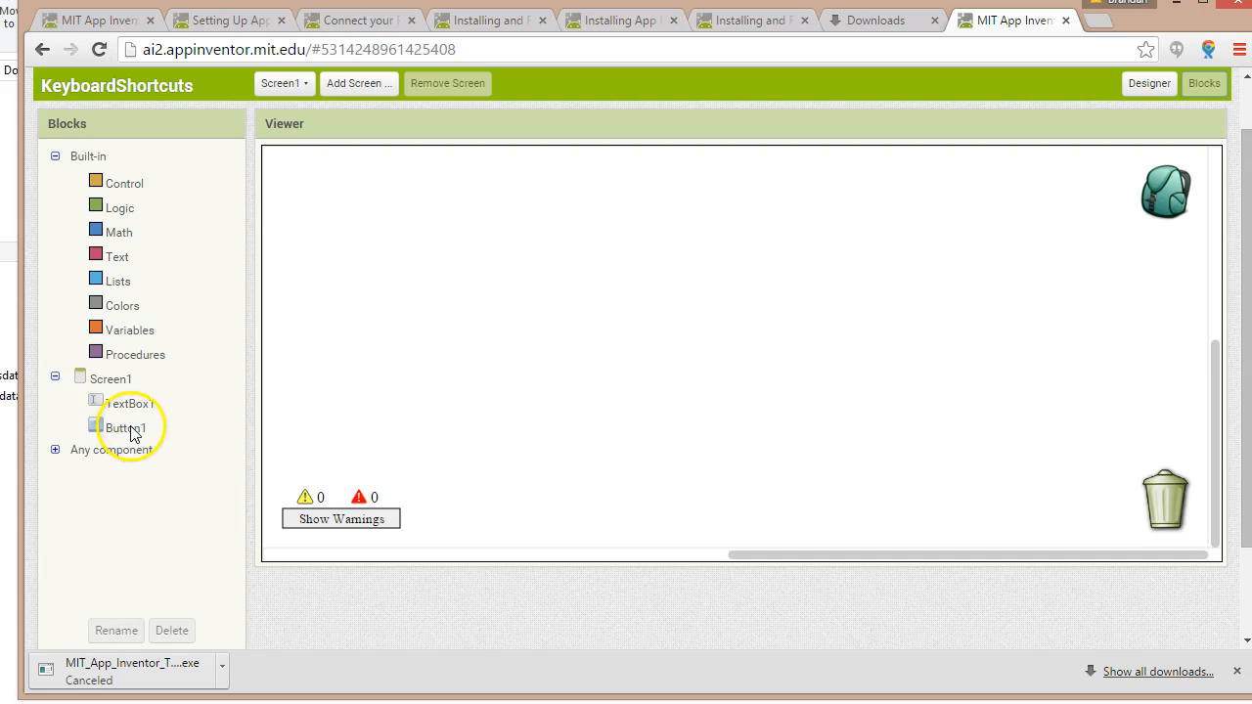
left_click(115, 427)
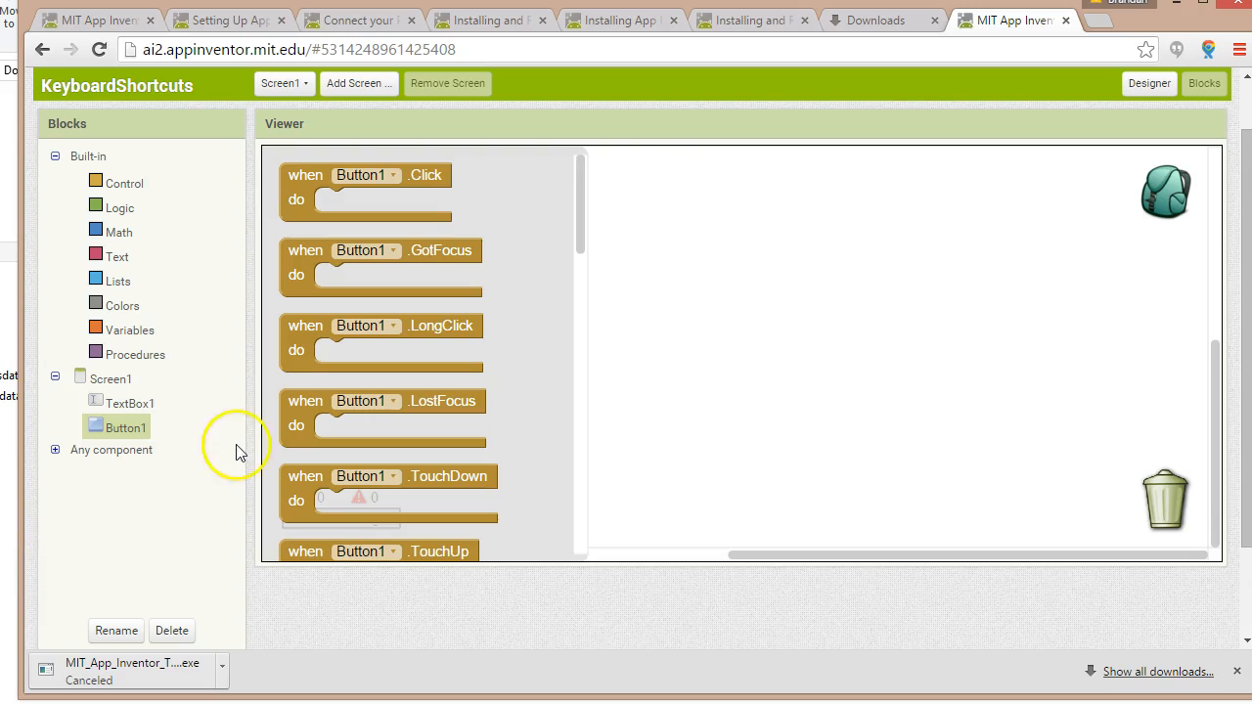
left_click(386, 251)
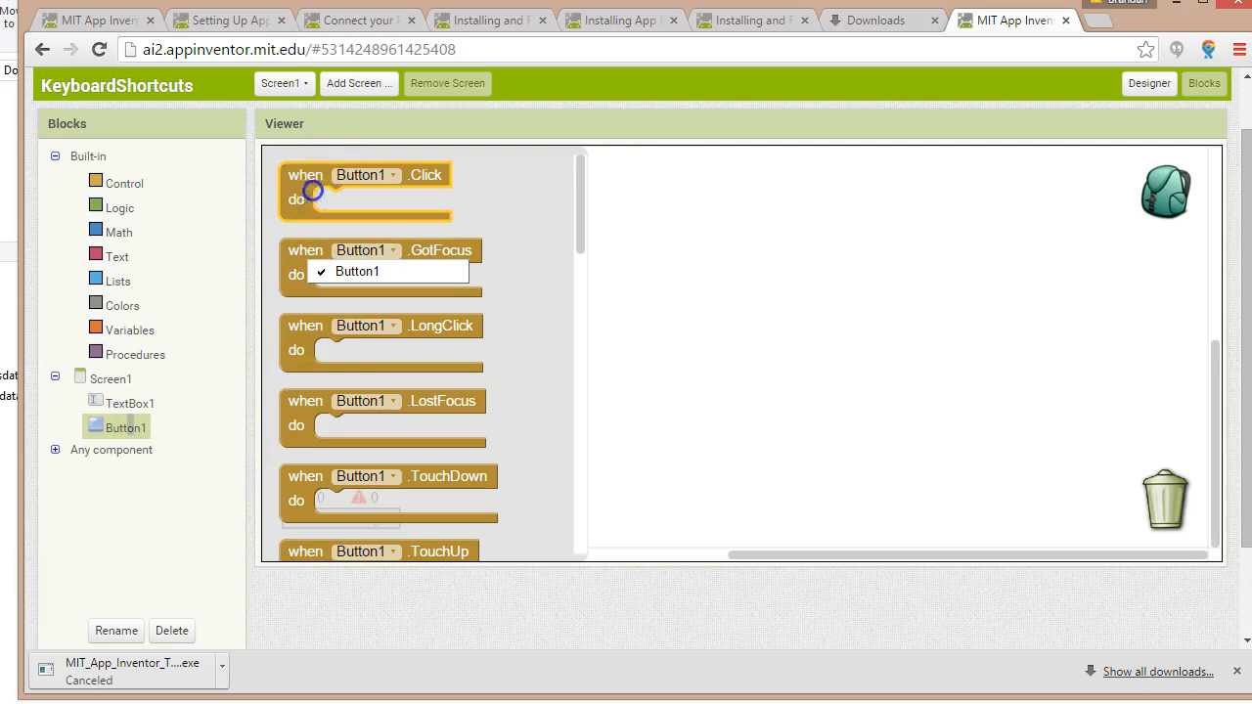
left_click_drag(313, 191, 385, 223)
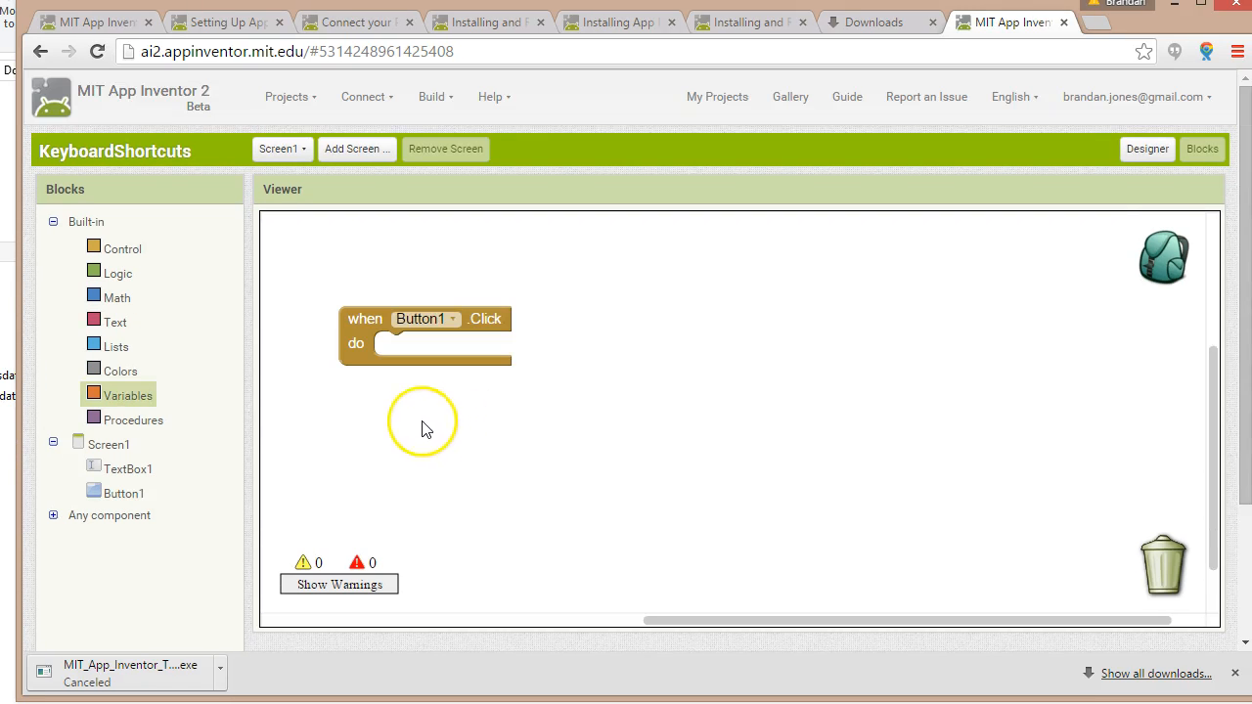
mouse_move(105, 265)
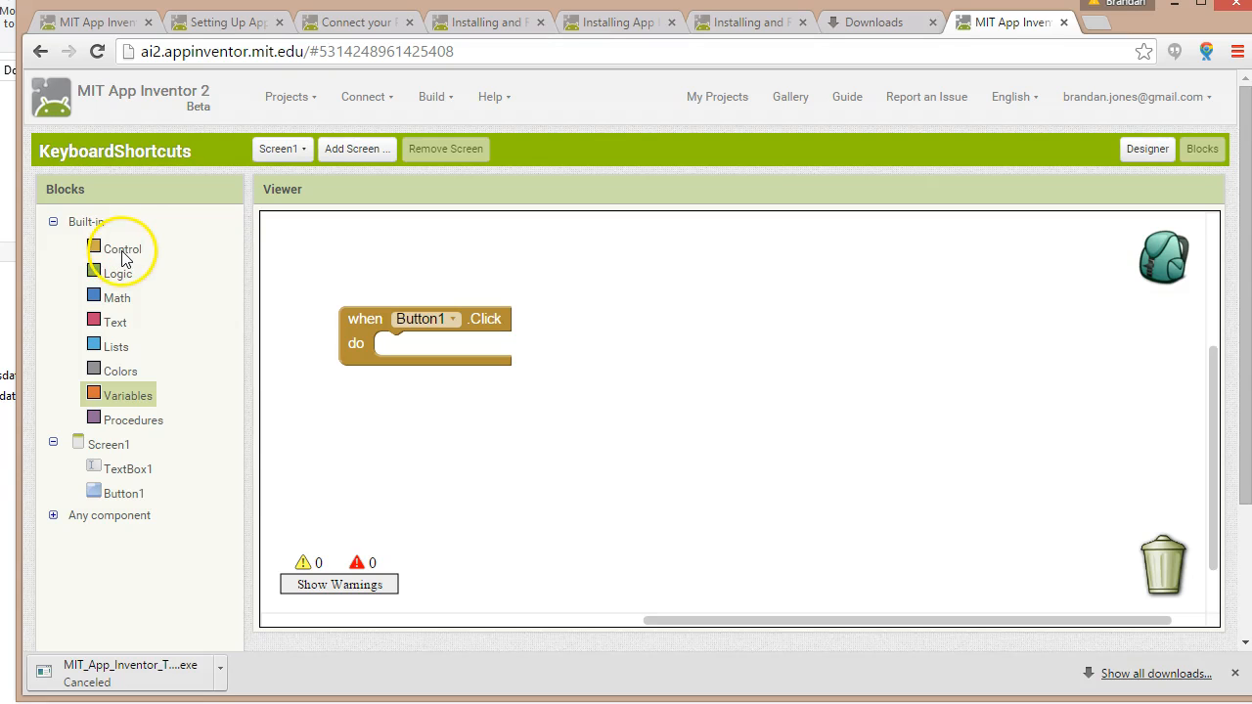
- Browse the Control, Math, Lists and Colors built-in block drawers
left_click(123, 248)
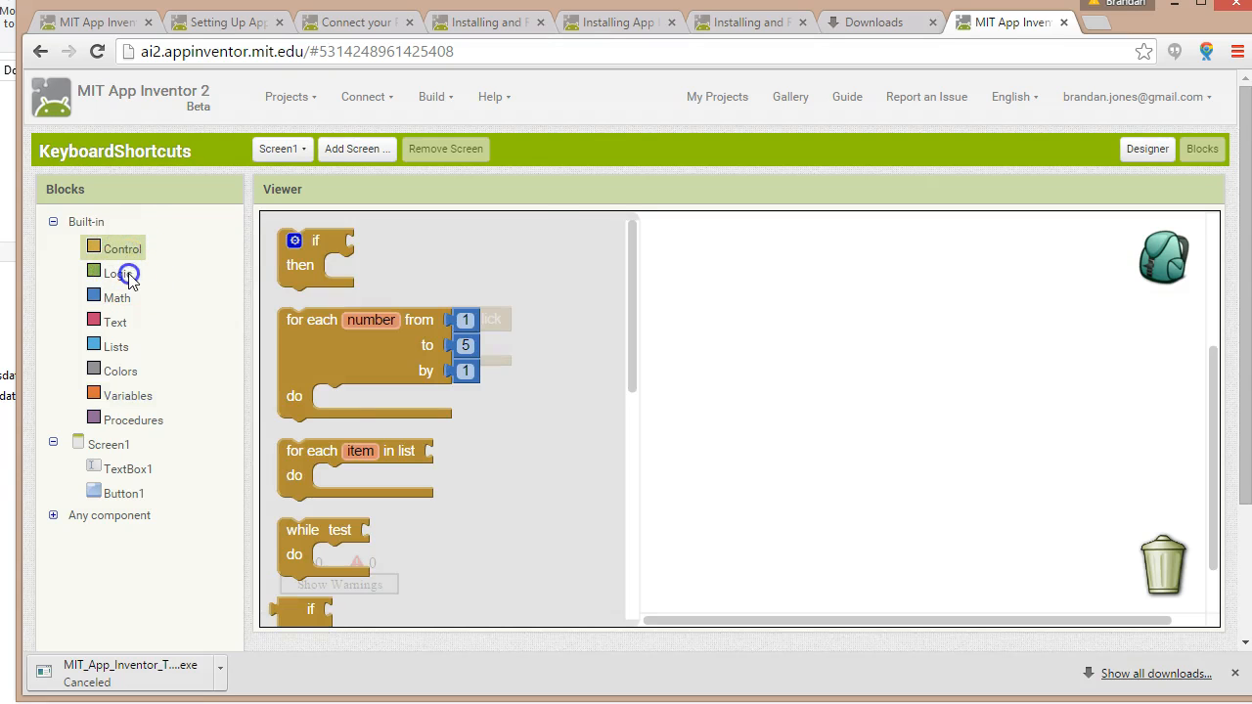
left_click(117, 297)
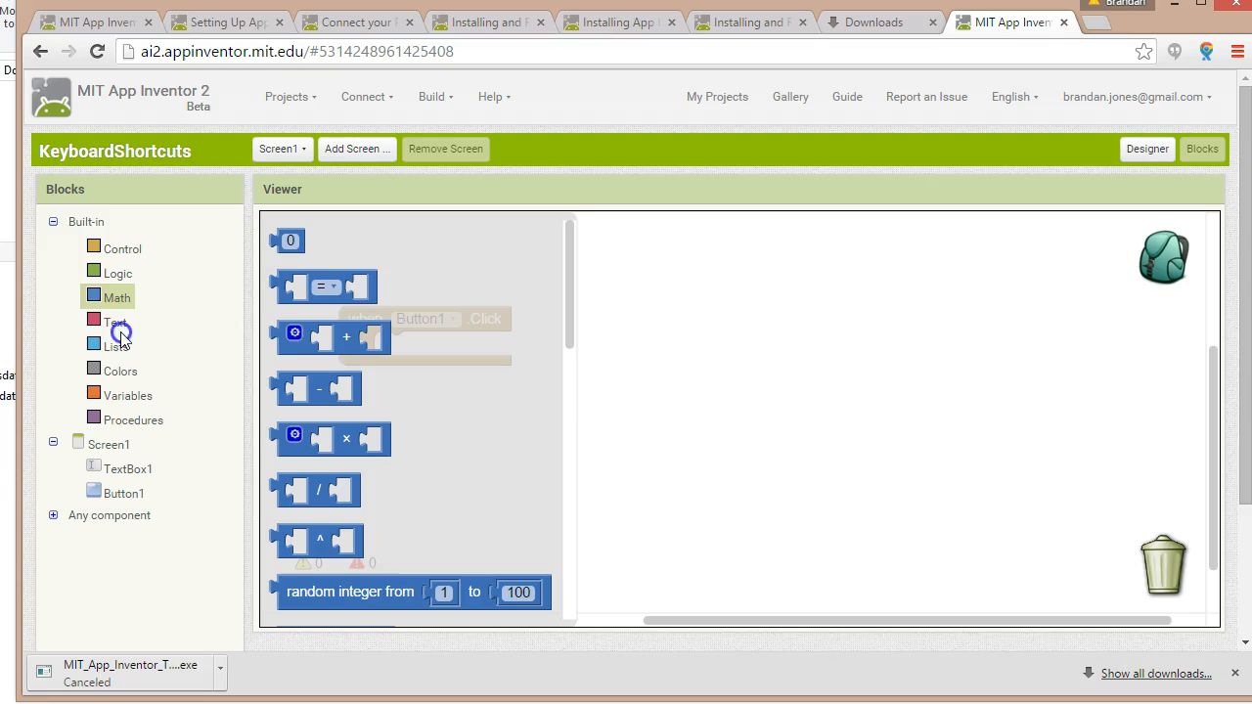
left_click(116, 346)
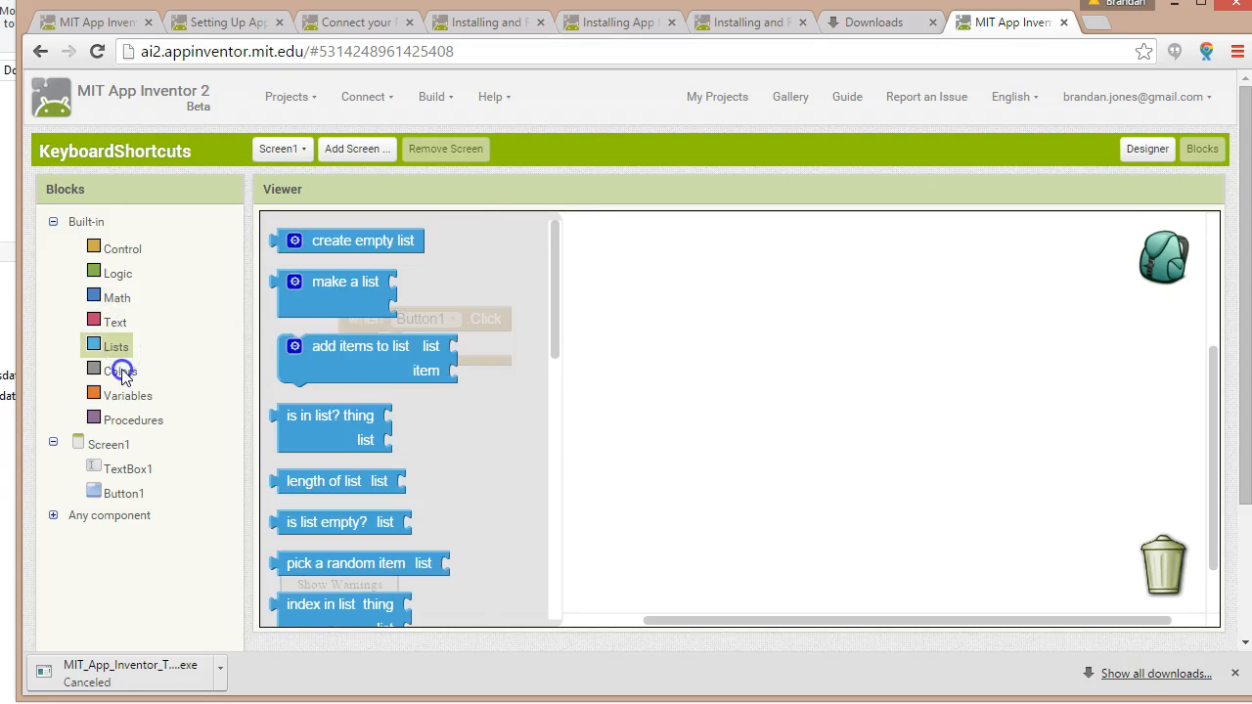
left_click(132, 420)
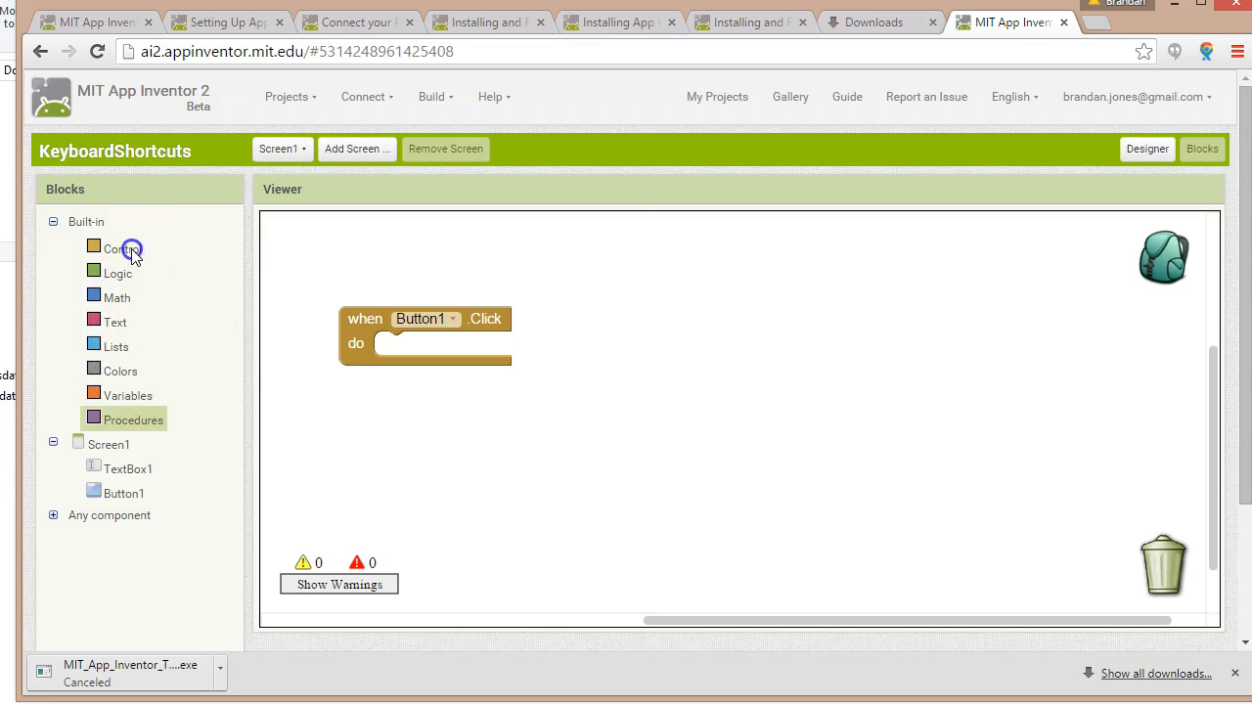
left_click(119, 248)
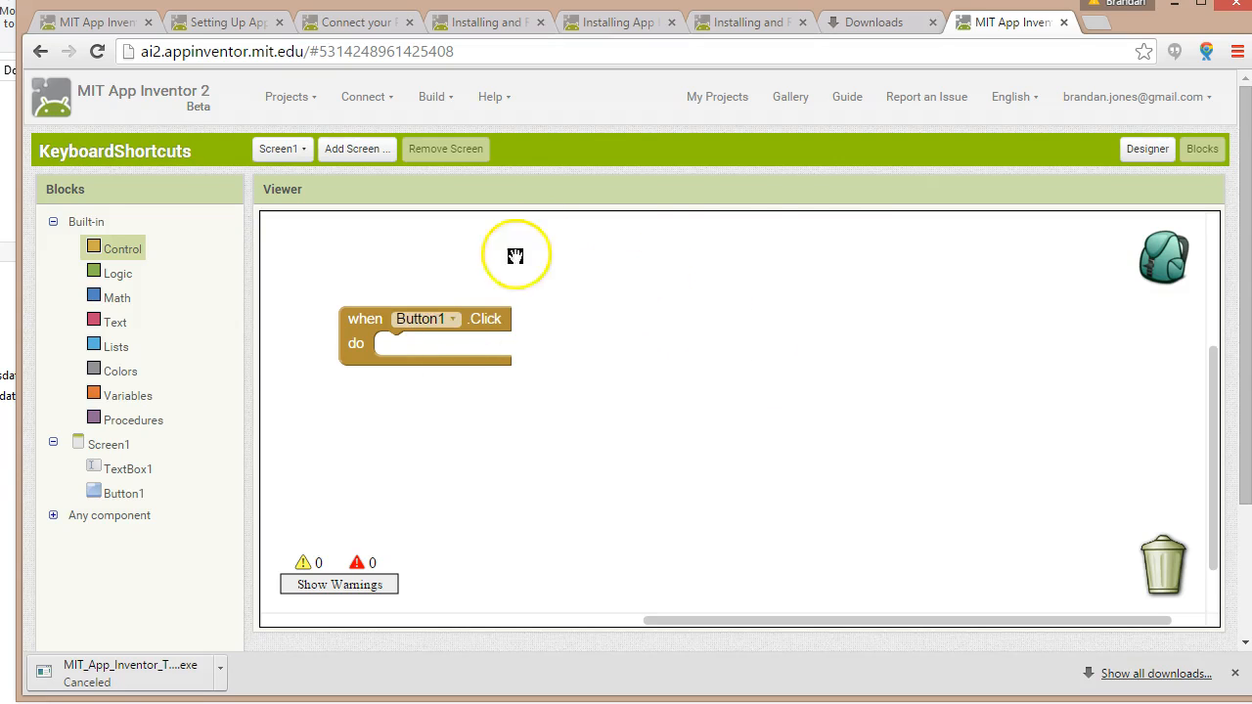
mouse_move(1108, 152)
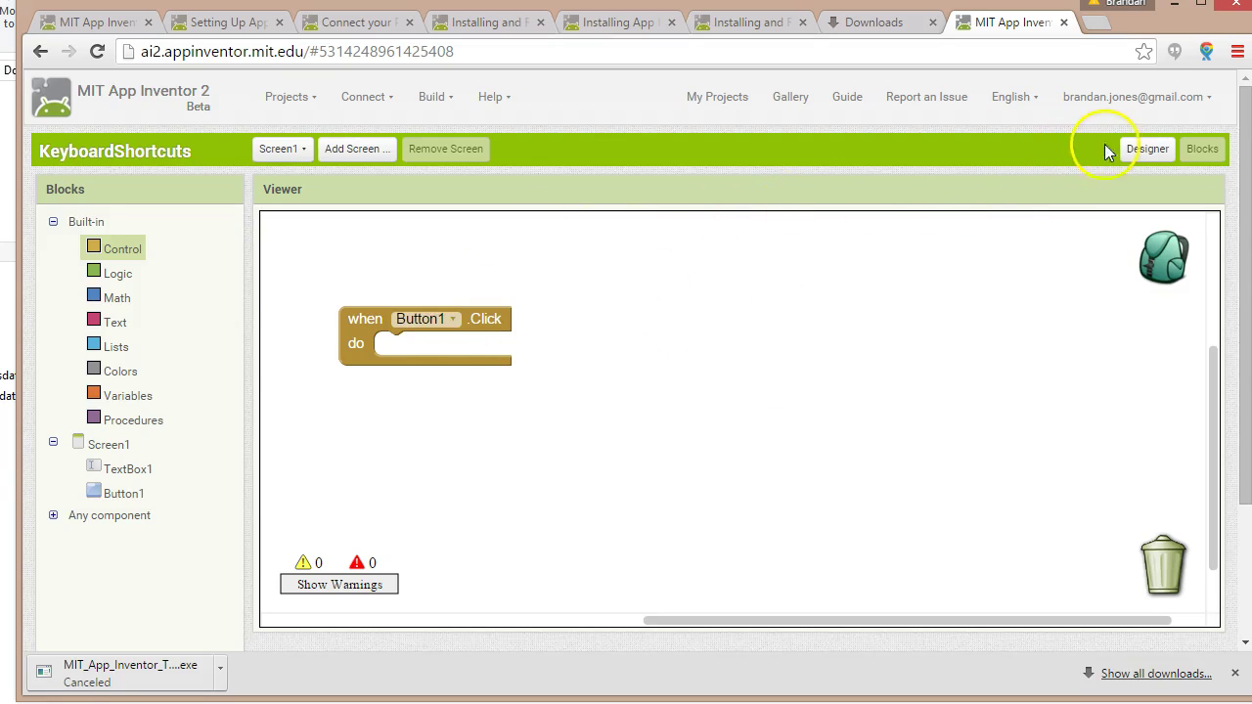
- Return to the Designer and drop a Notifier onto Screen1
left_click(1149, 148)
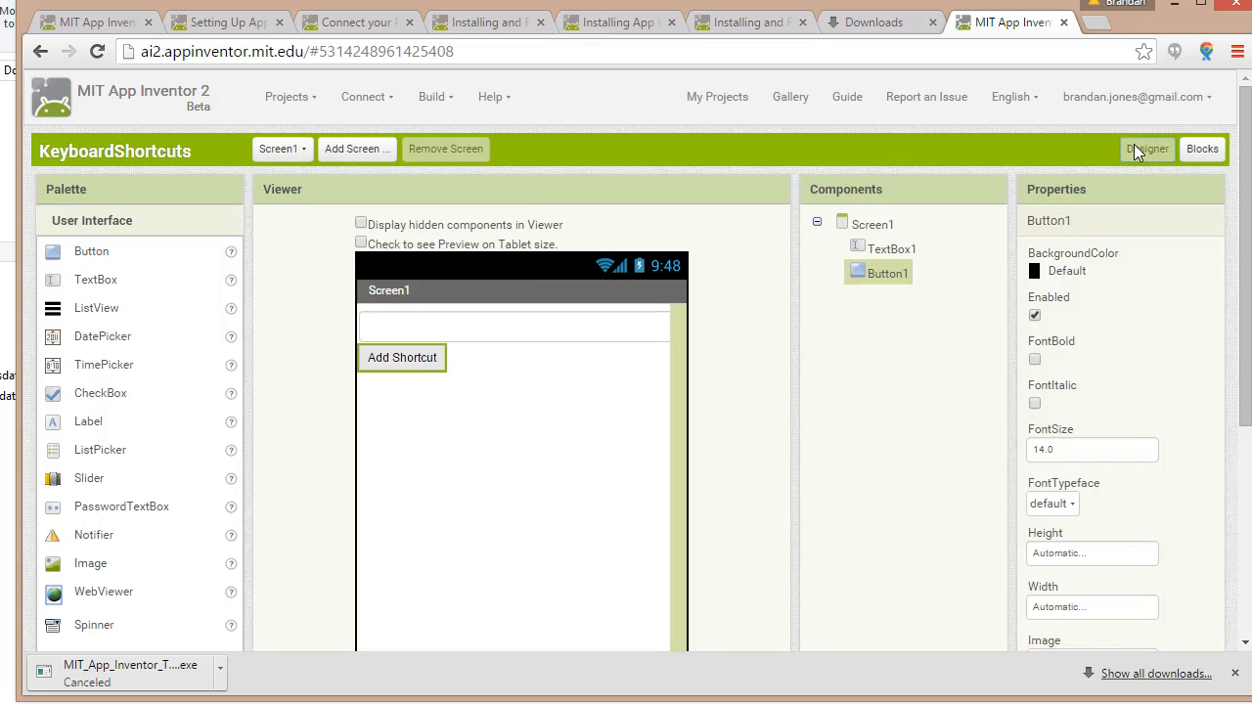
mouse_move(450, 460)
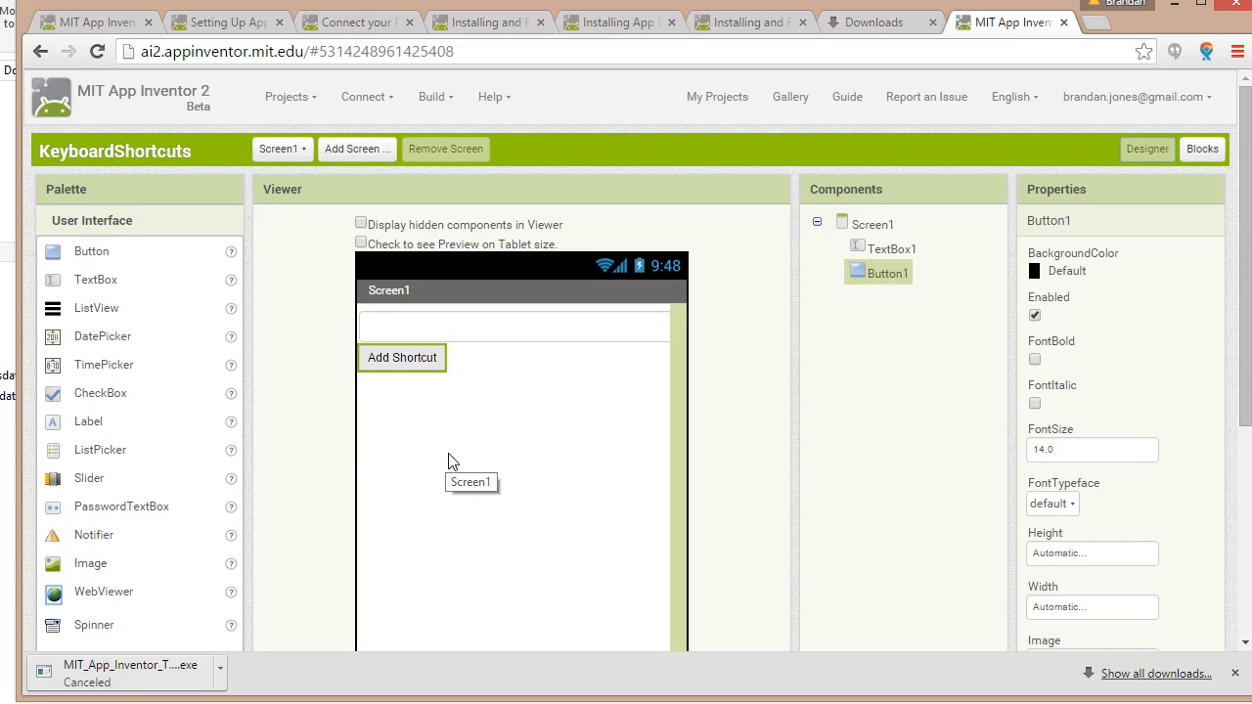
mouse_move(68, 538)
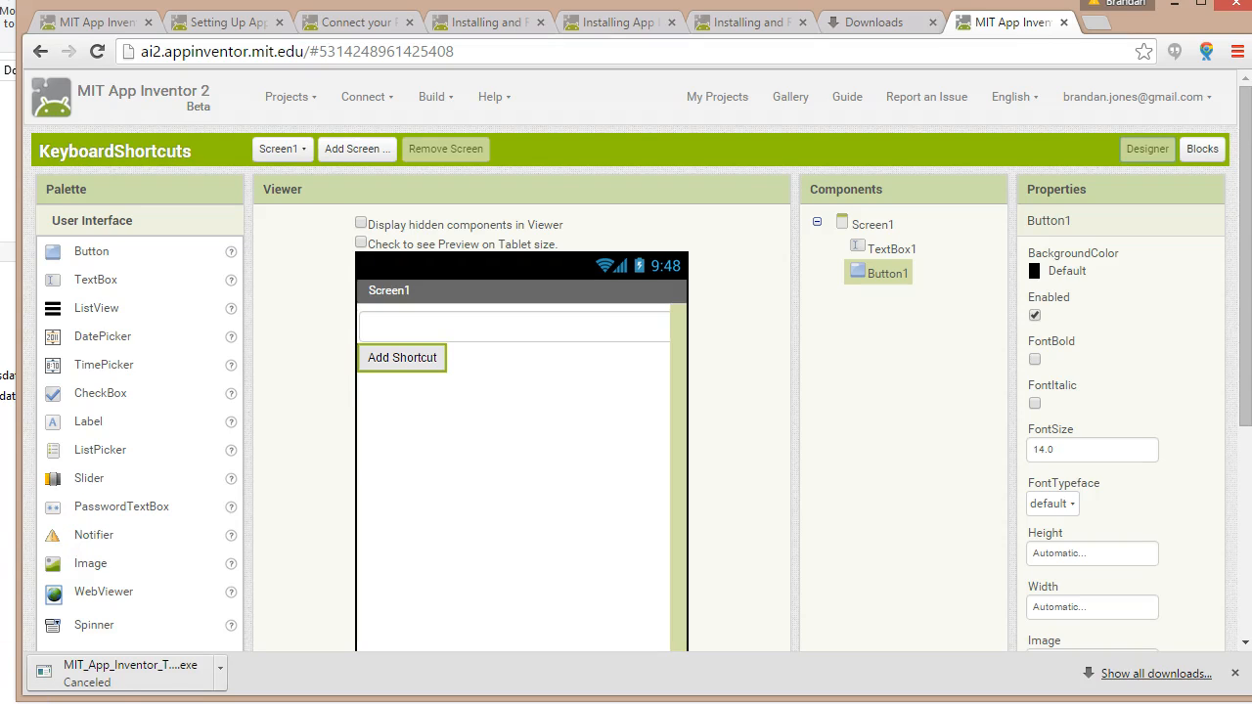
left_click_drag(93, 534, 440, 518)
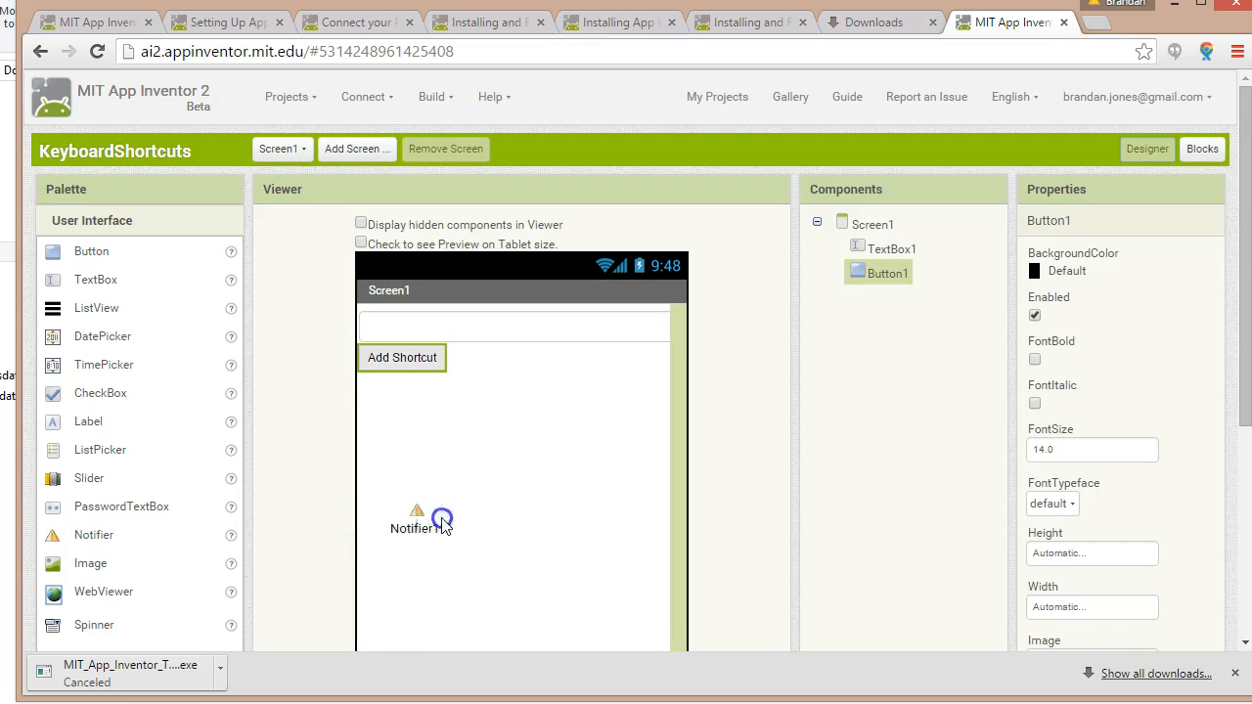
left_click(886, 297)
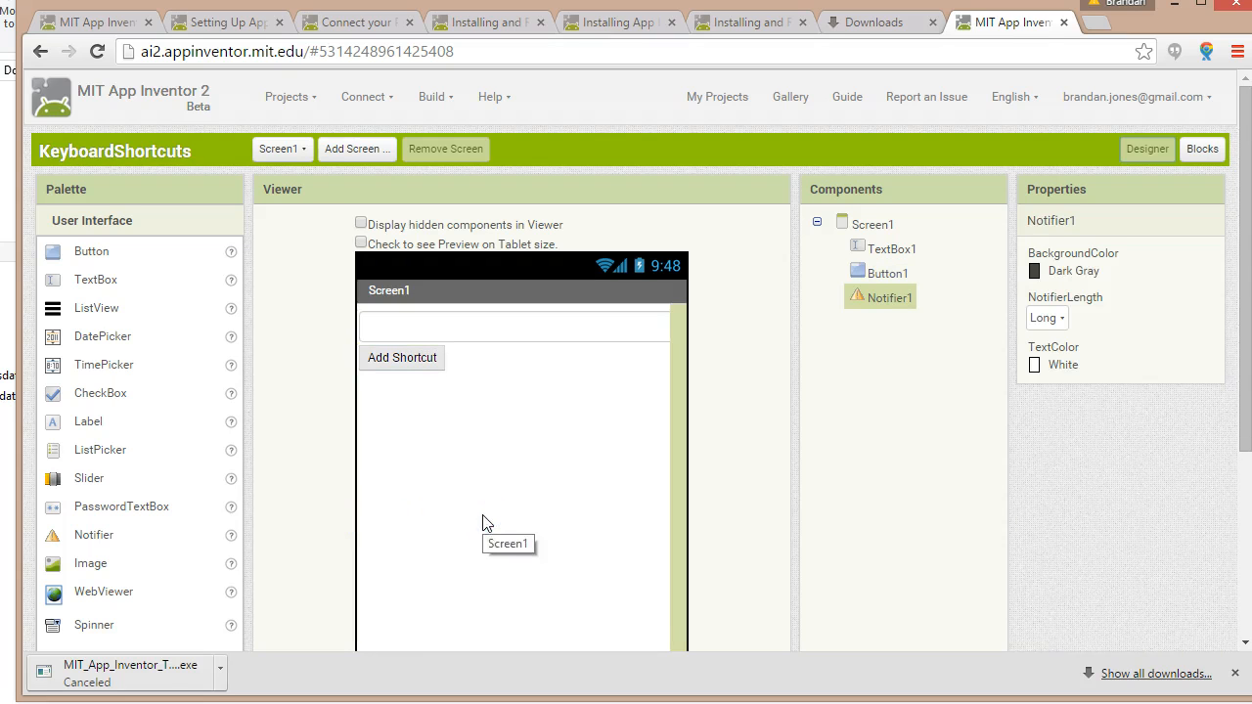
scroll("down", 3)
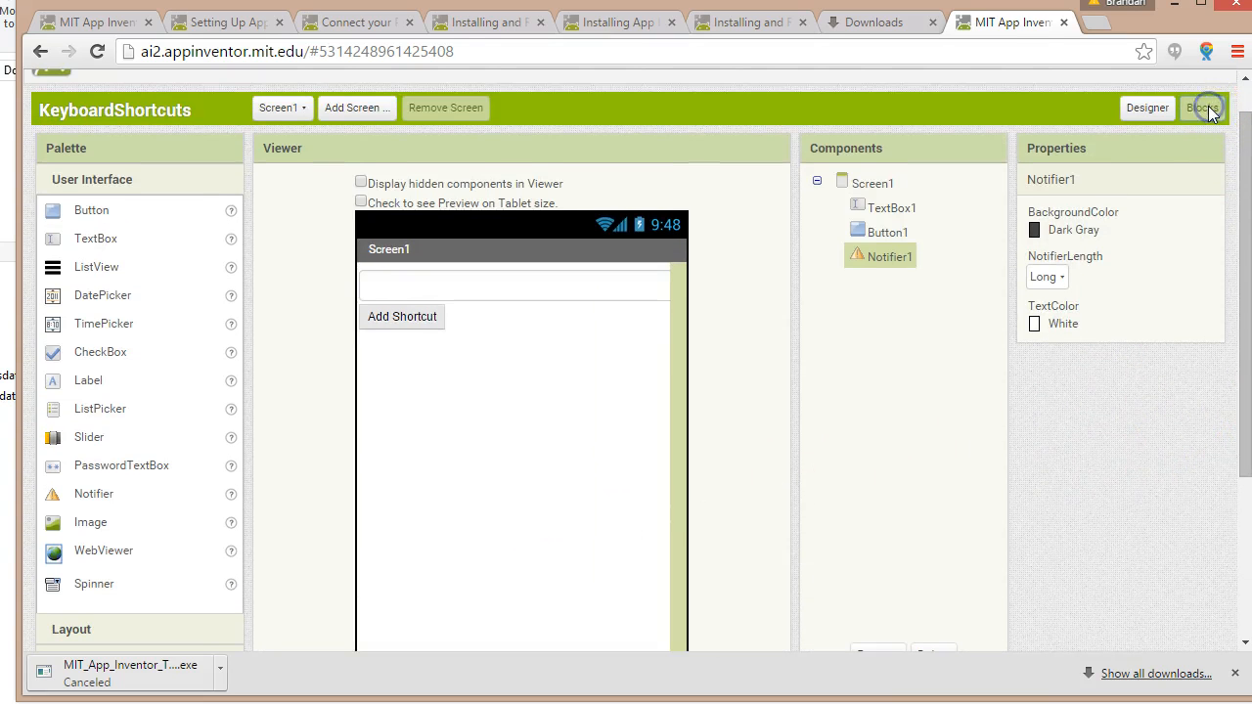
- Drag 'call Notifier1.ShowAlert' from the Notifier1 drawer into the Button1.Click do slot
left_click(1202, 108)
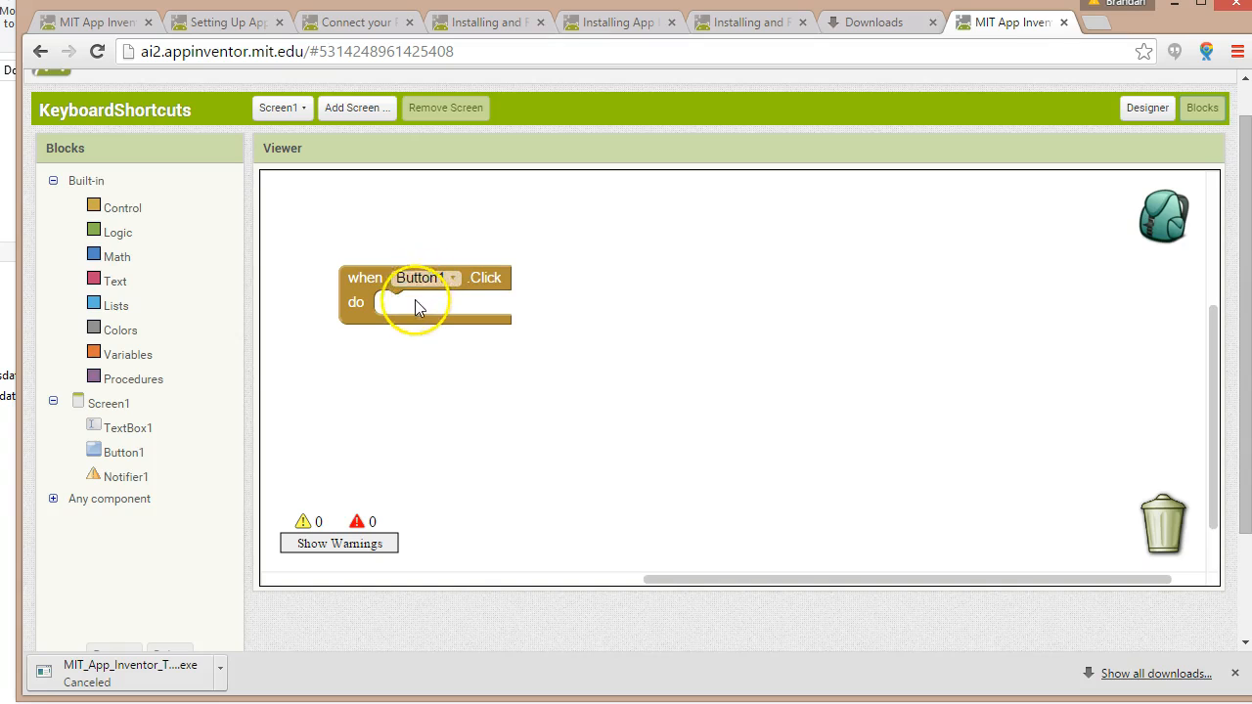
mouse_move(171, 499)
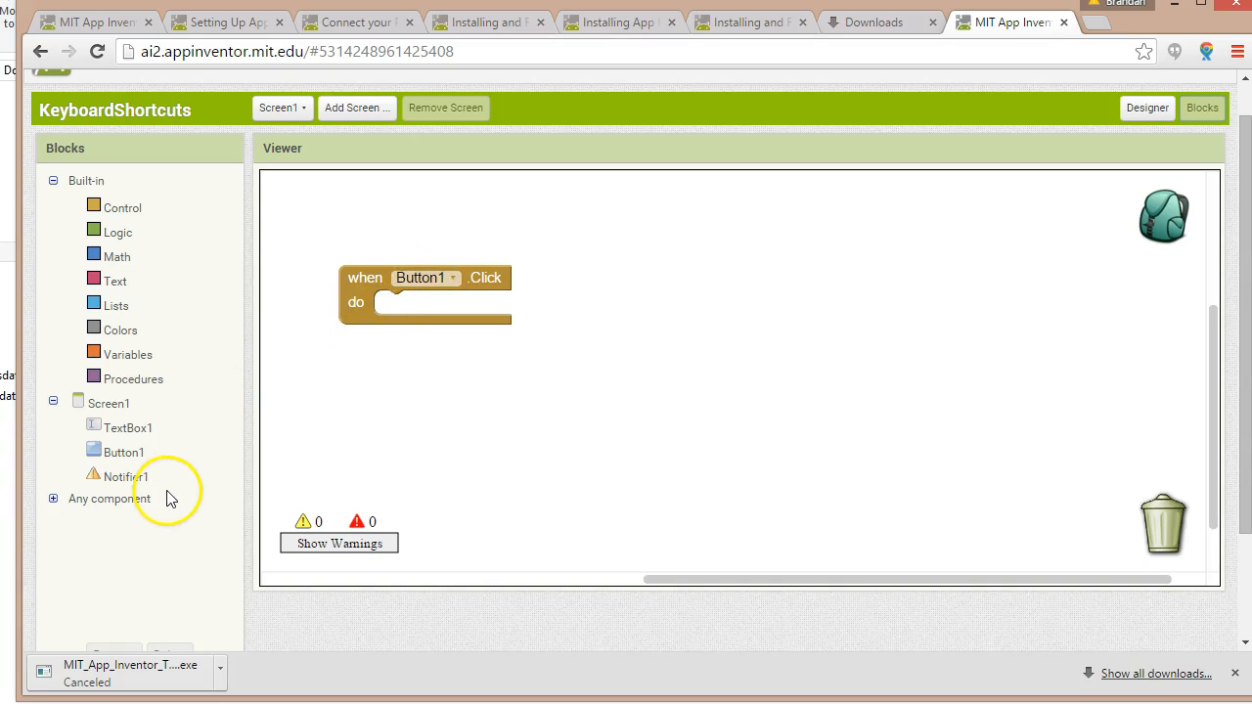
left_click(122, 476)
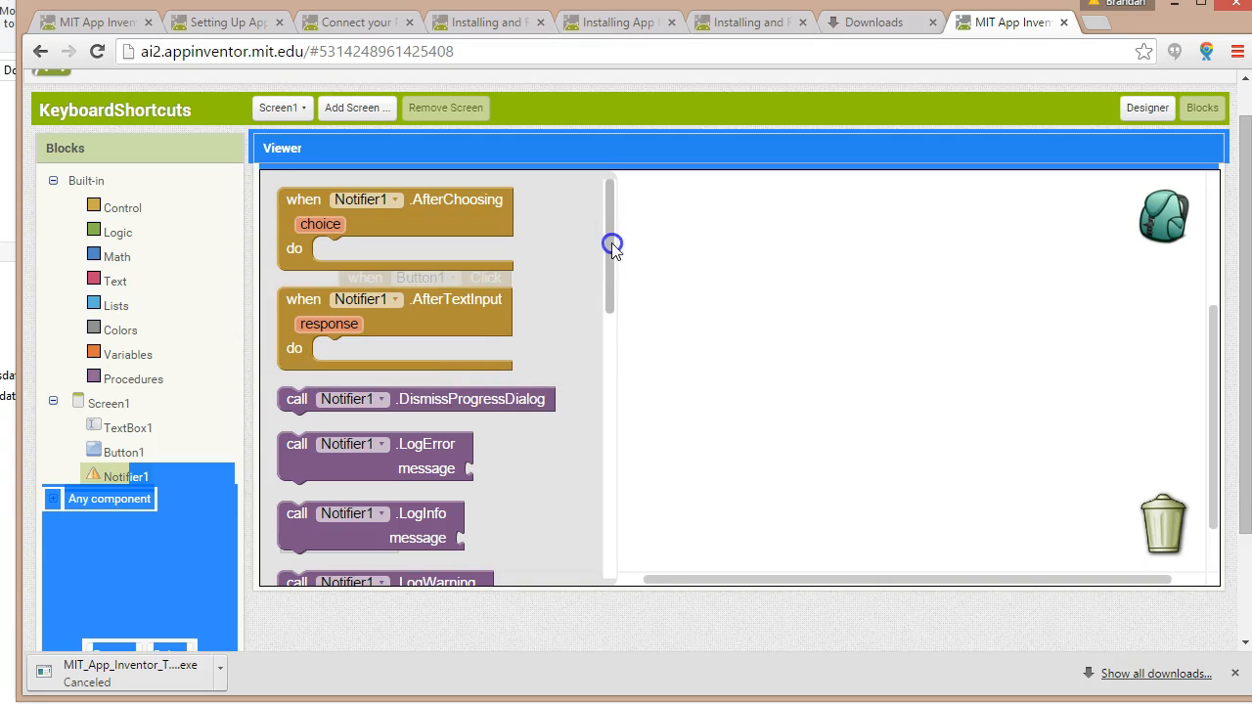
scroll("down", 3)
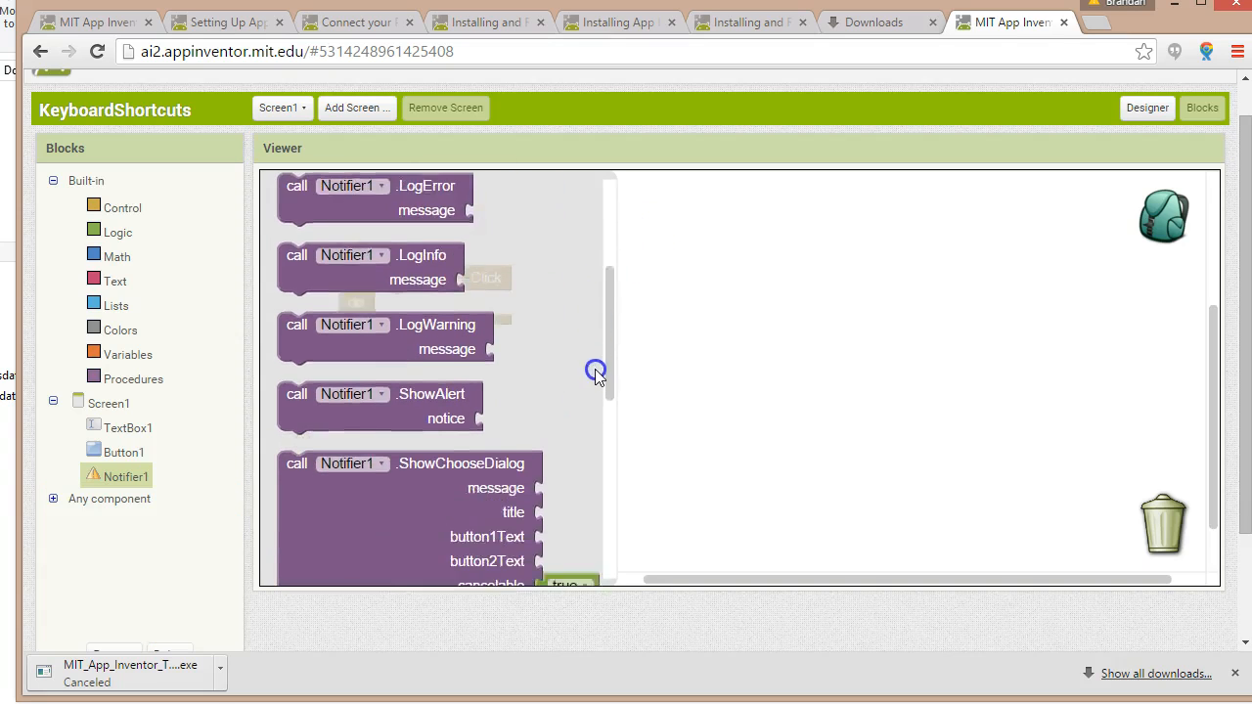
scroll("down", 3)
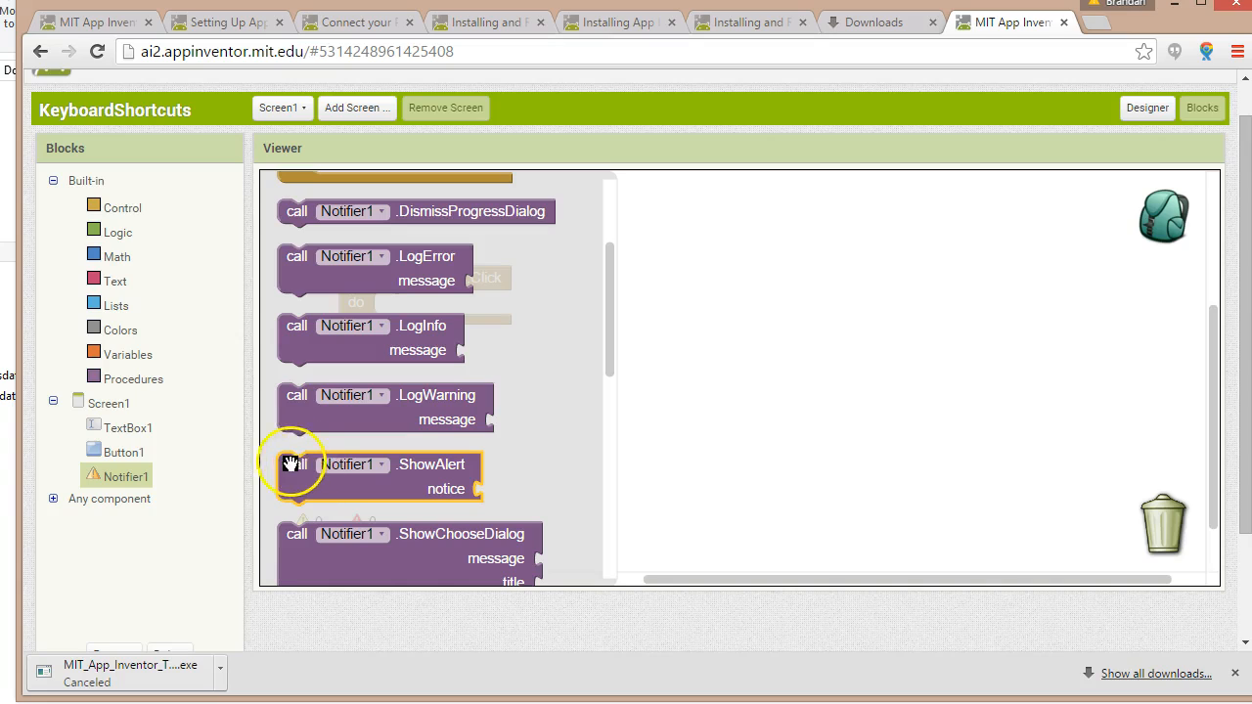
mouse_move(297, 481)
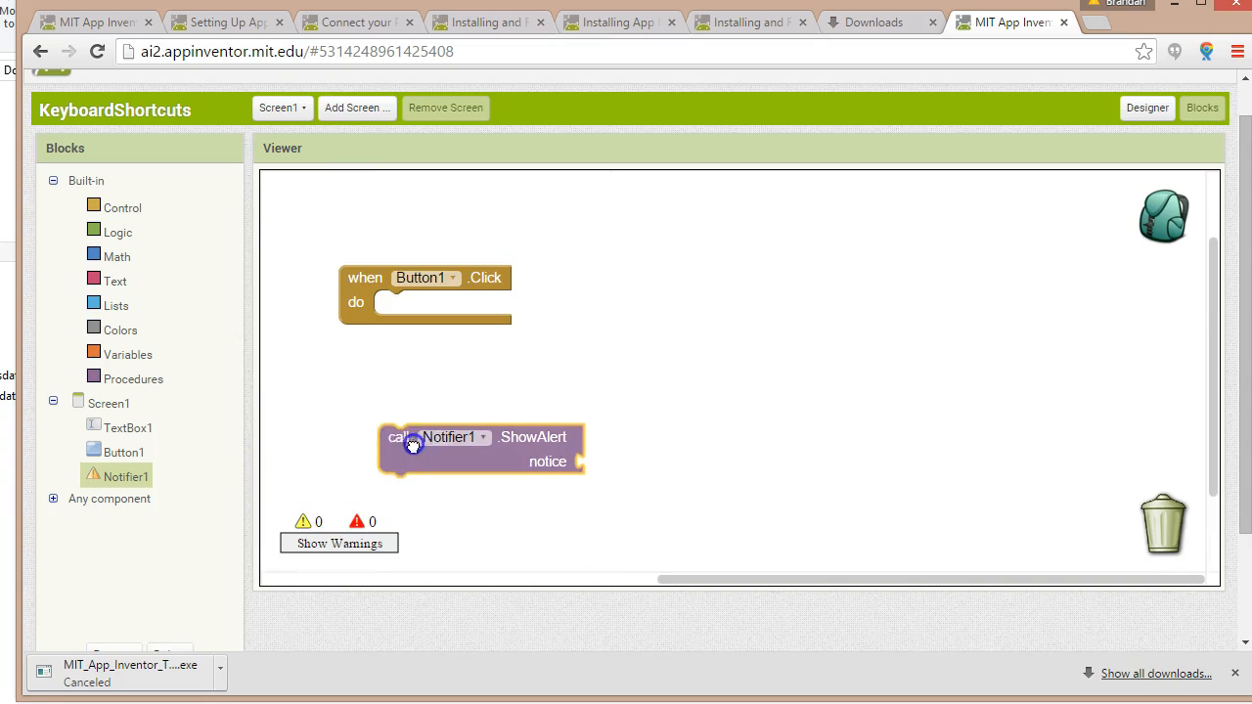
left_click_drag(411, 445, 396, 305)
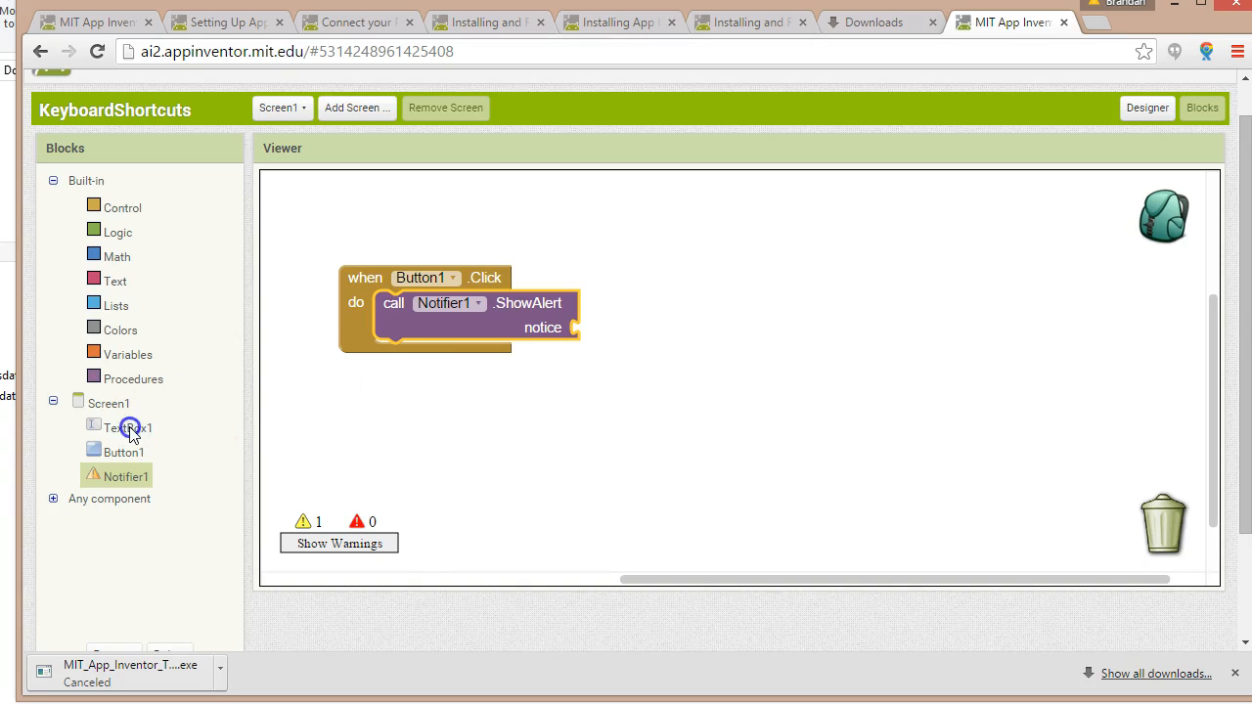
- Open TextBox1's blocks drawer and locate the TextBox1.Text getter for the notice socket
left_click(125, 428)
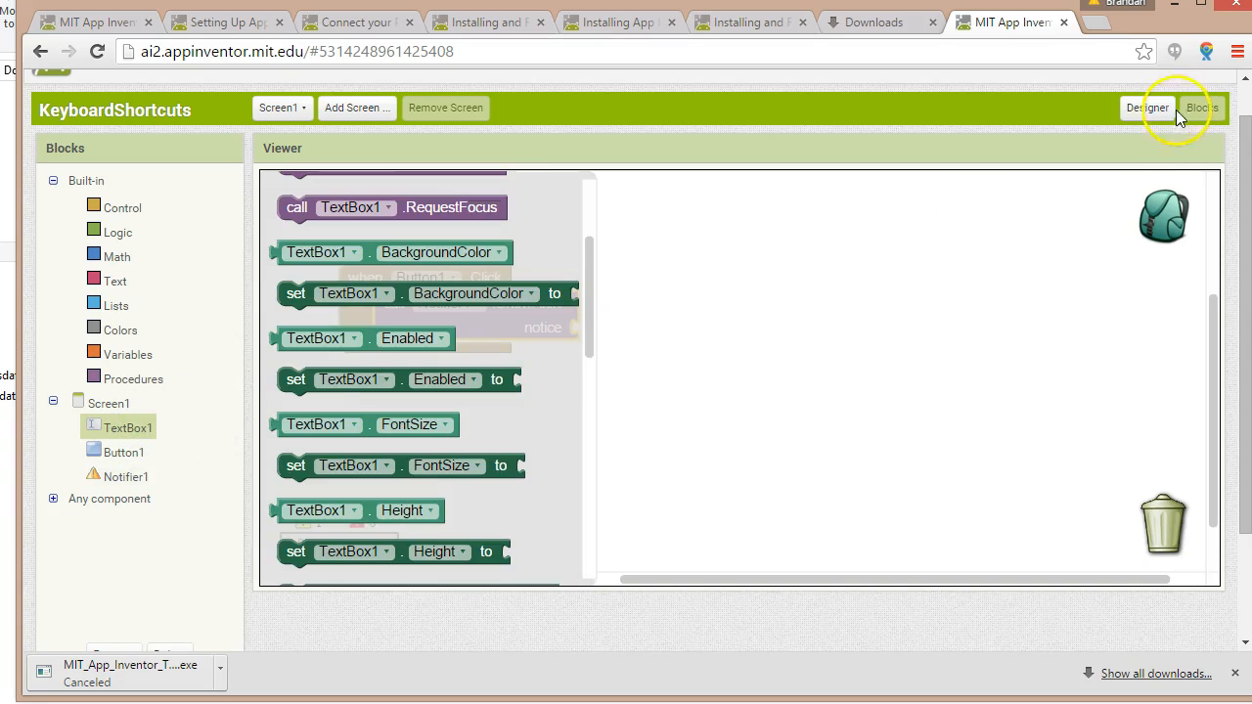
left_click(1156, 107)
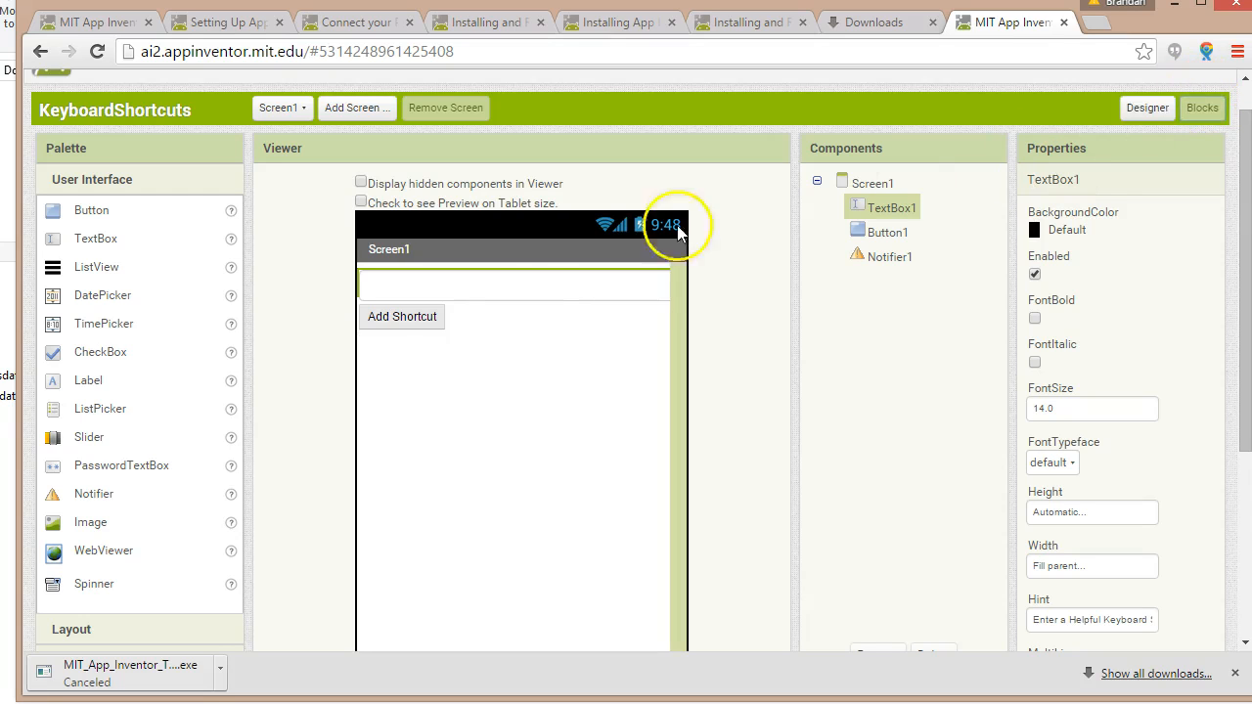
left_click(1201, 107)
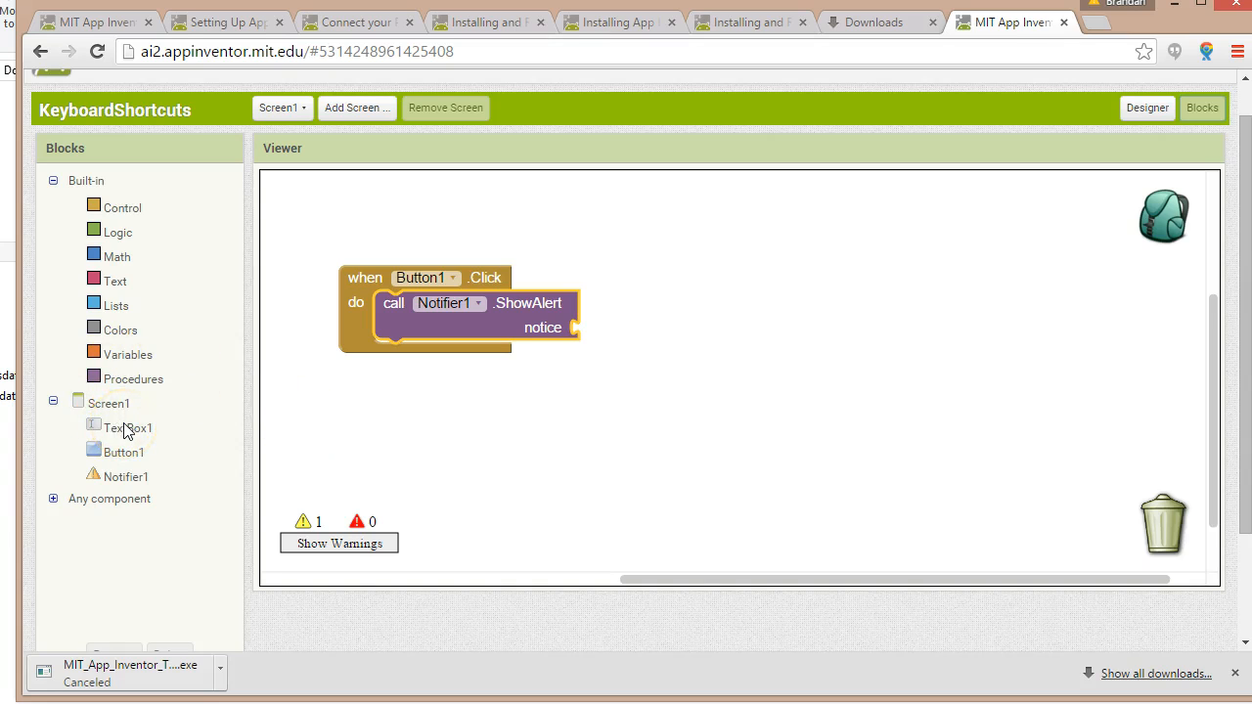
left_click(125, 429)
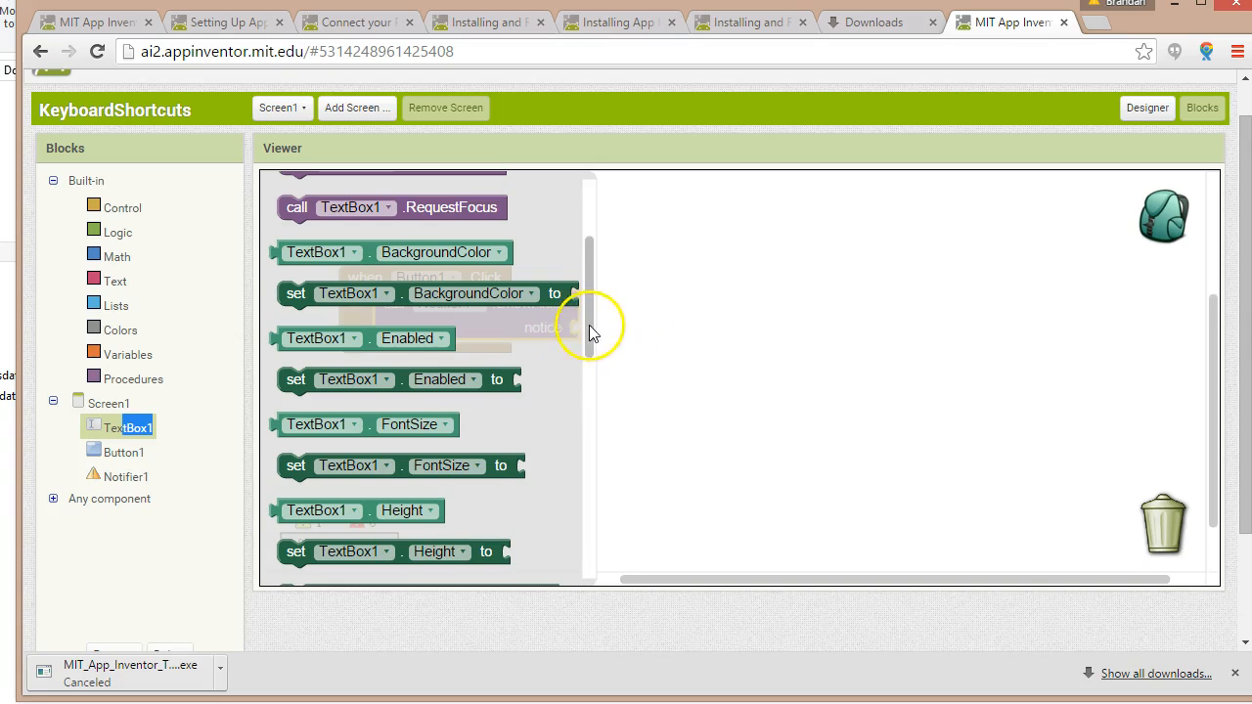
scroll("down", 3)
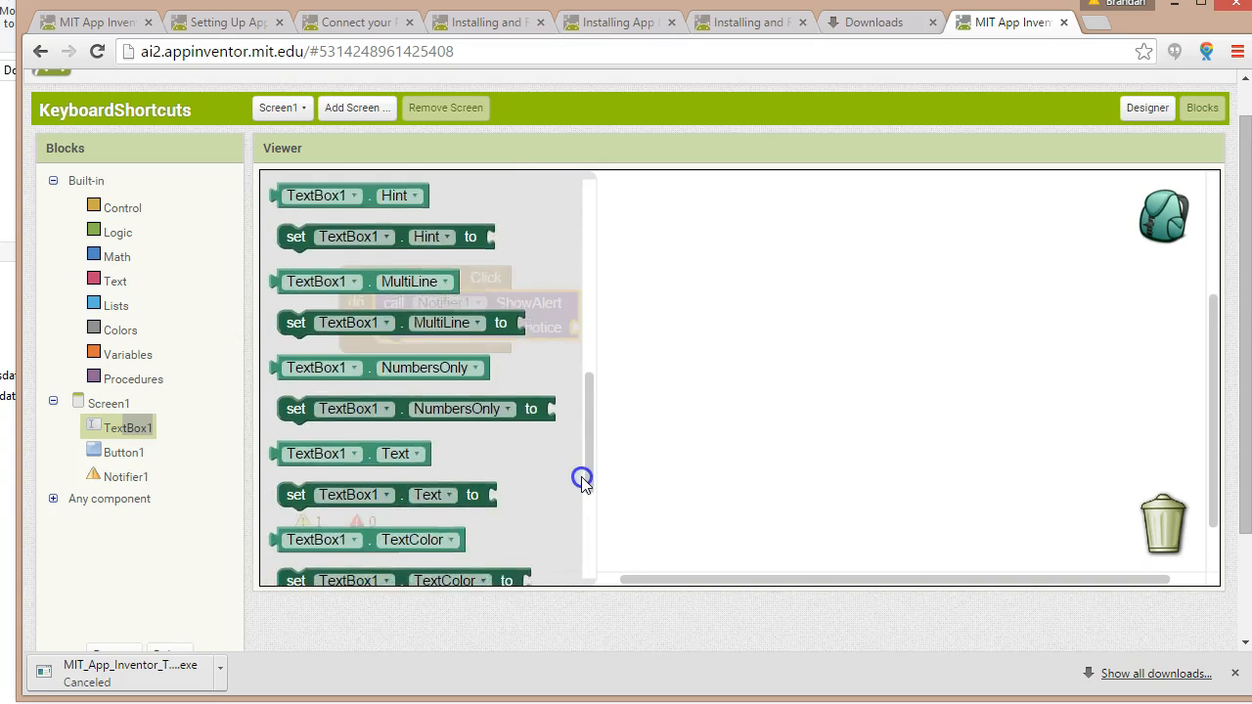
scroll("down", 3)
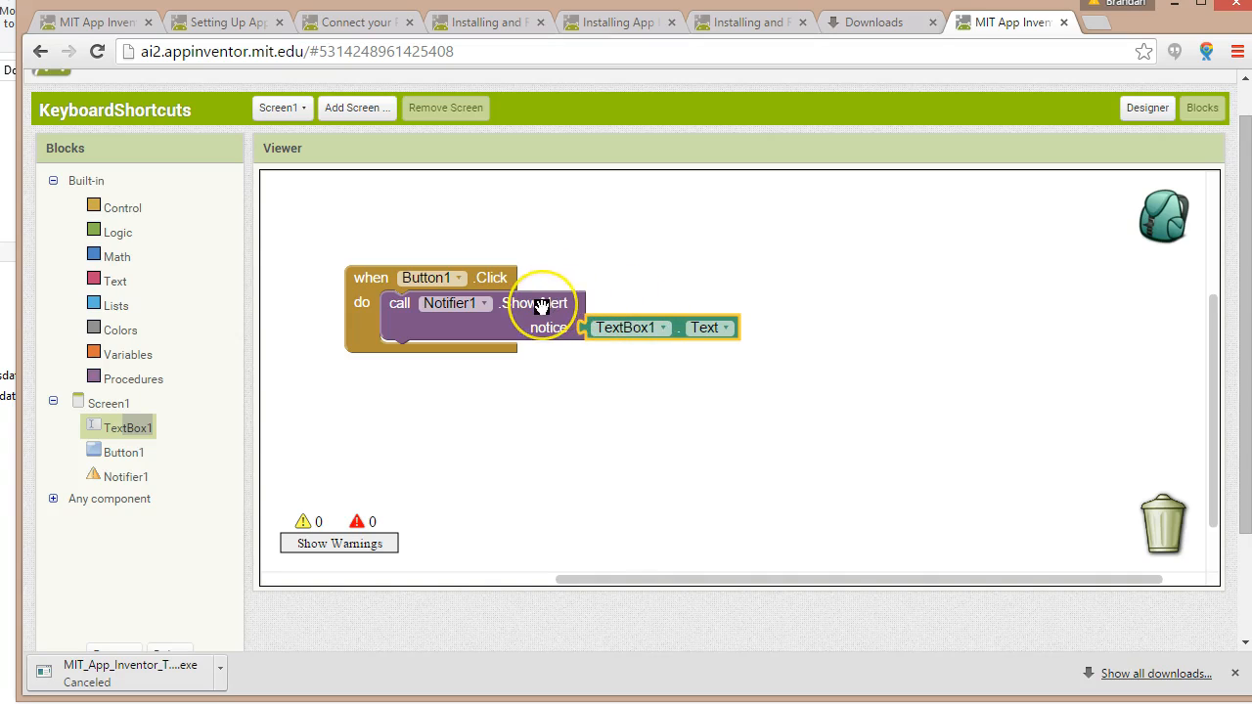
mouse_move(277, 238)
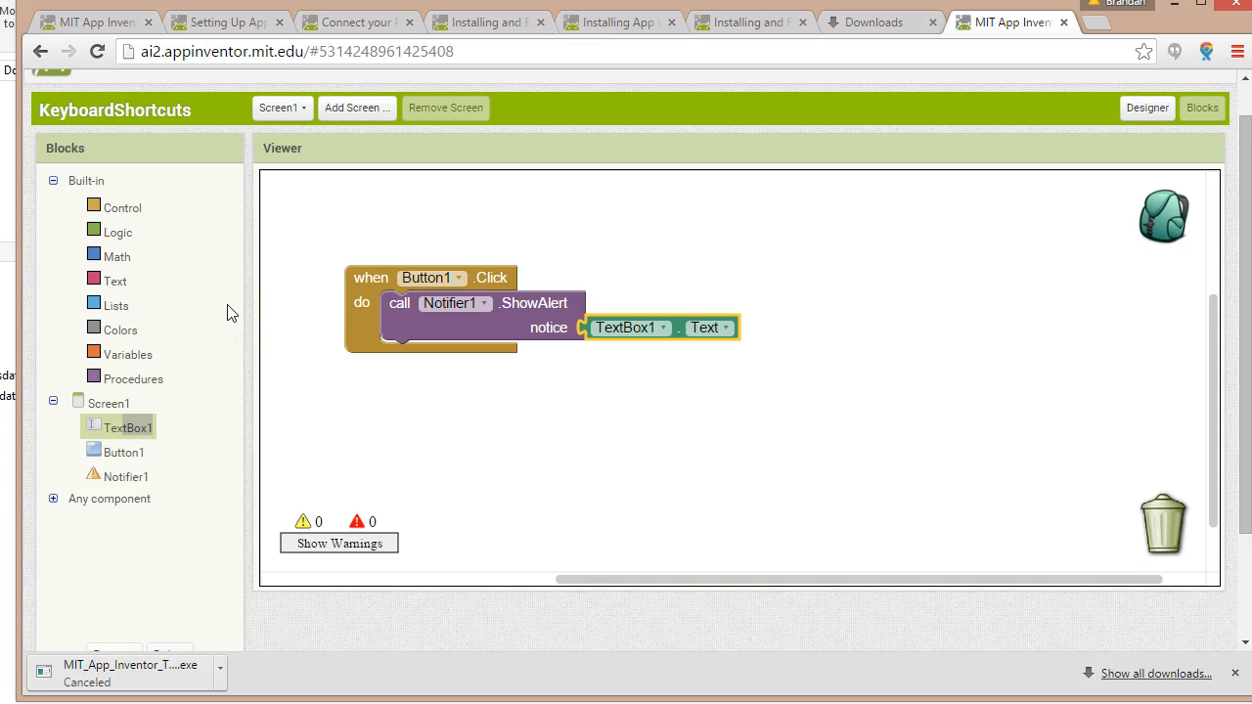
mouse_move(324, 18)
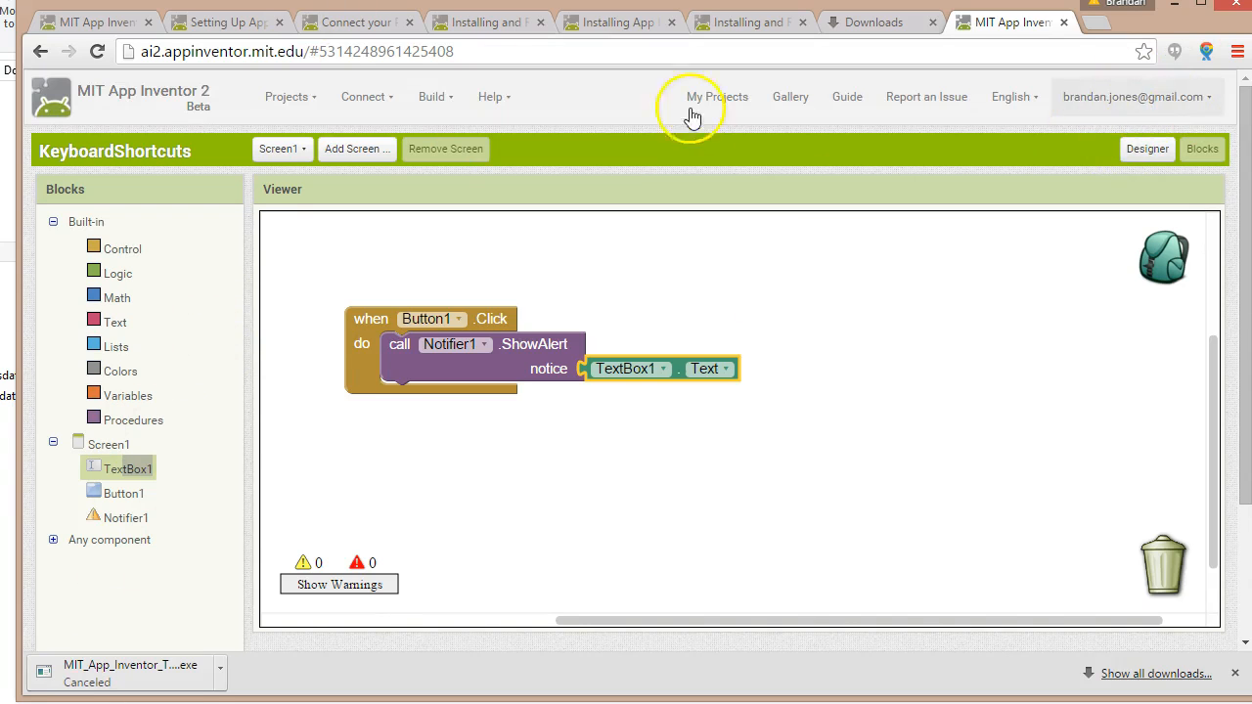
- Save the project, reset the connection, and connect to the Android emulator
left_click(287, 96)
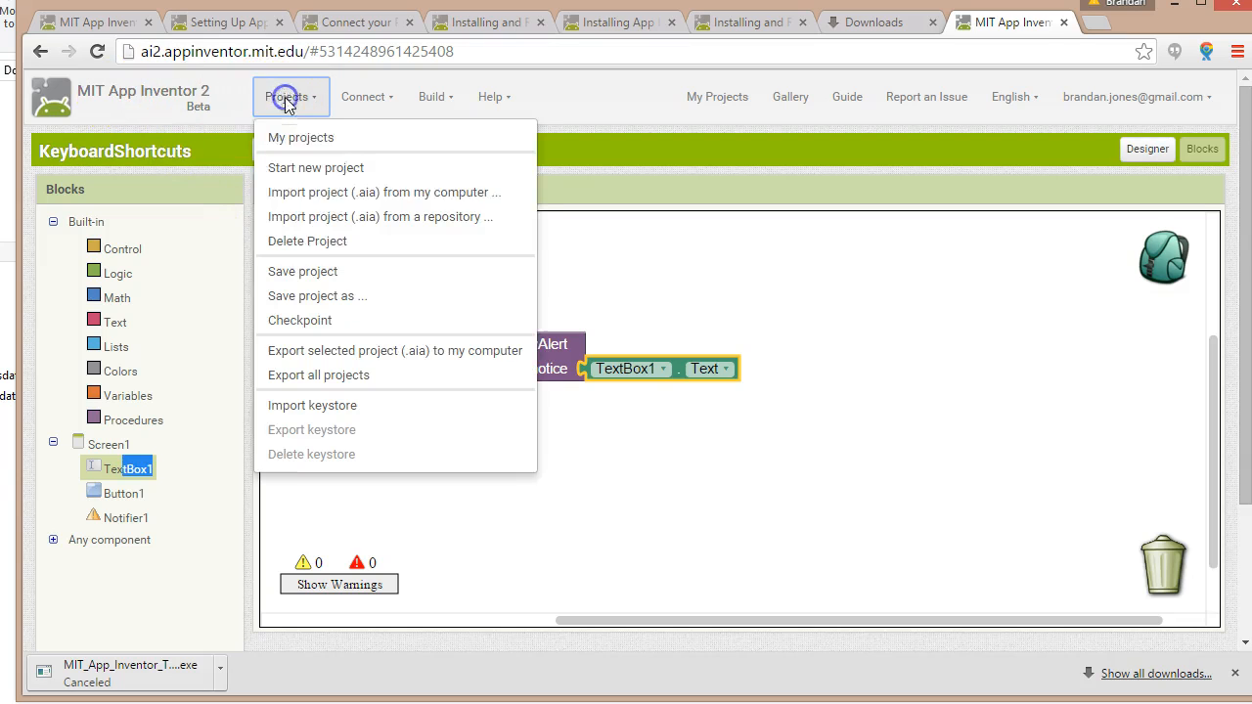
mouse_move(341, 271)
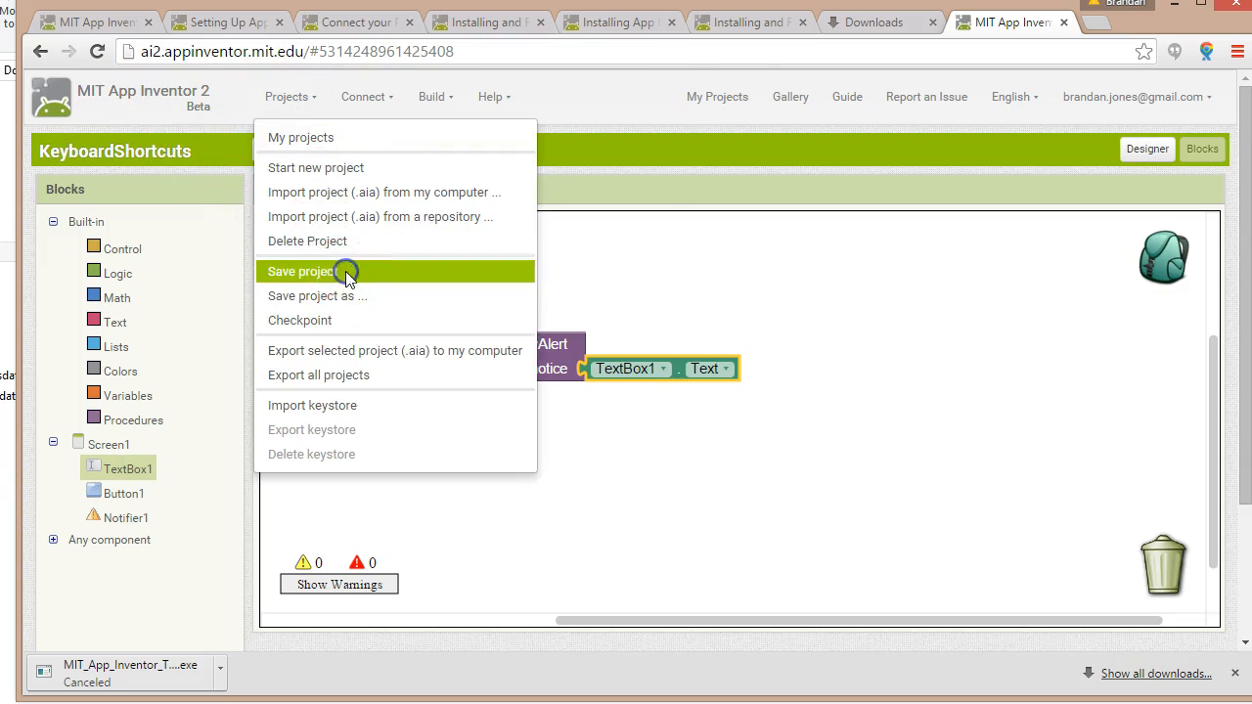
left_click(363, 95)
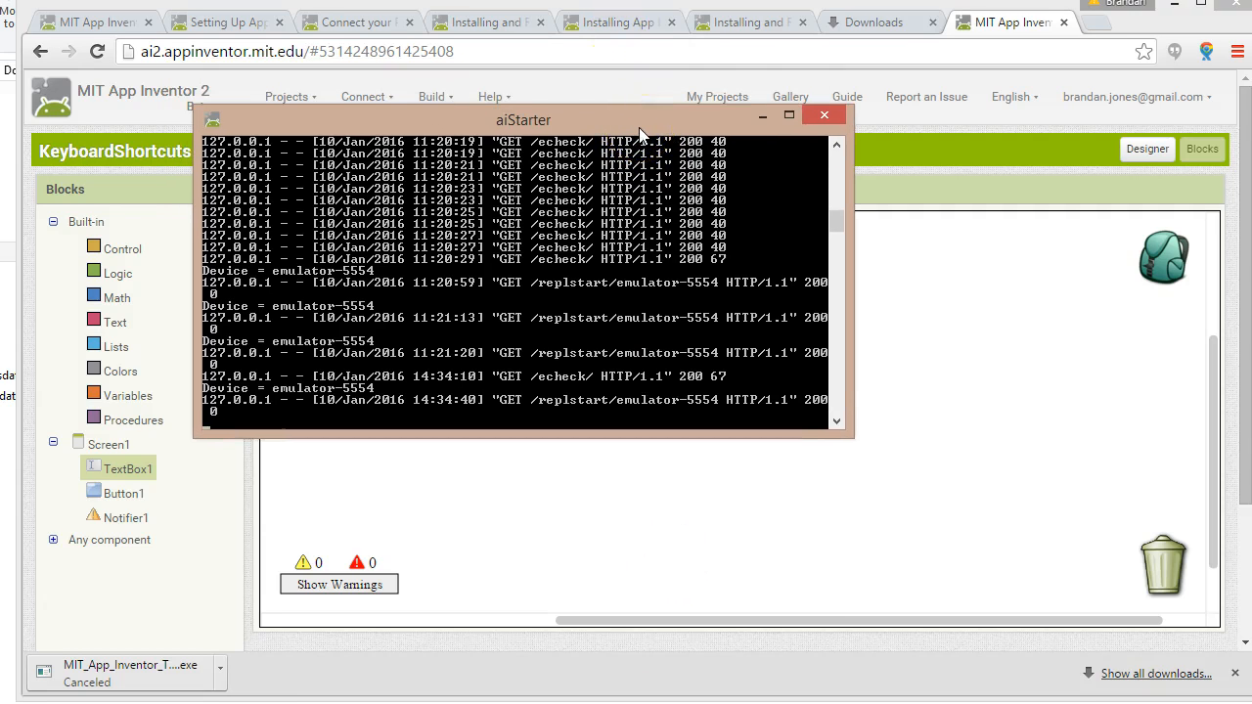
mouse_move(538, 135)
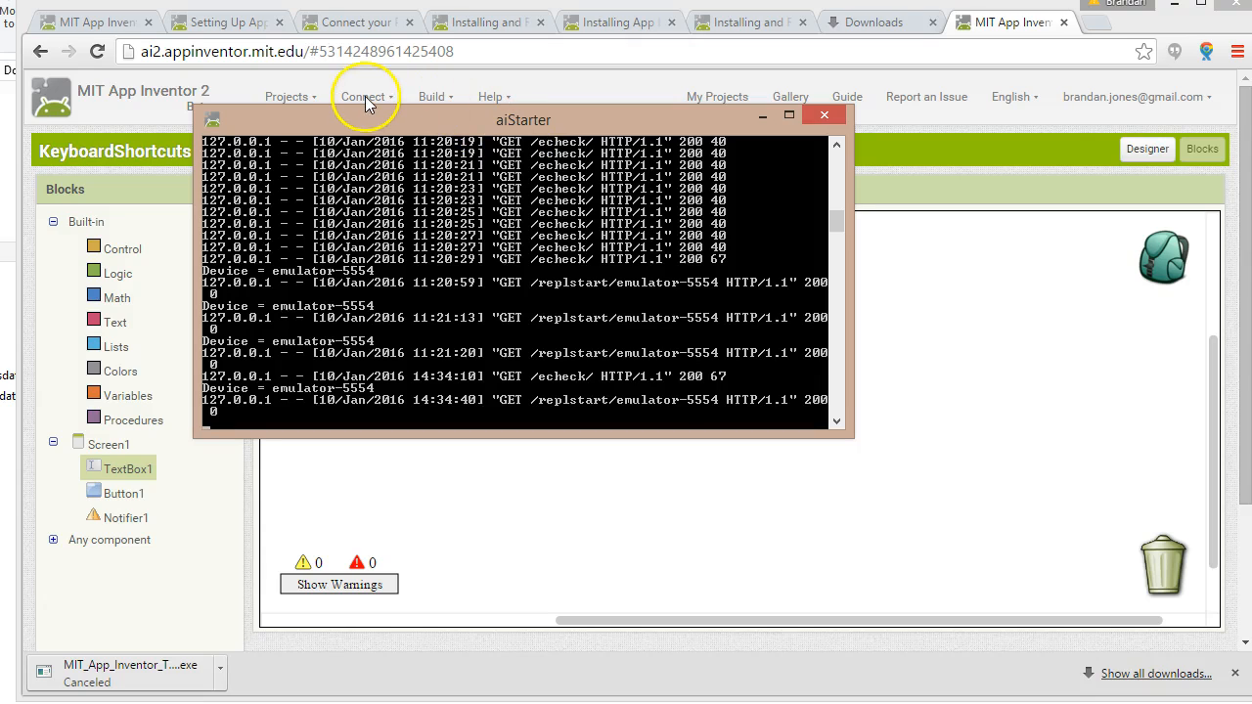
left_click(365, 97)
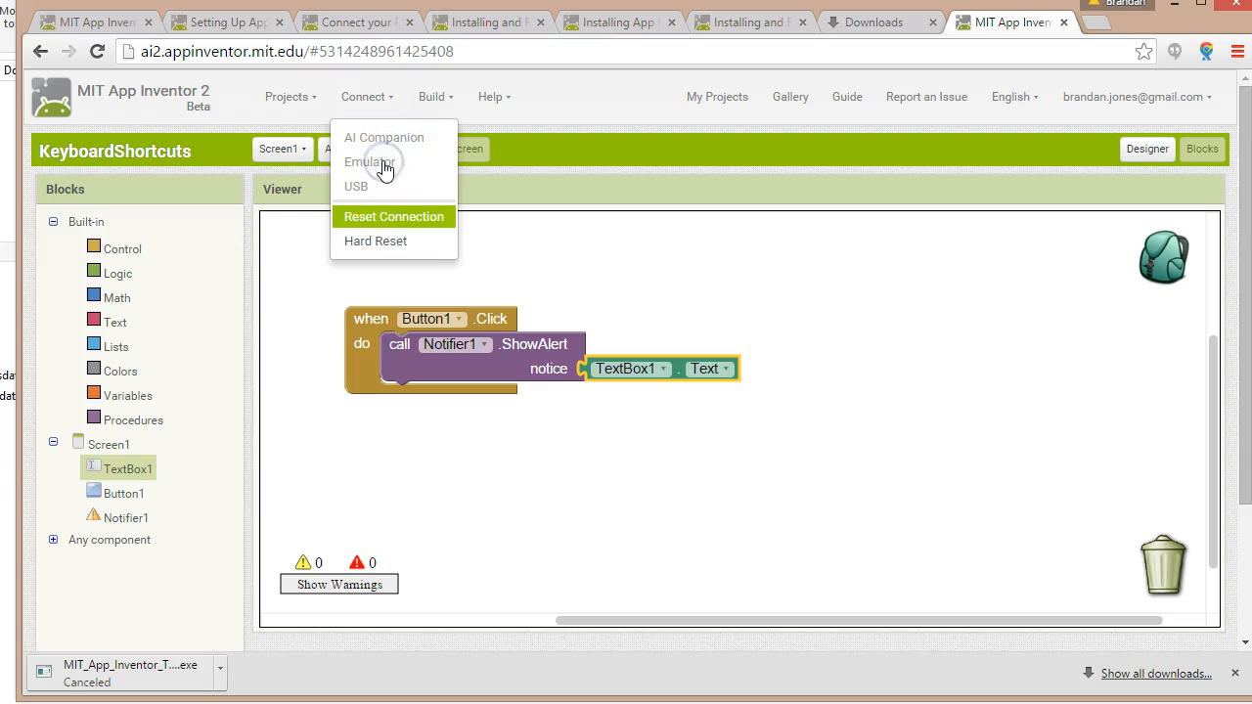
left_click(377, 212)
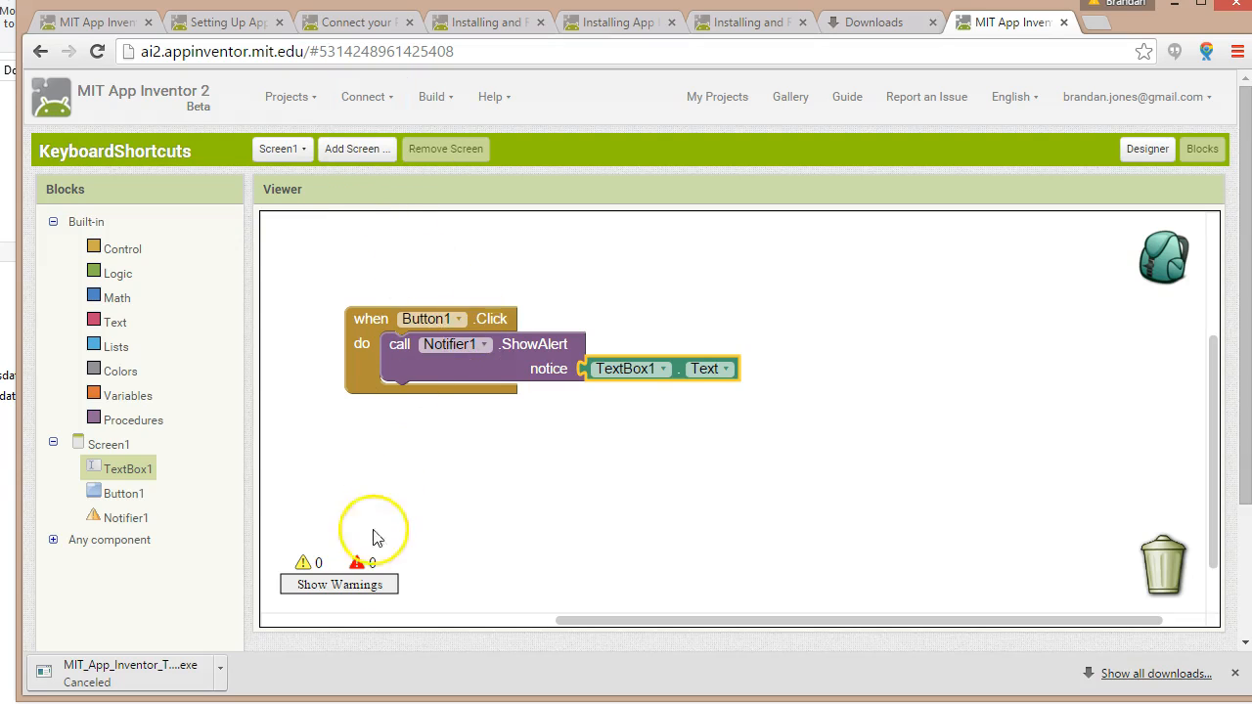
left_click(365, 97)
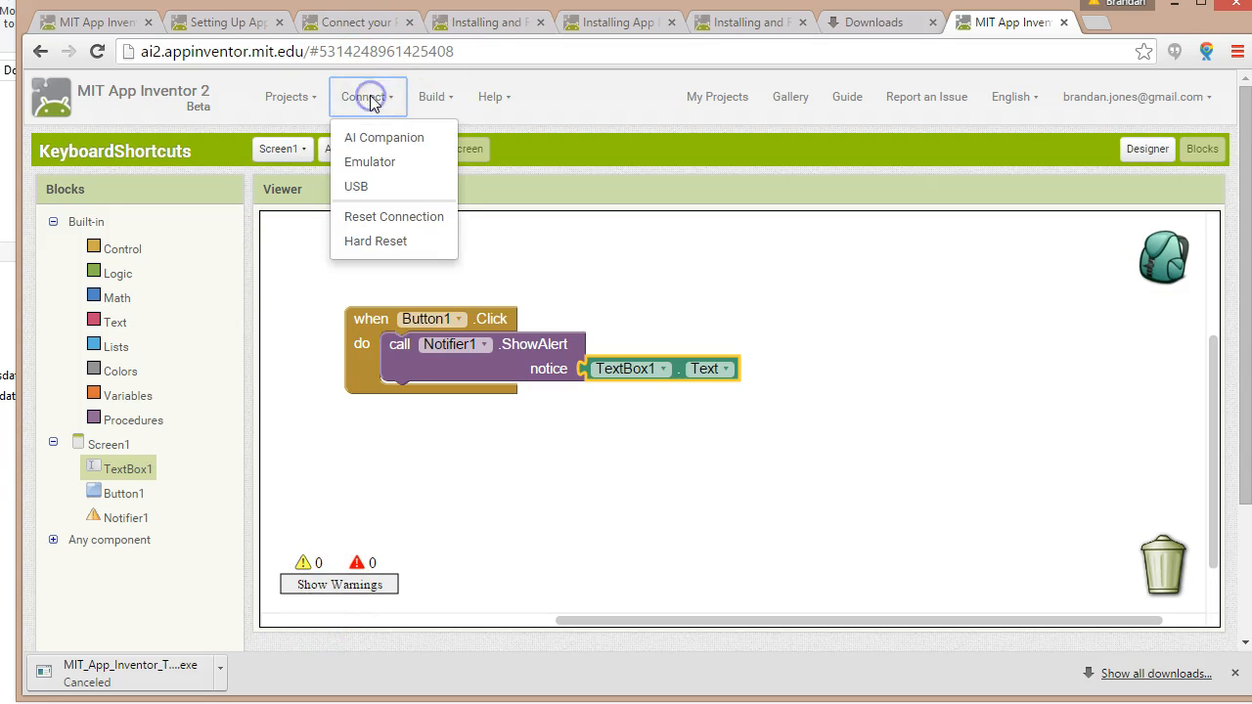
left_click(373, 161)
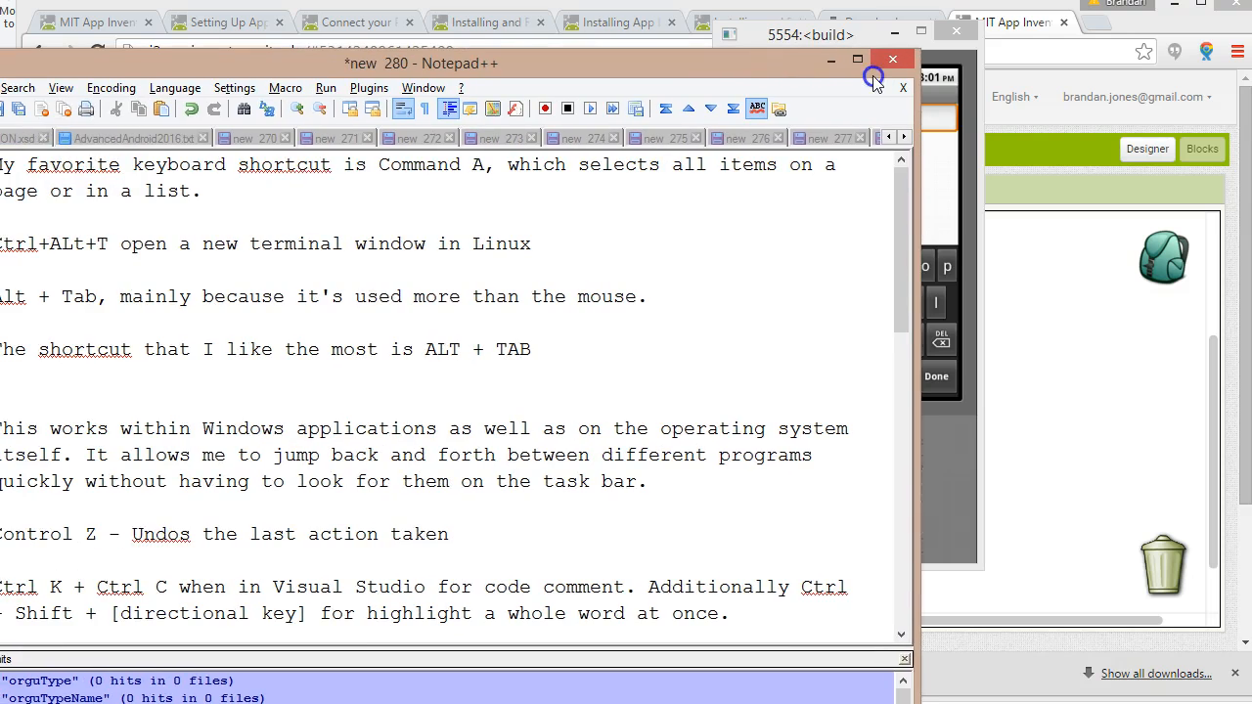
mouse_move(714, 64)
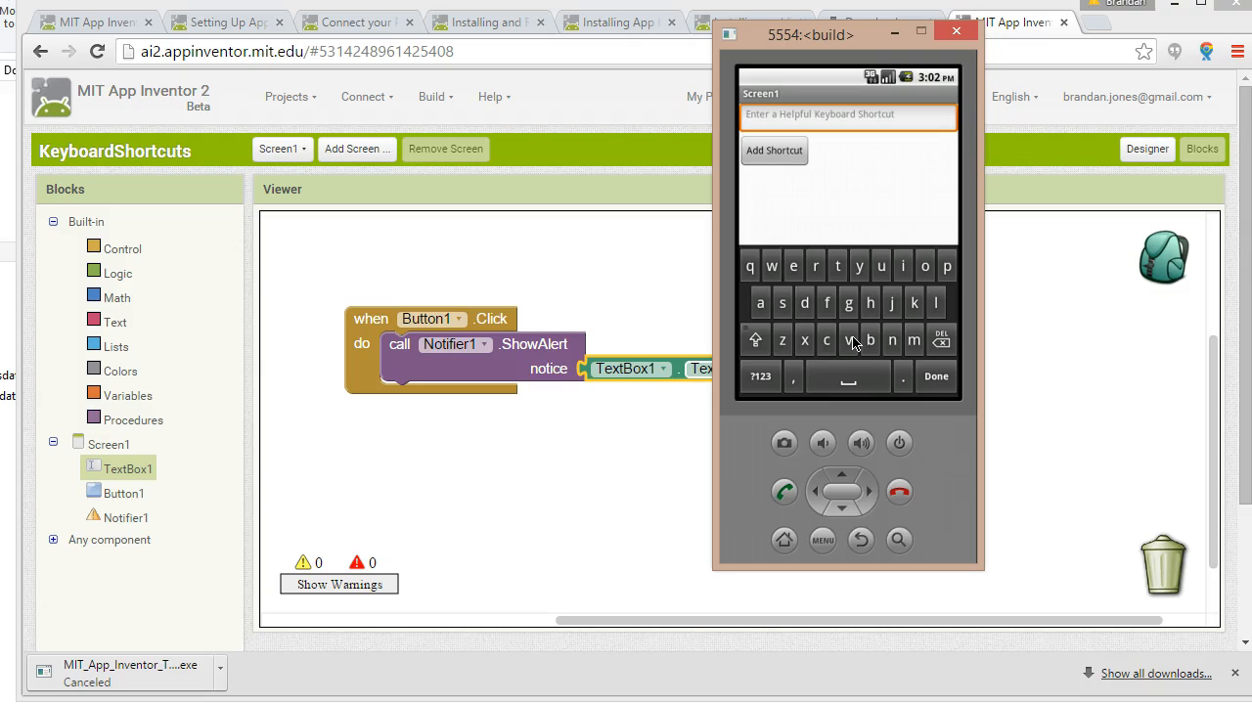
- Enter 'Alt Tab changes across applications' in the emulator, tap Add Shortcut, and check the alert
type("Alt Tab changes a")
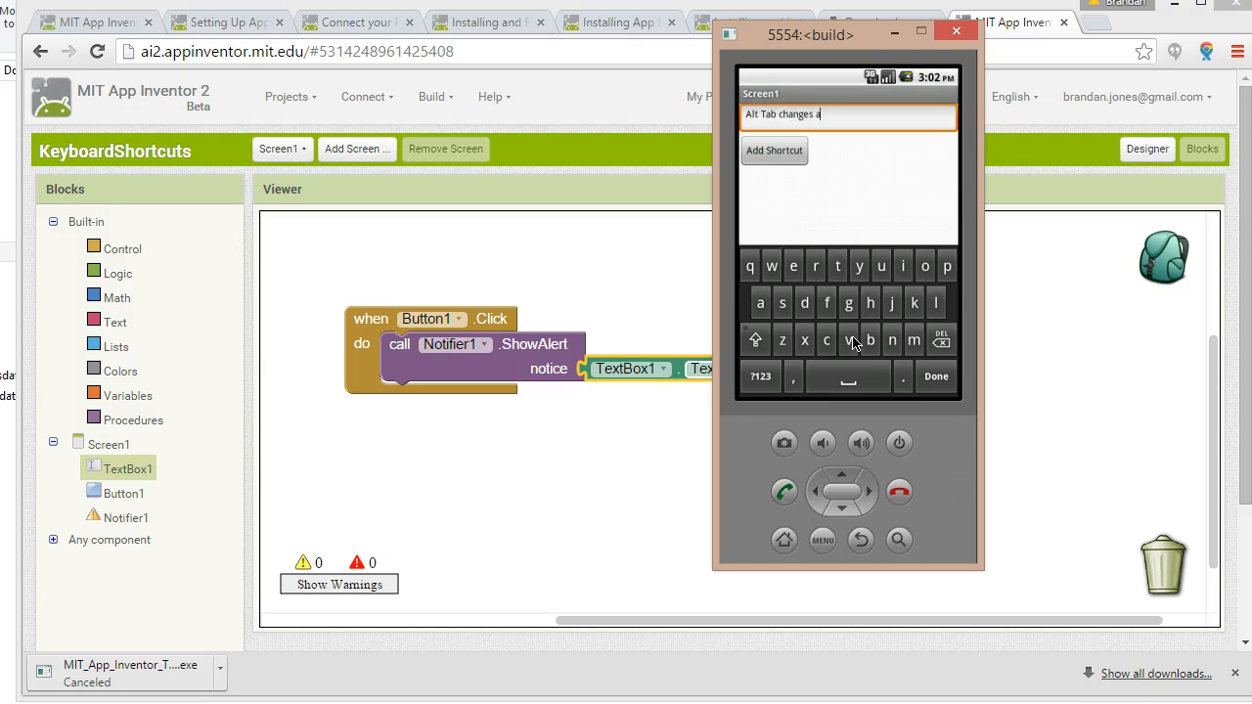
type("cross")
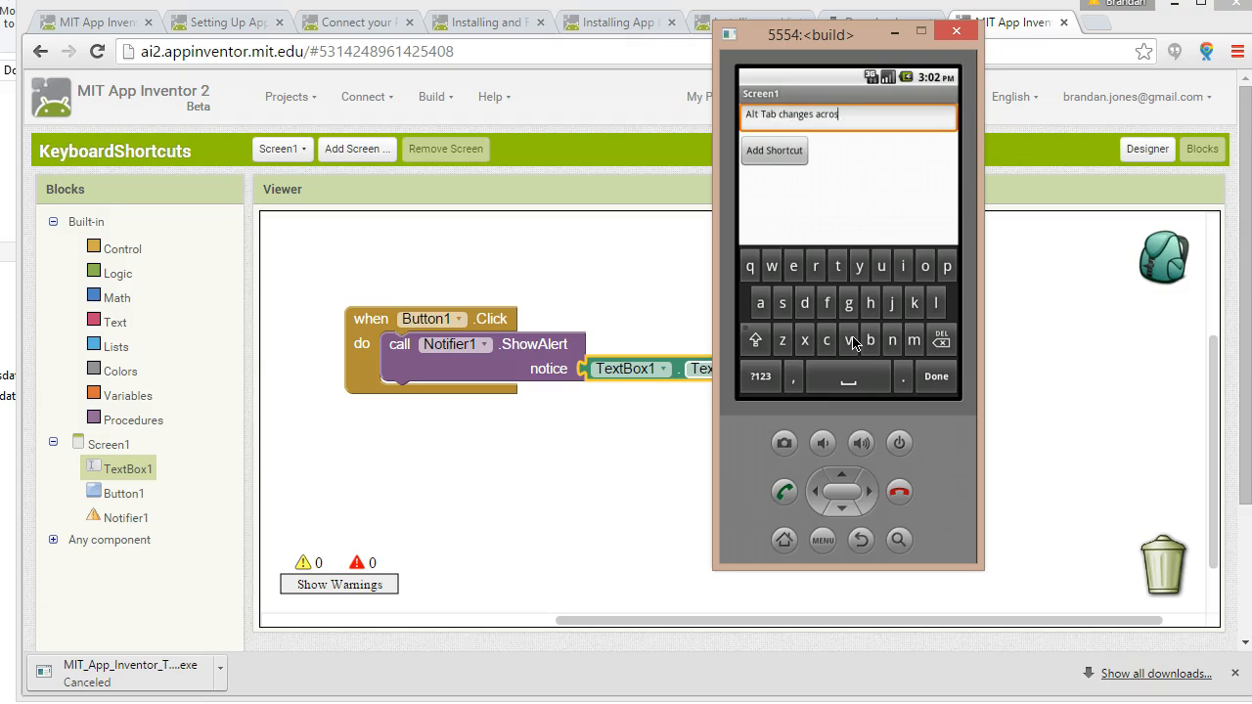
type("s applications on Windows OS")
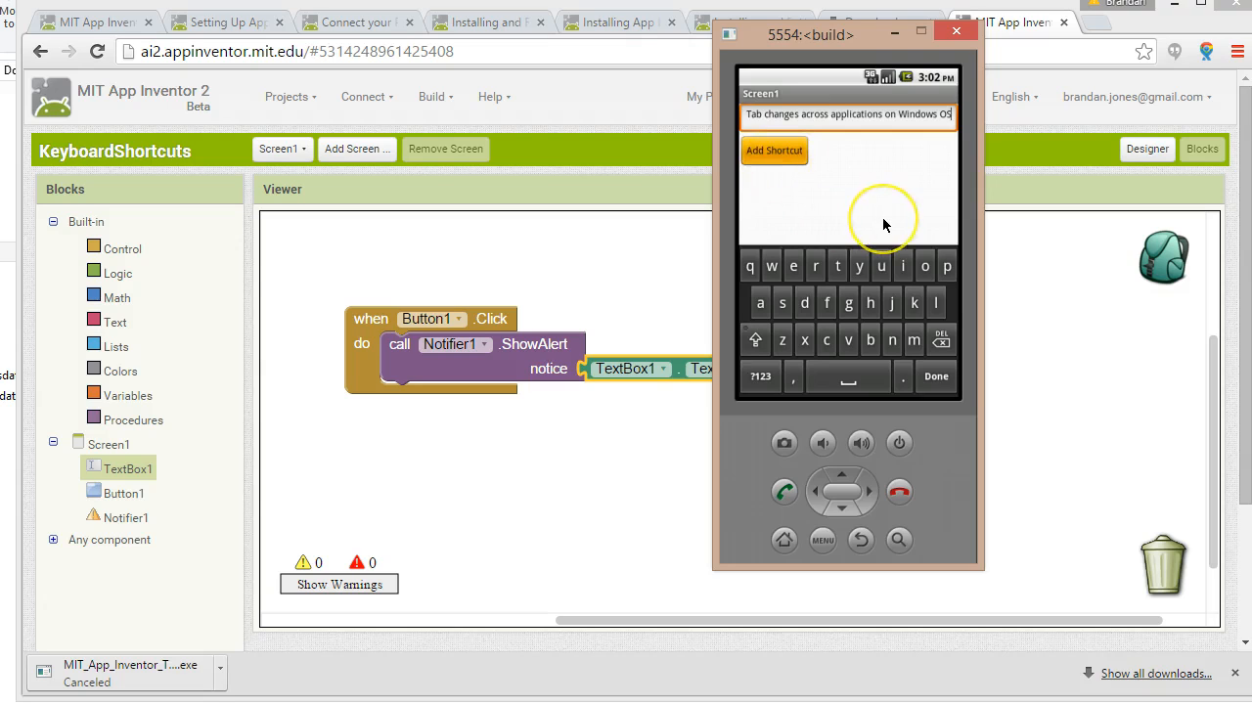
left_click(773, 149)
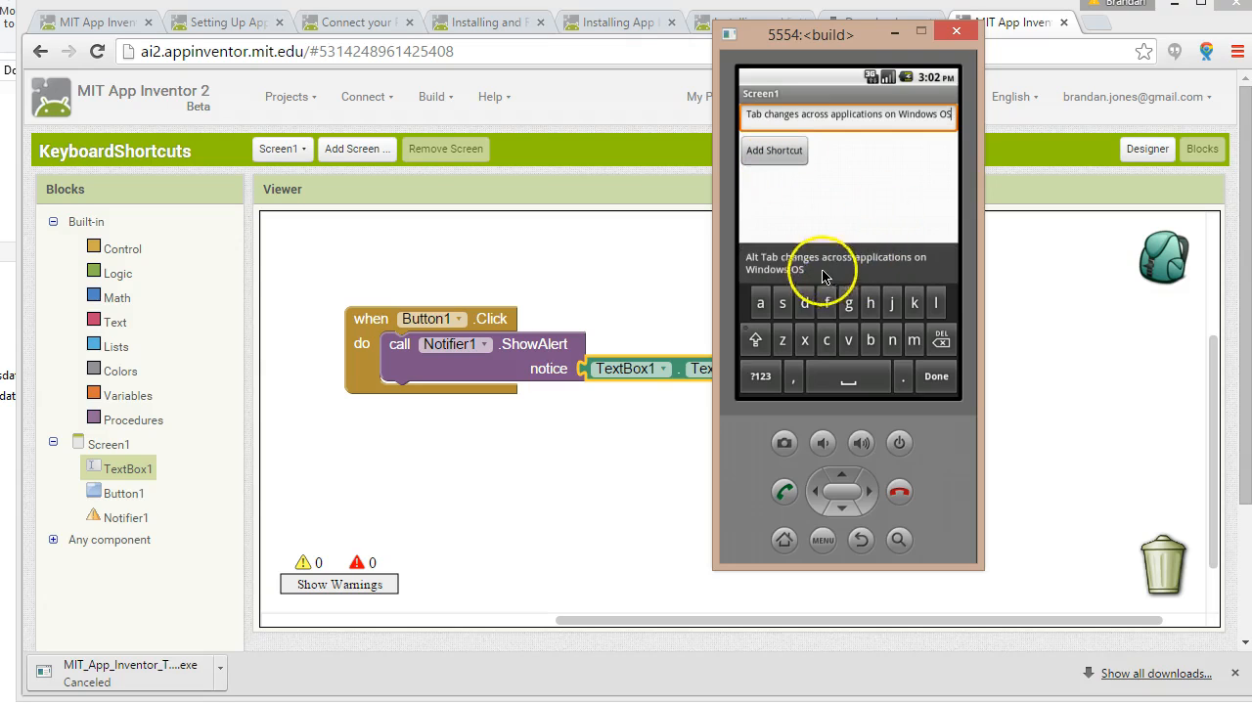
mouse_move(809, 273)
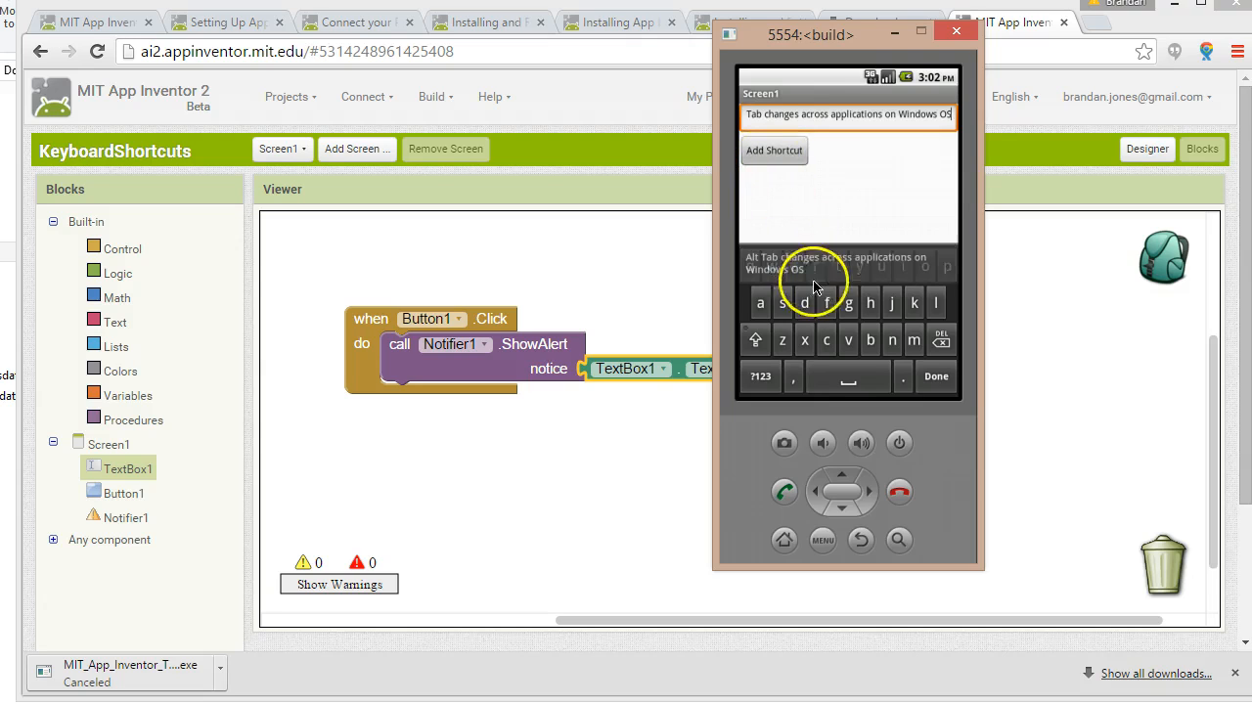
mouse_move(875, 132)
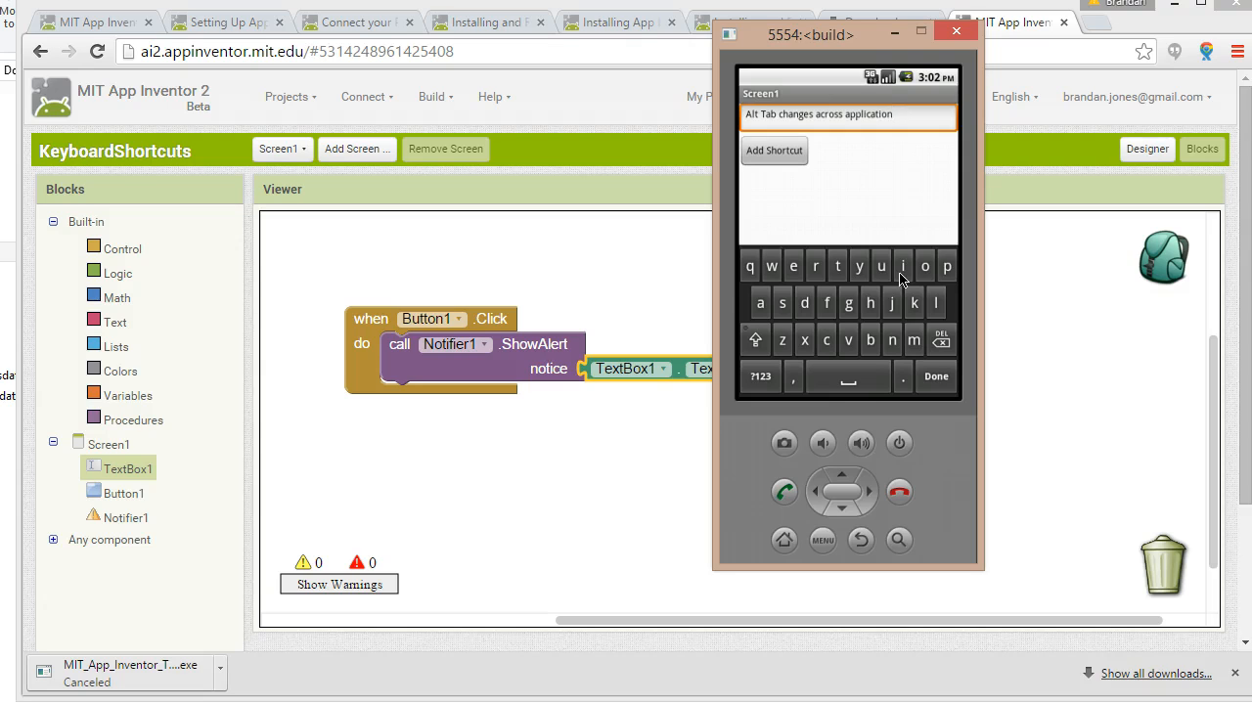
left_click(948, 38)
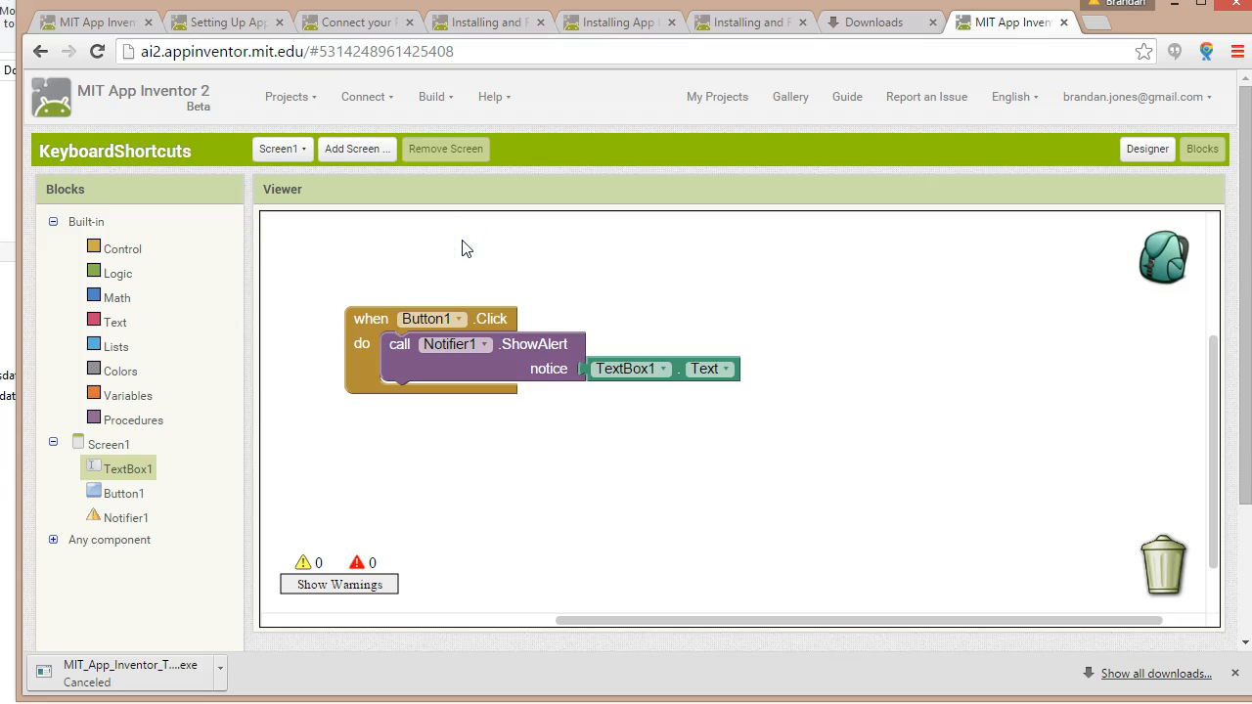